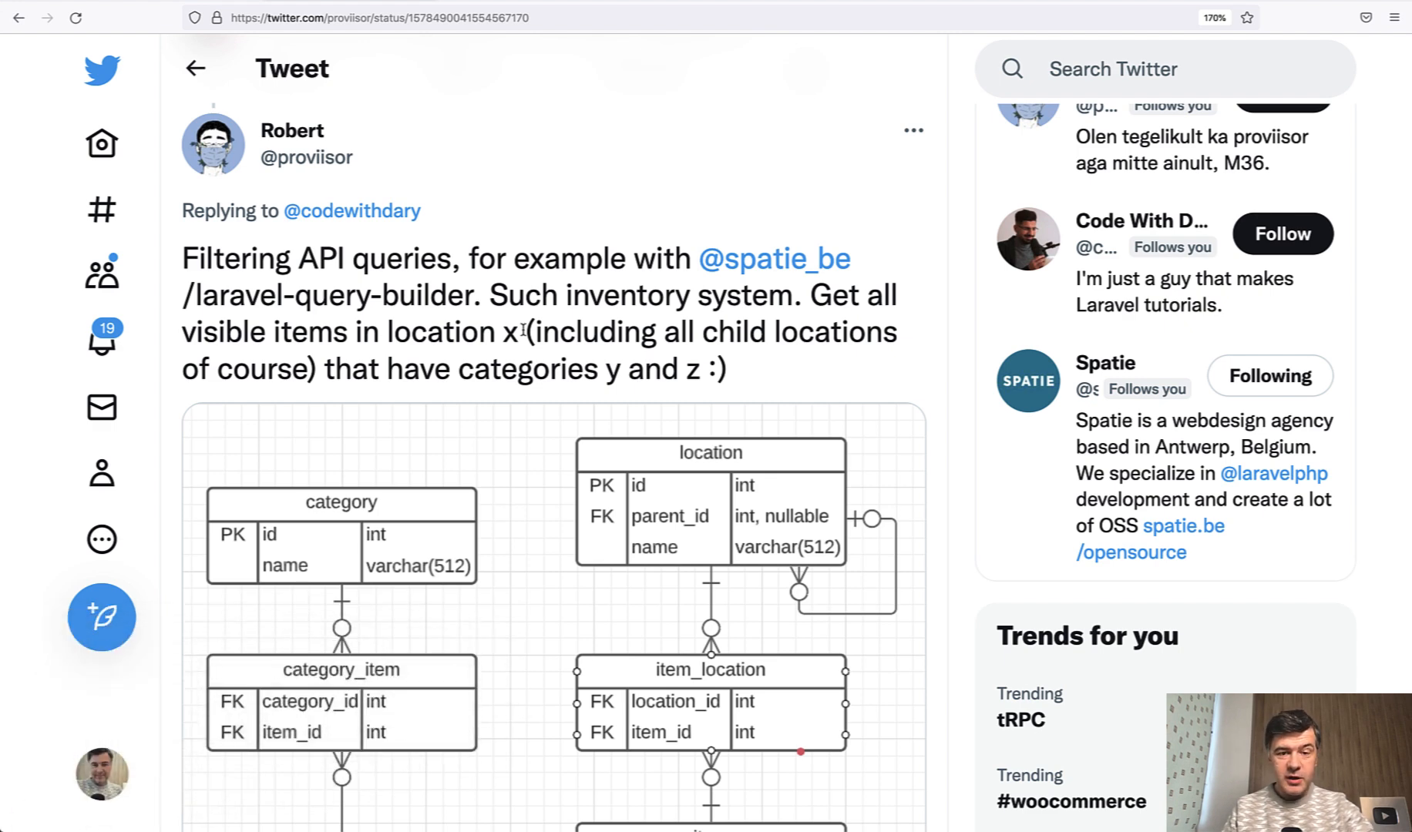
Browse the item_location and then category_item pivot table rows in Sequel Pro.
scroll(up, 3)
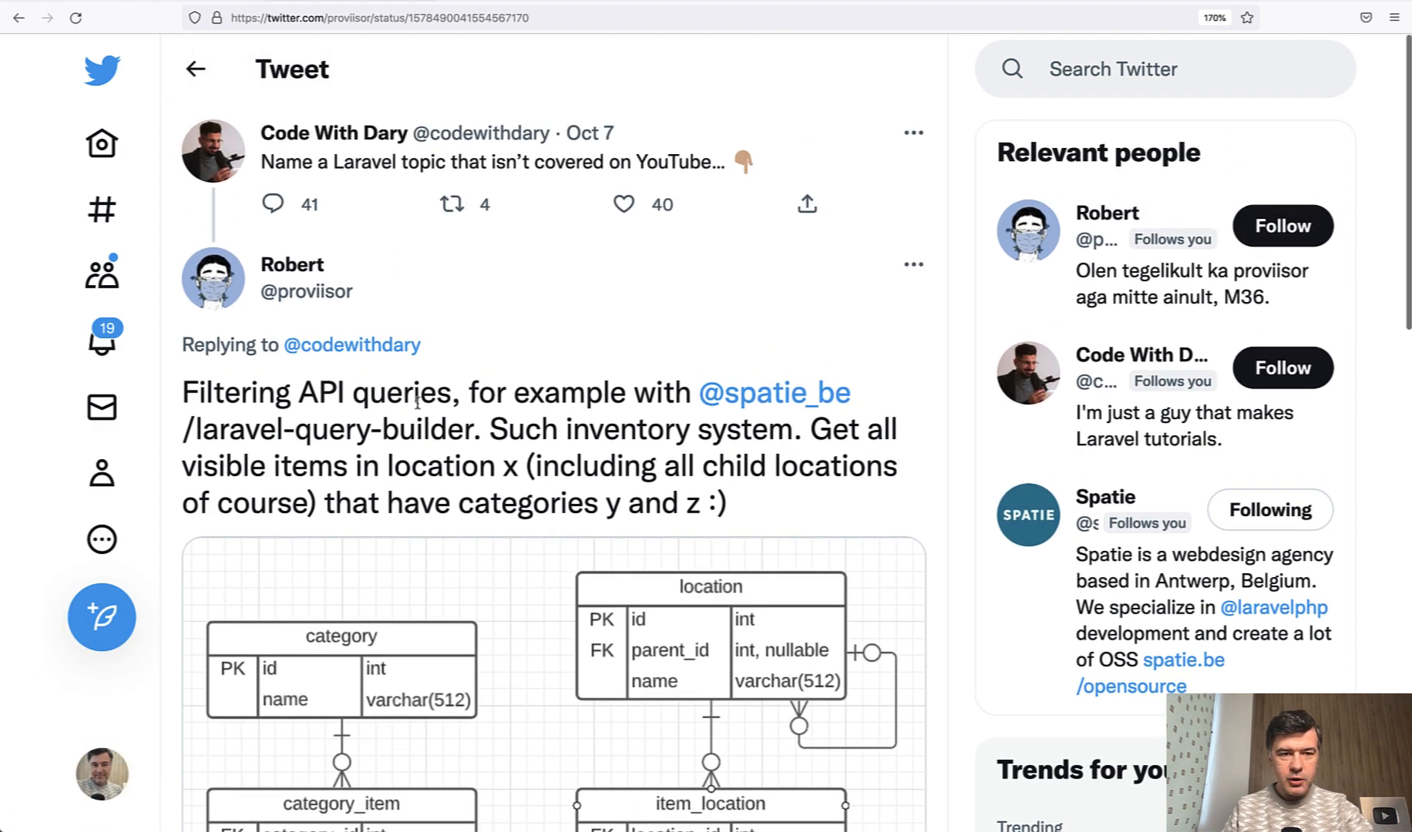
scroll(down, 3)
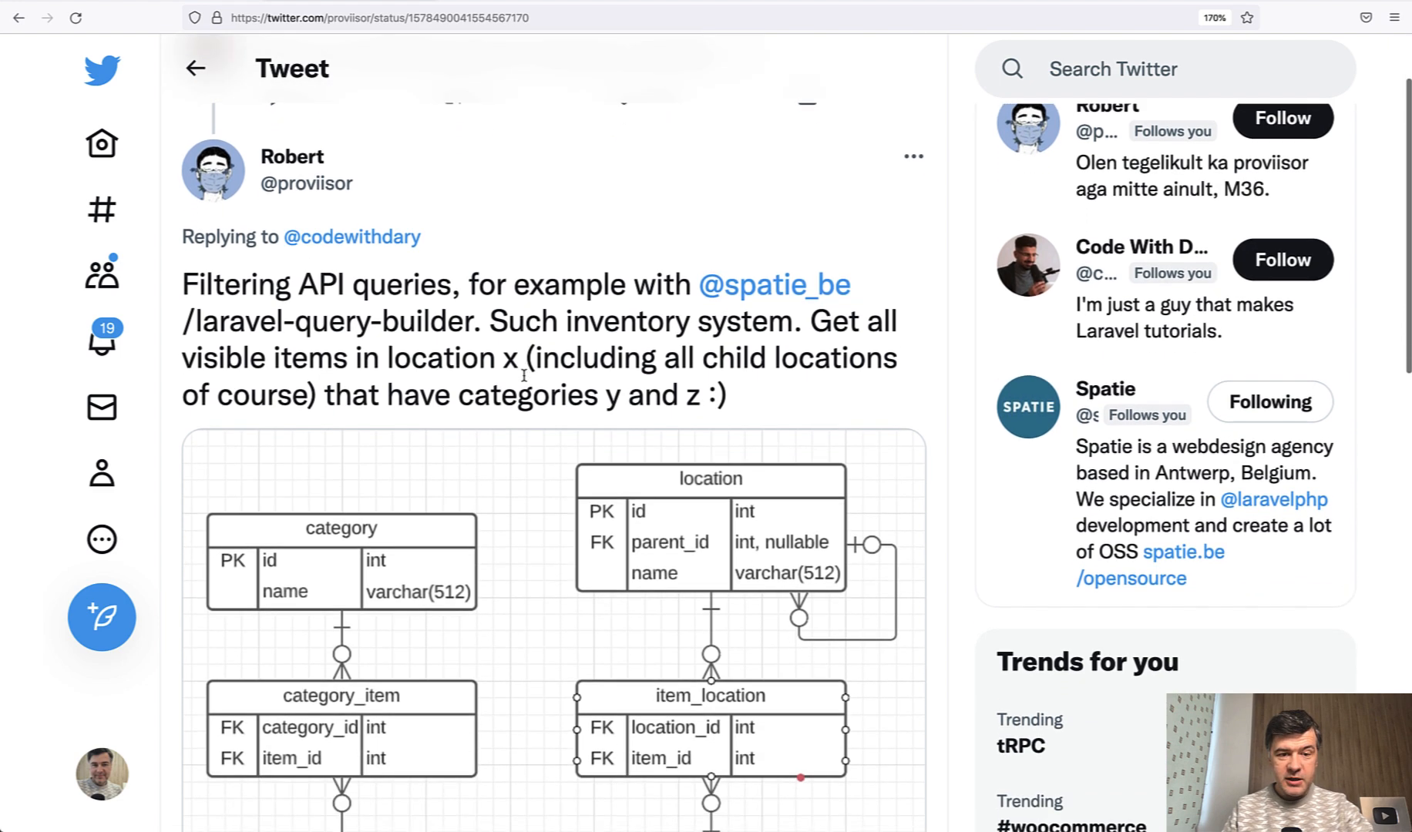
scroll(down, 3)
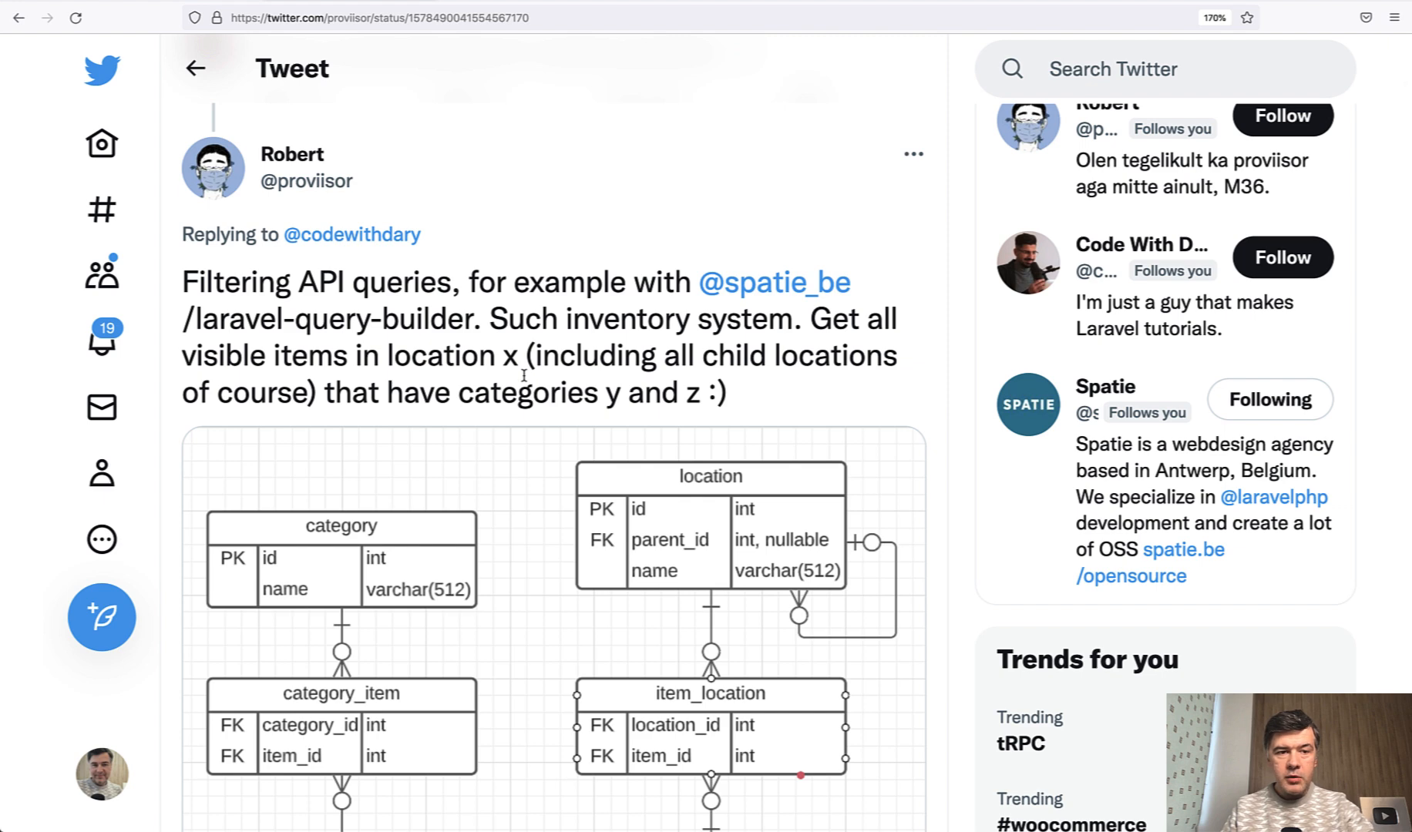
scroll(down, 3)
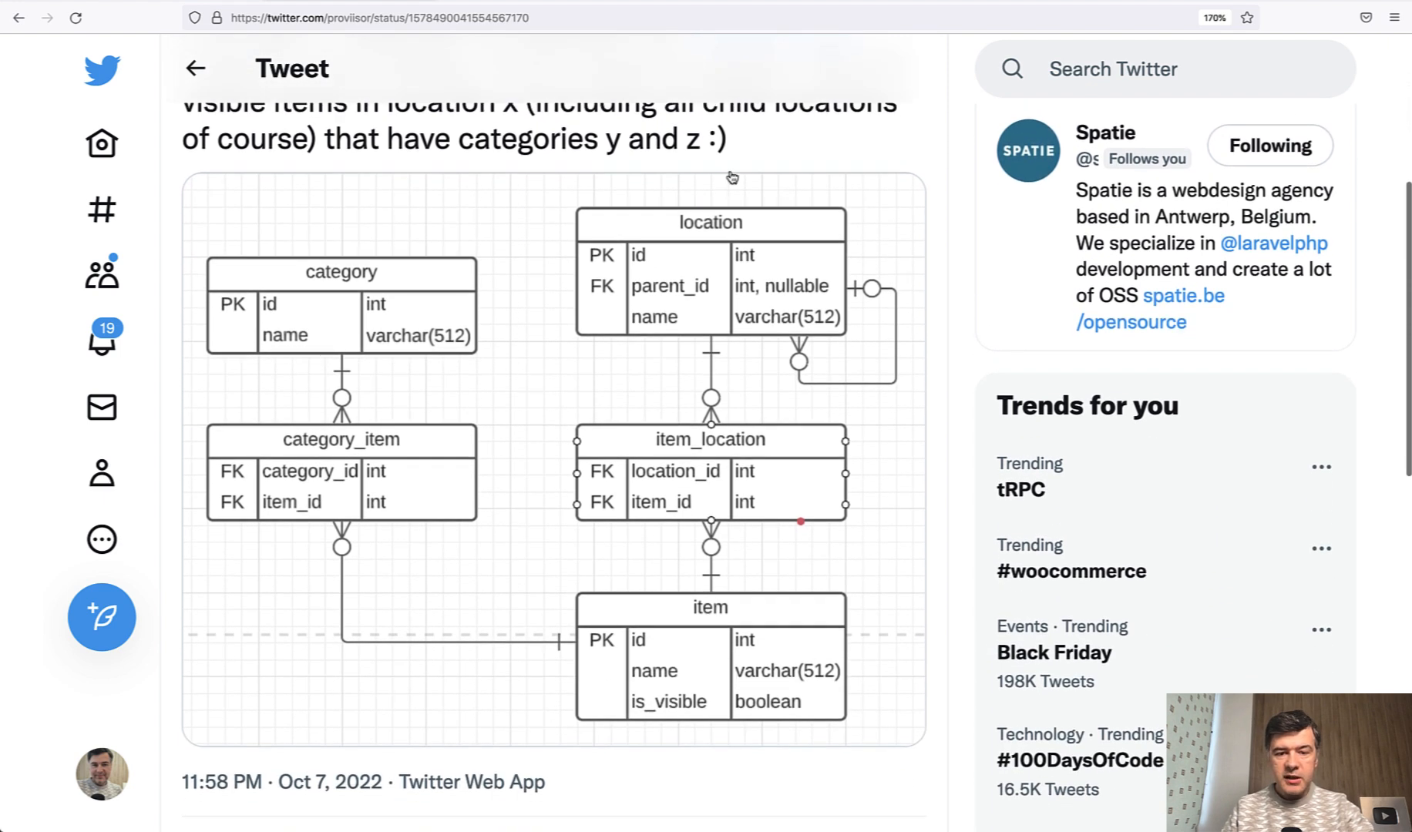
mouse_move(495, 258)
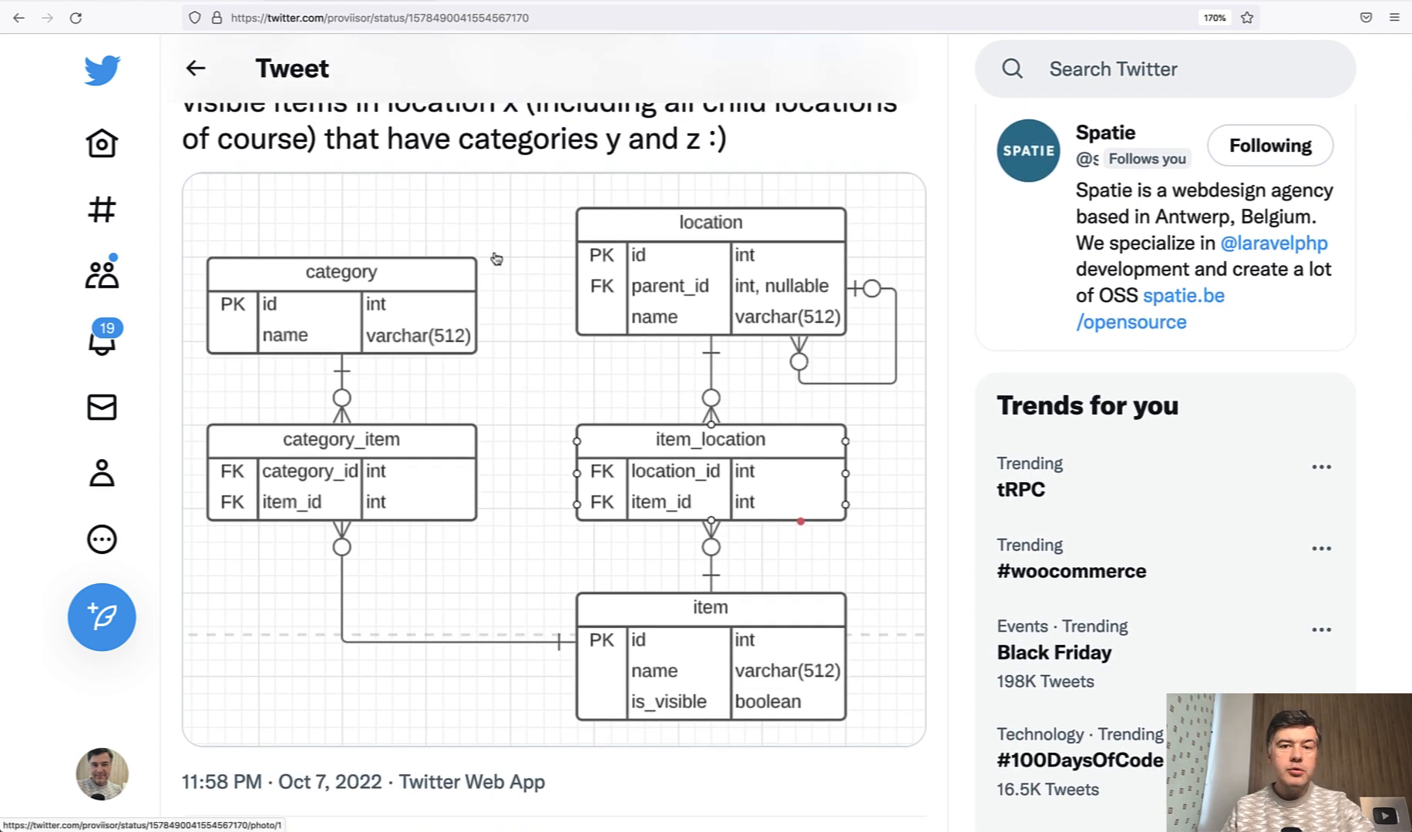
mouse_move(592, 689)
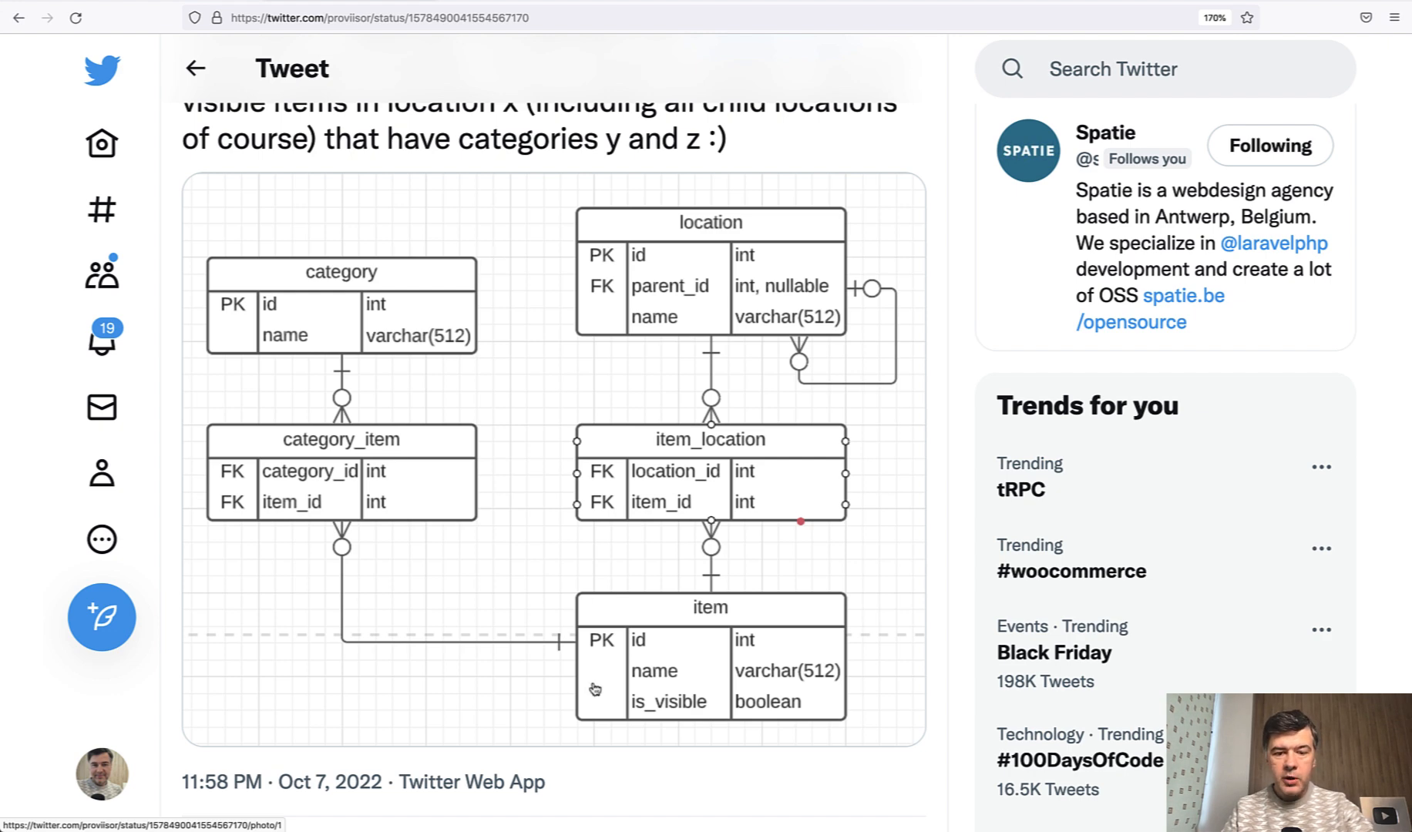
mouse_move(674, 592)
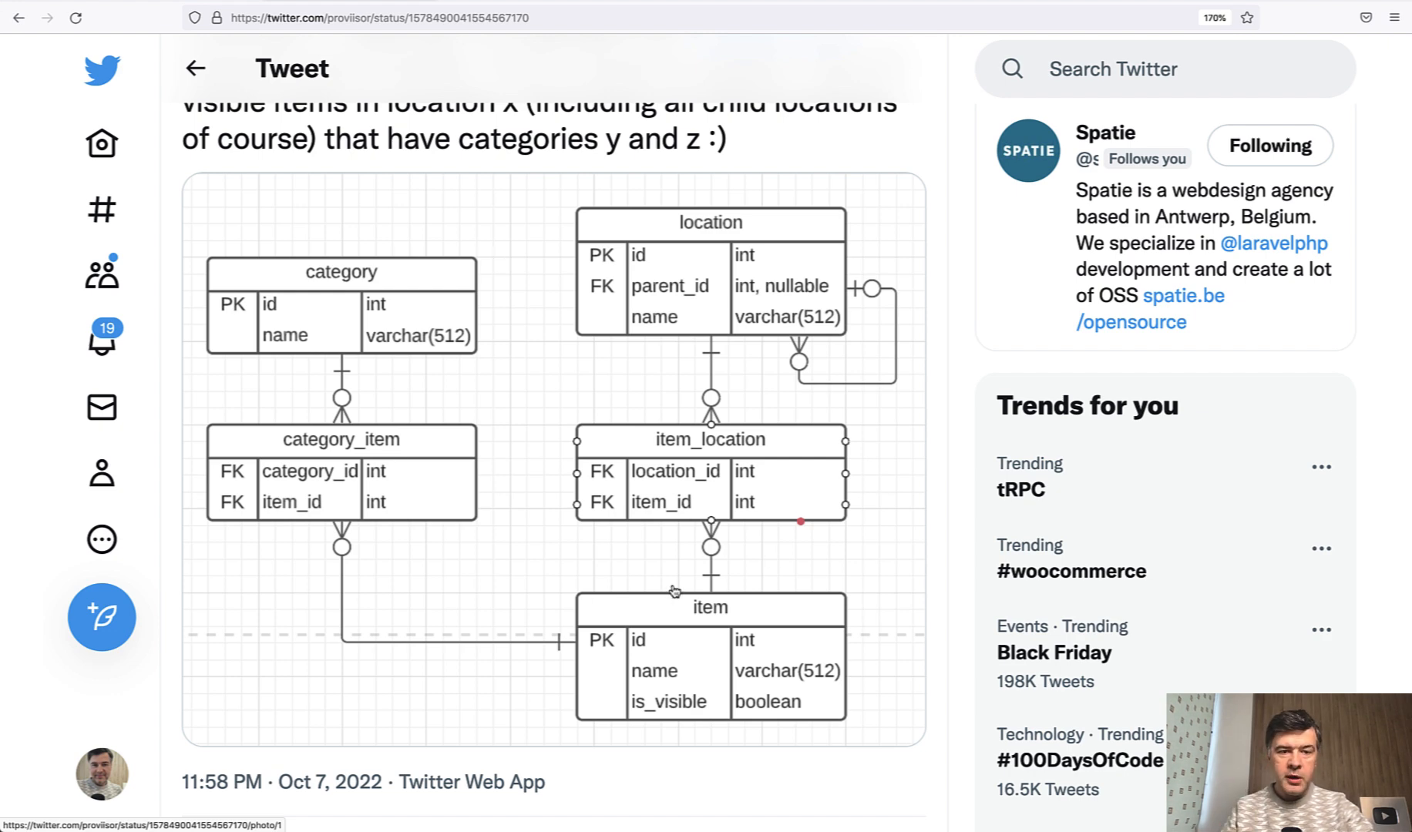
mouse_move(328, 497)
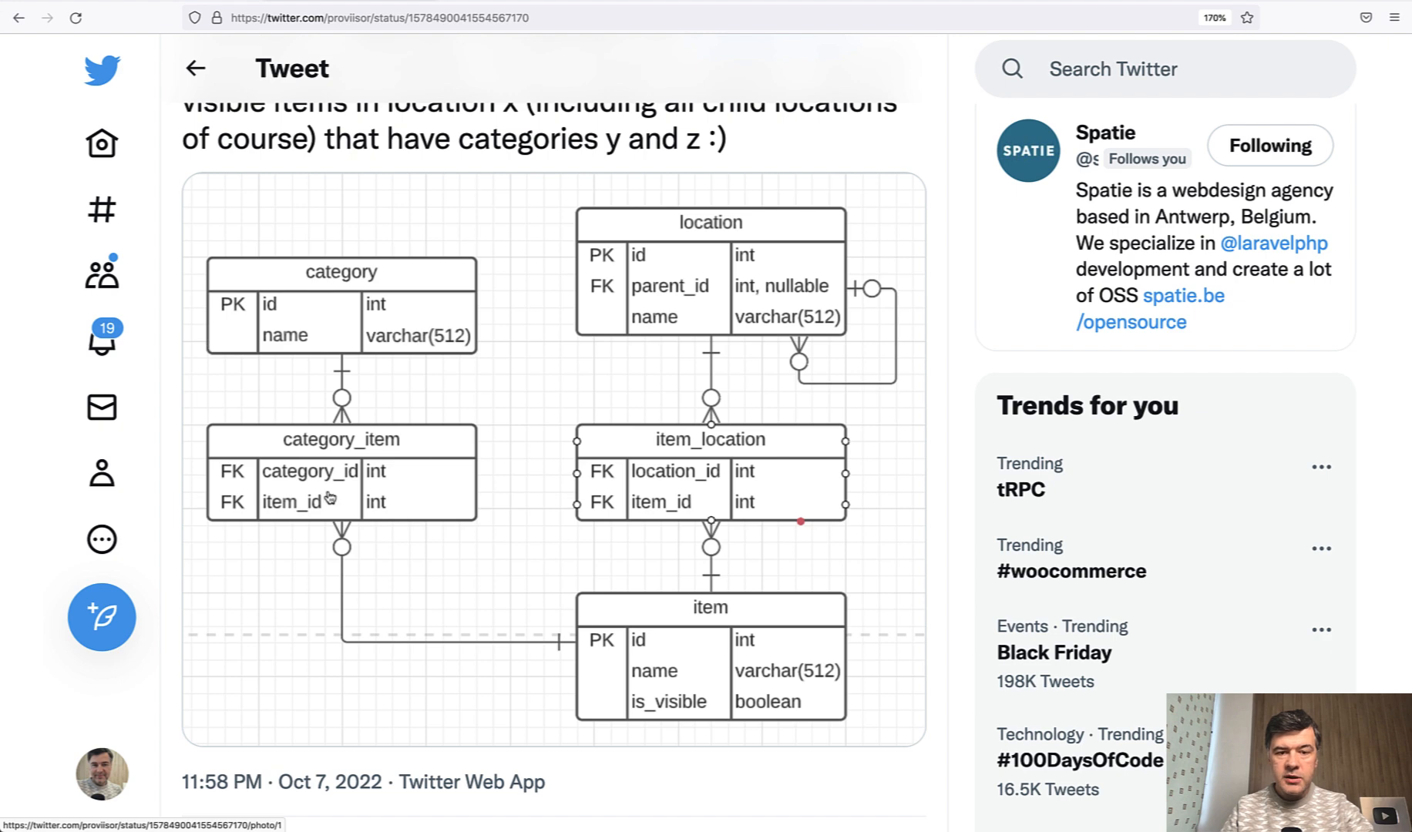
mouse_move(642, 540)
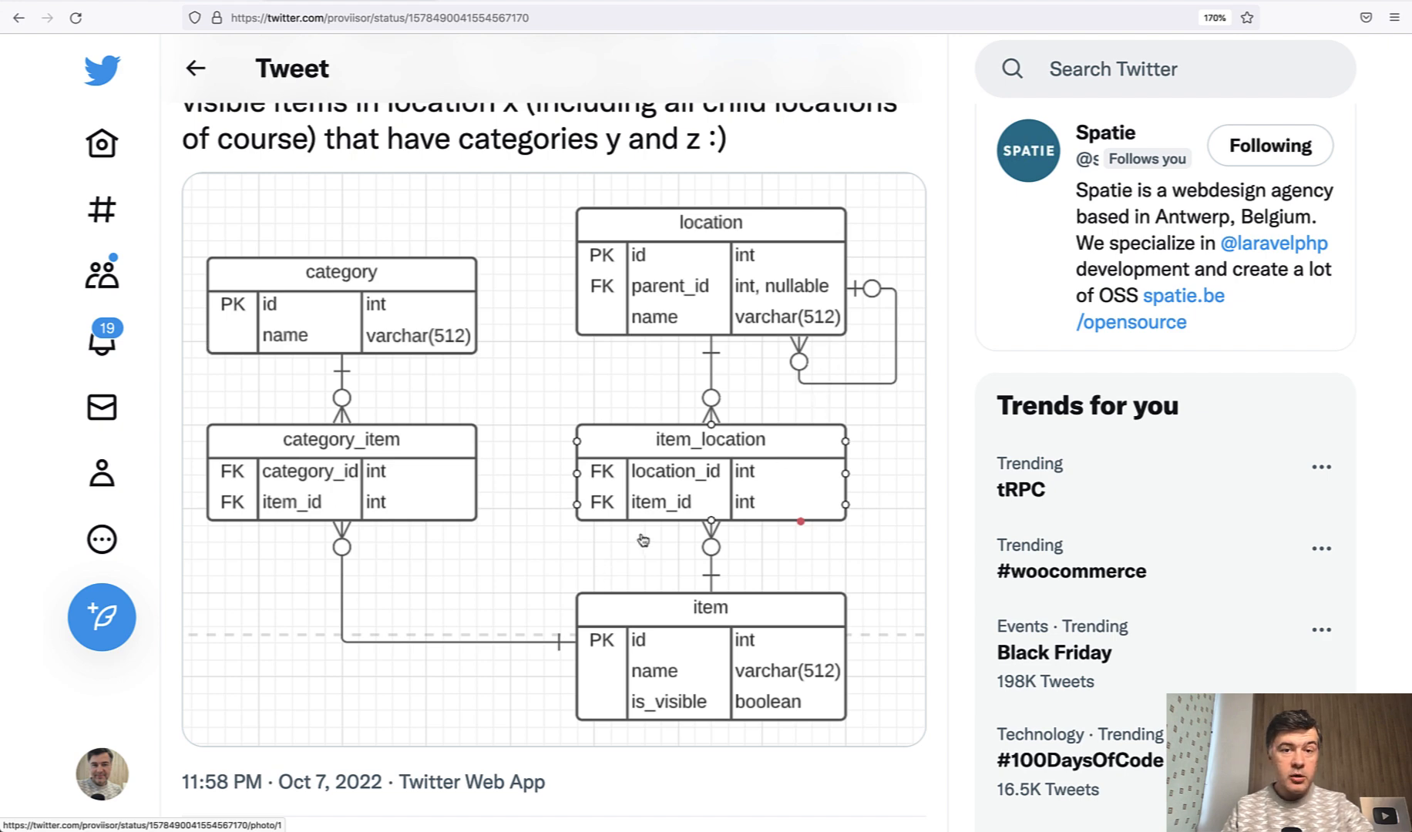
mouse_move(707, 298)
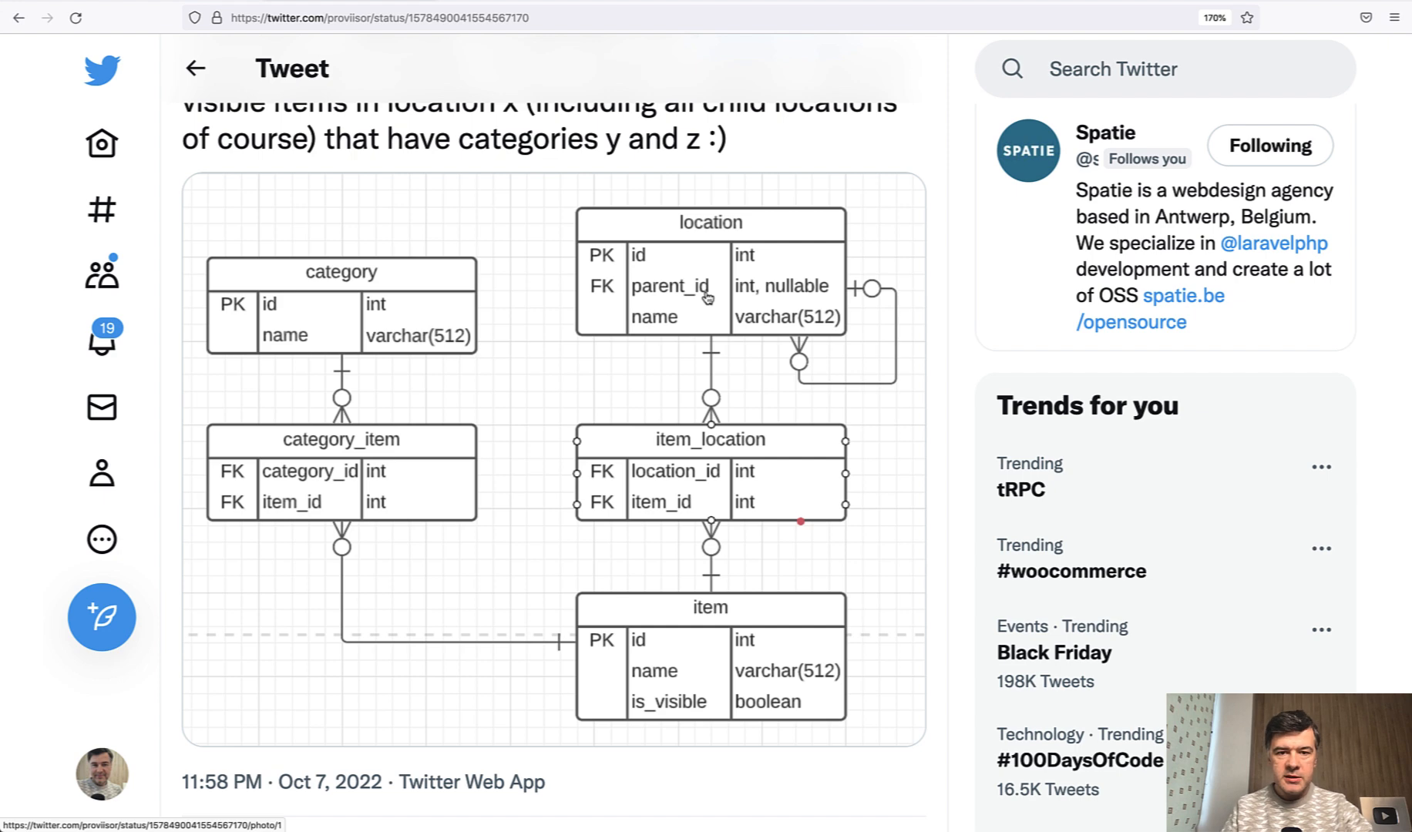
scroll(up, 3)
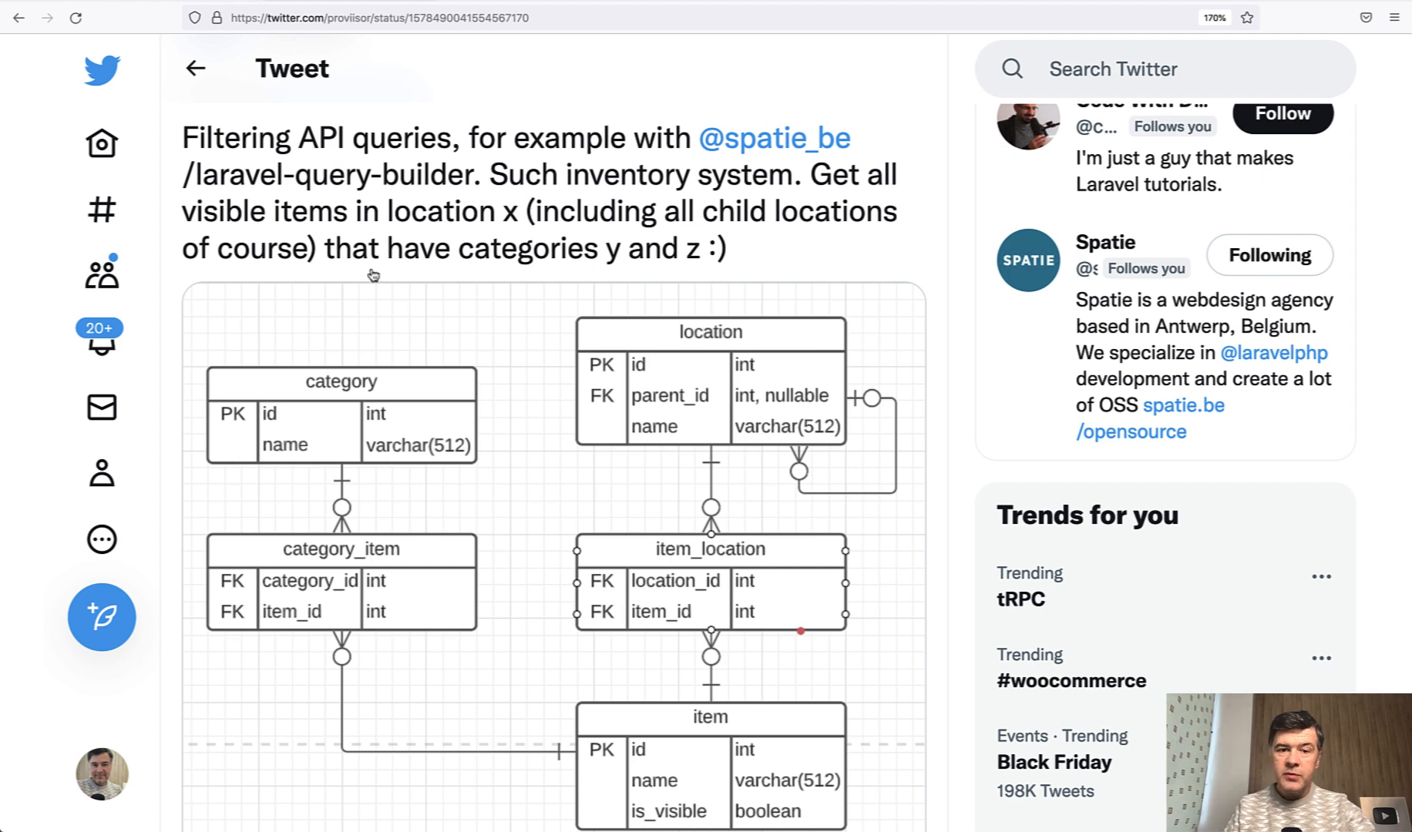
mouse_move(635, 340)
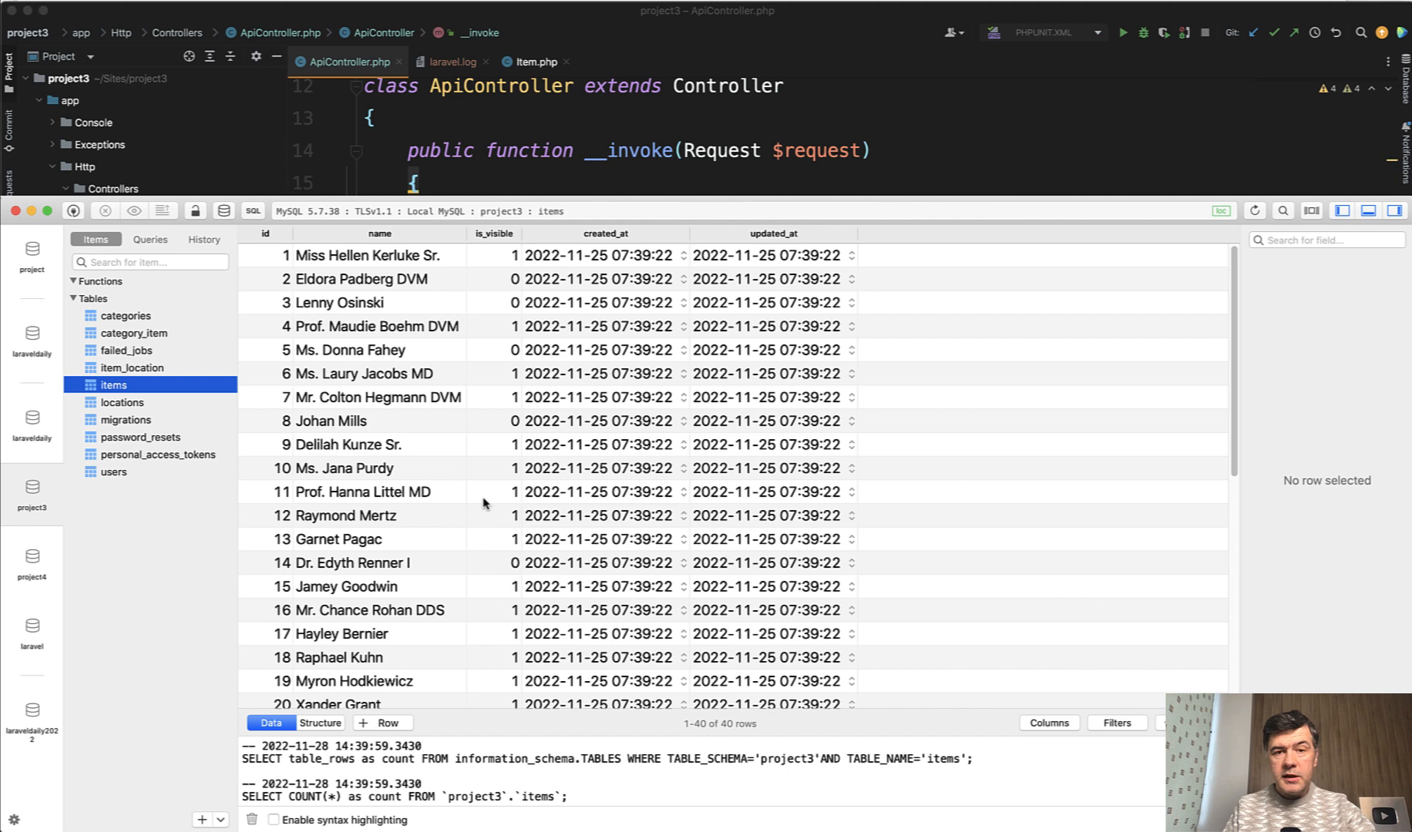
mouse_move(141, 385)
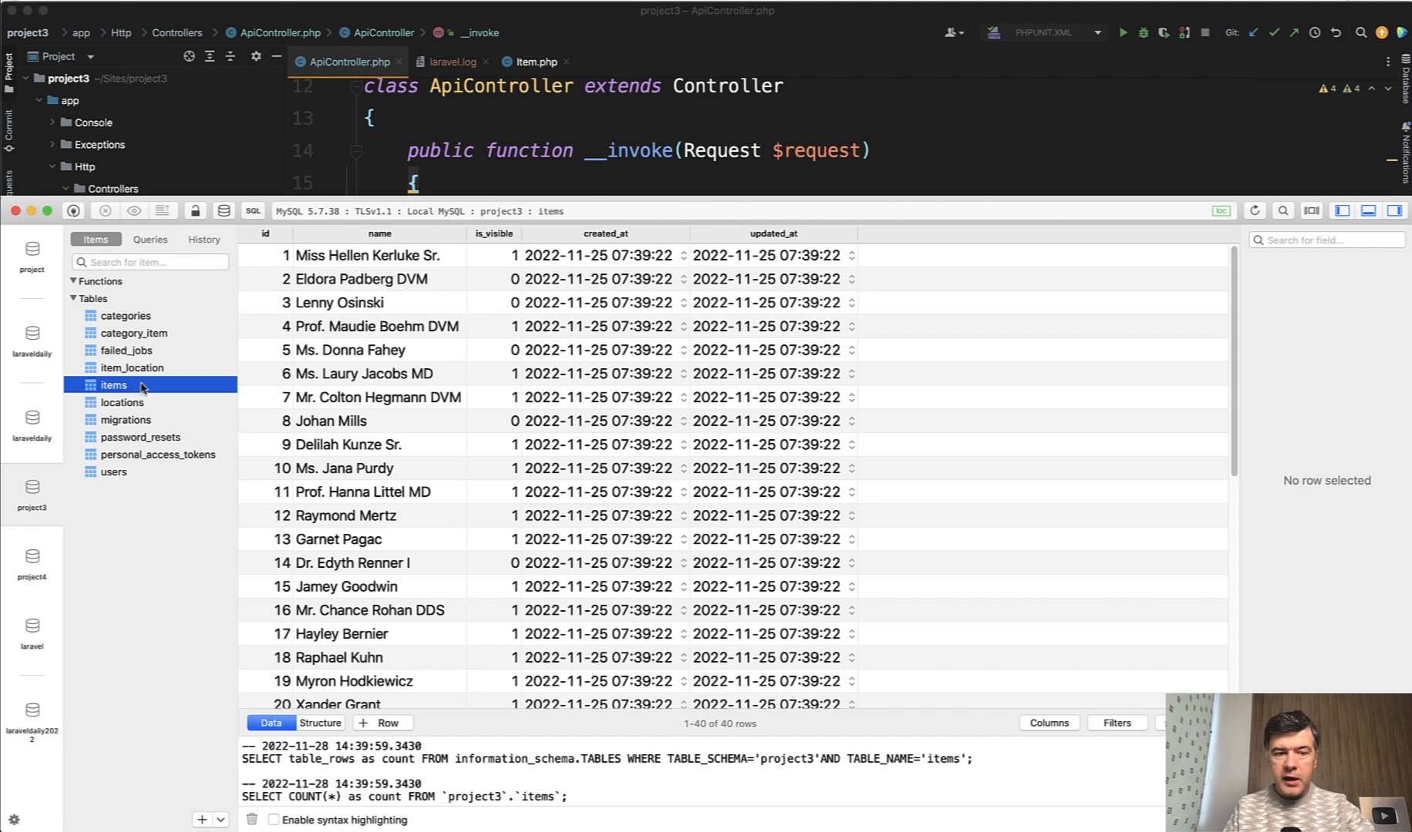
mouse_move(245, 472)
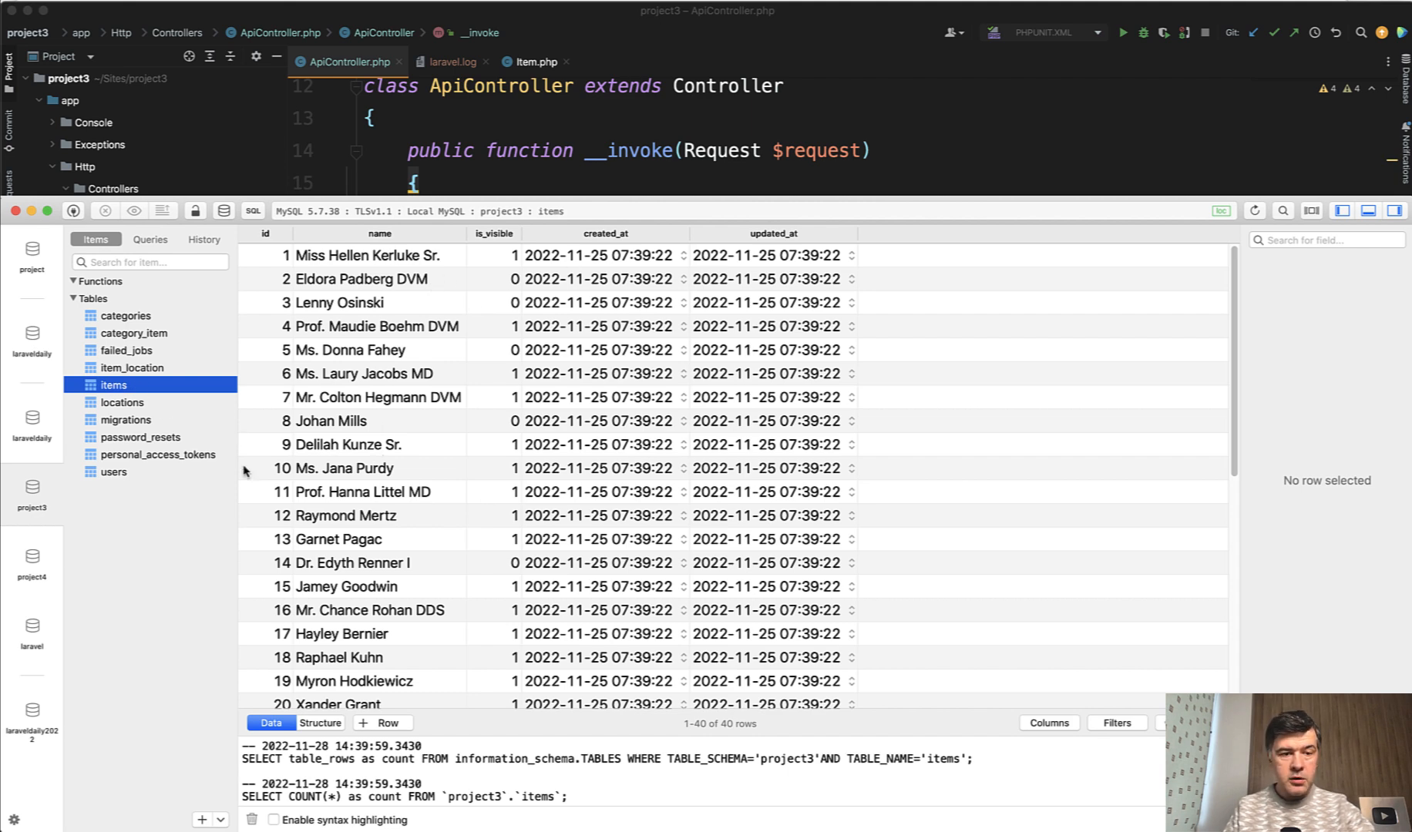
click(132, 368)
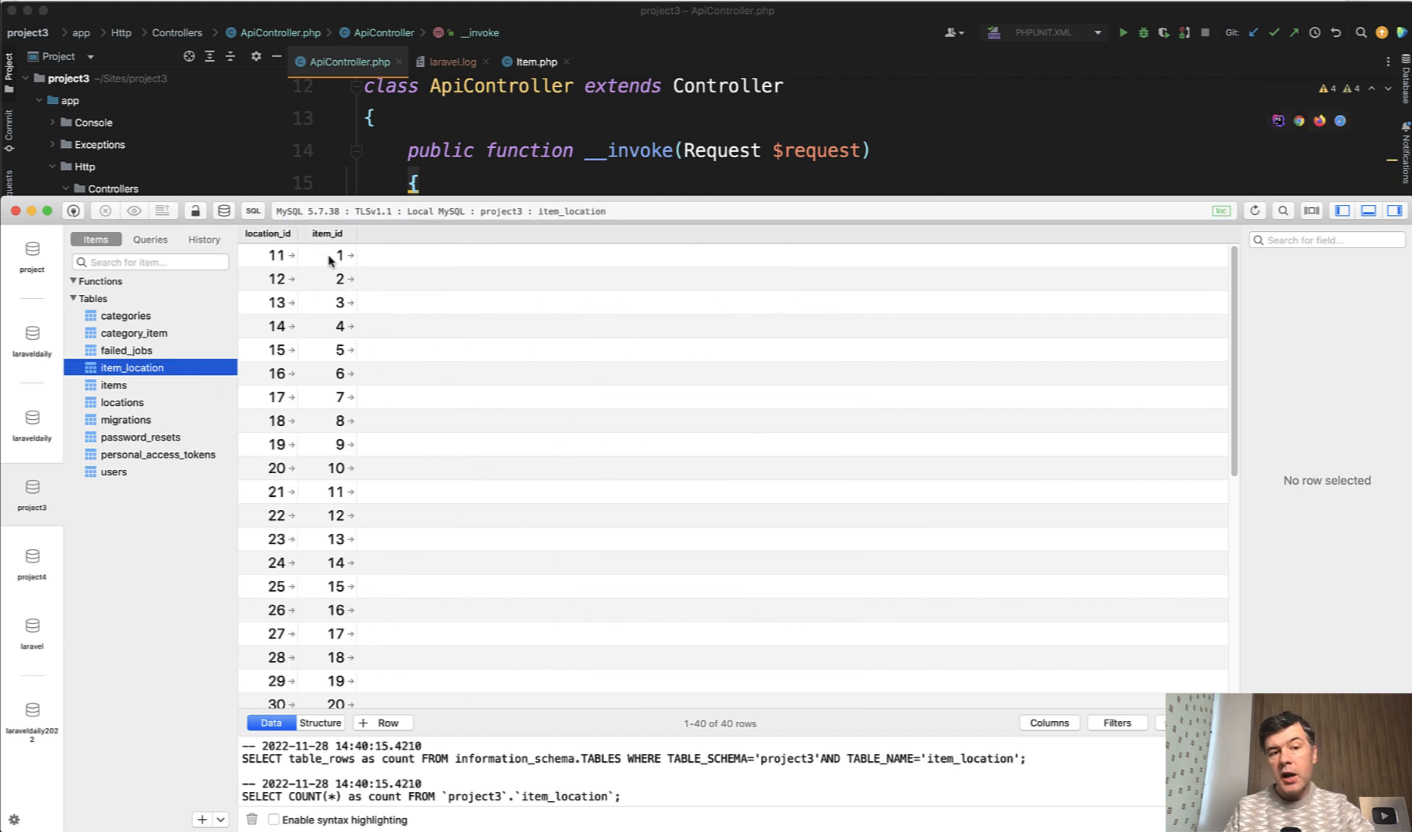
mouse_move(370, 503)
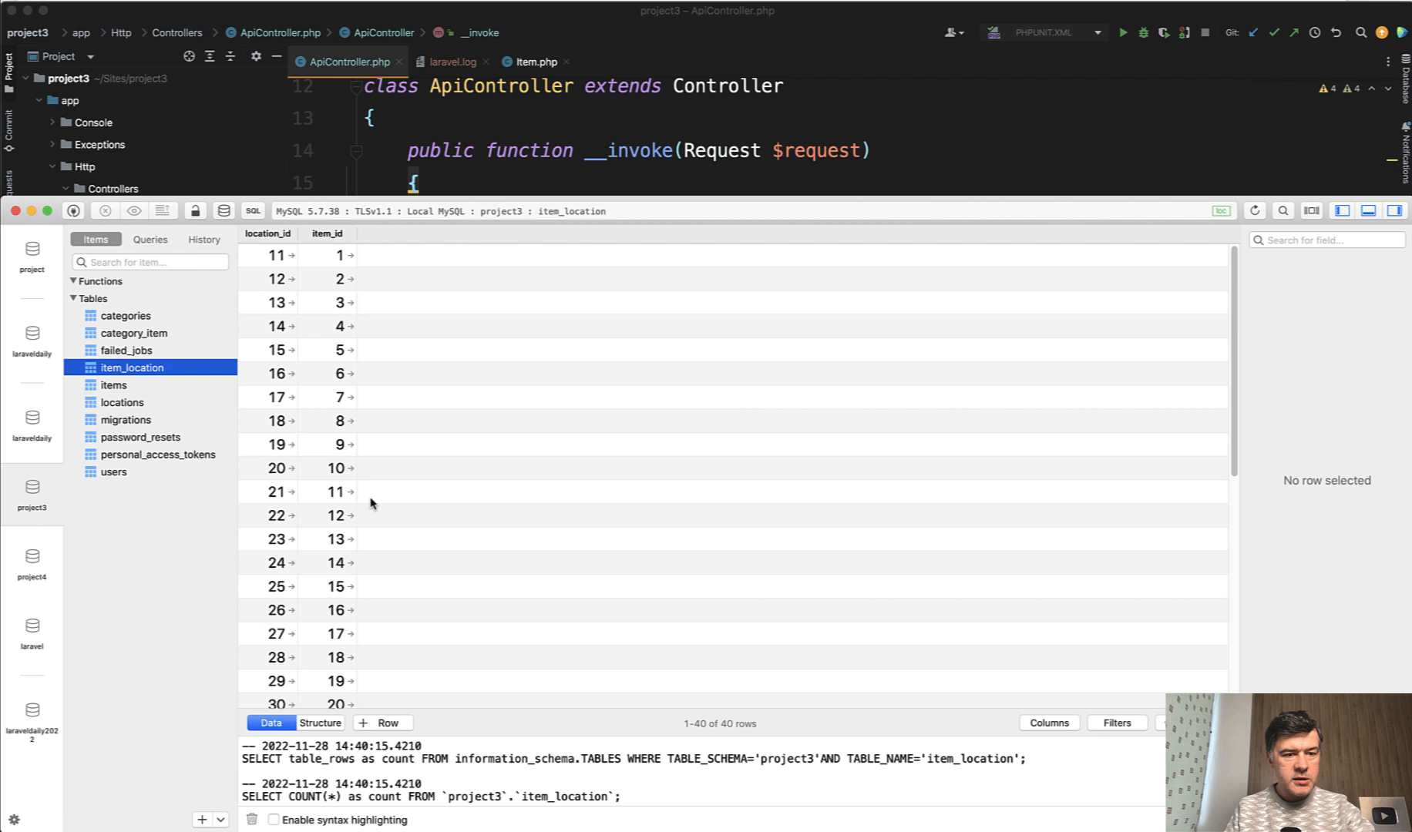
click(132, 332)
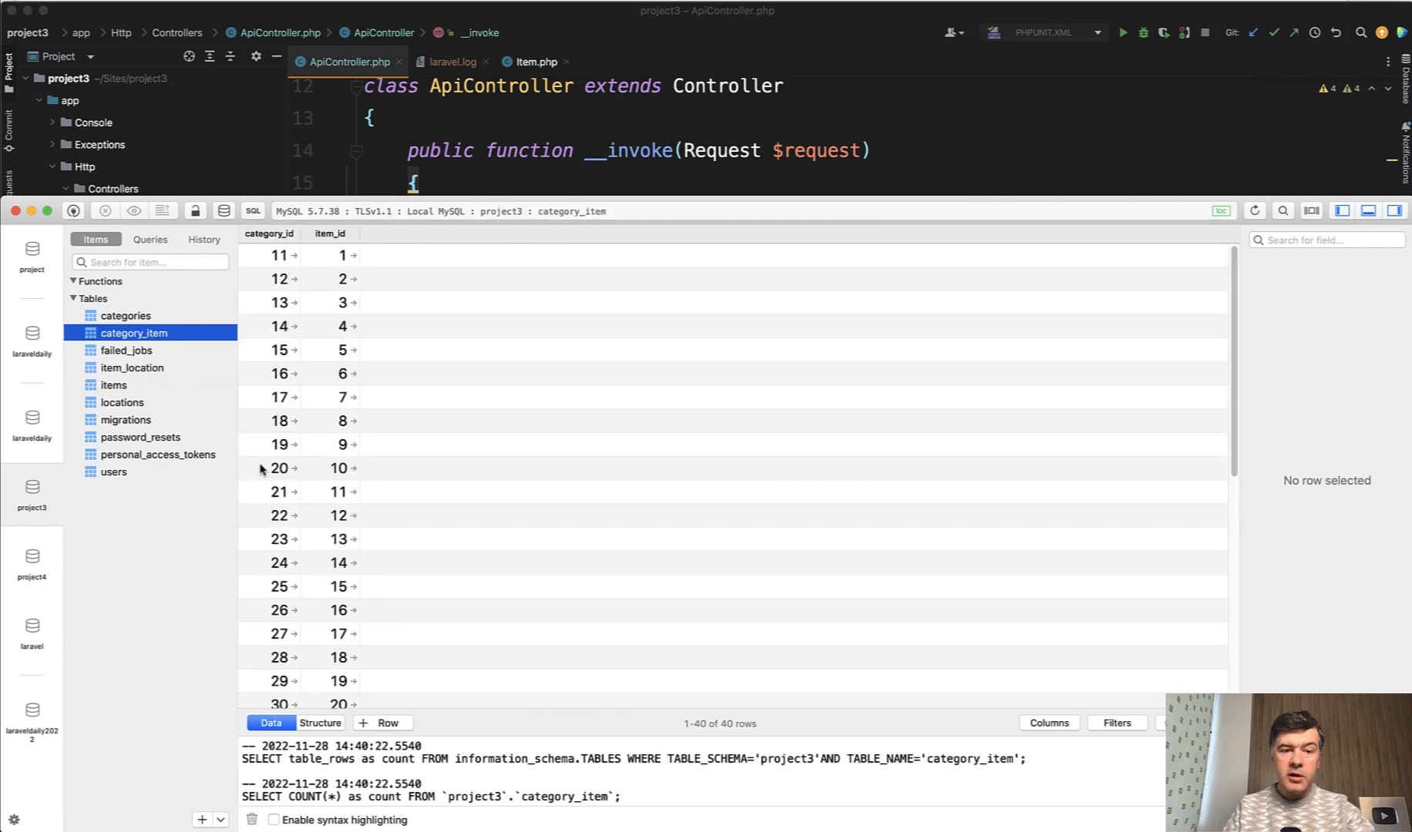
mouse_move(198, 641)
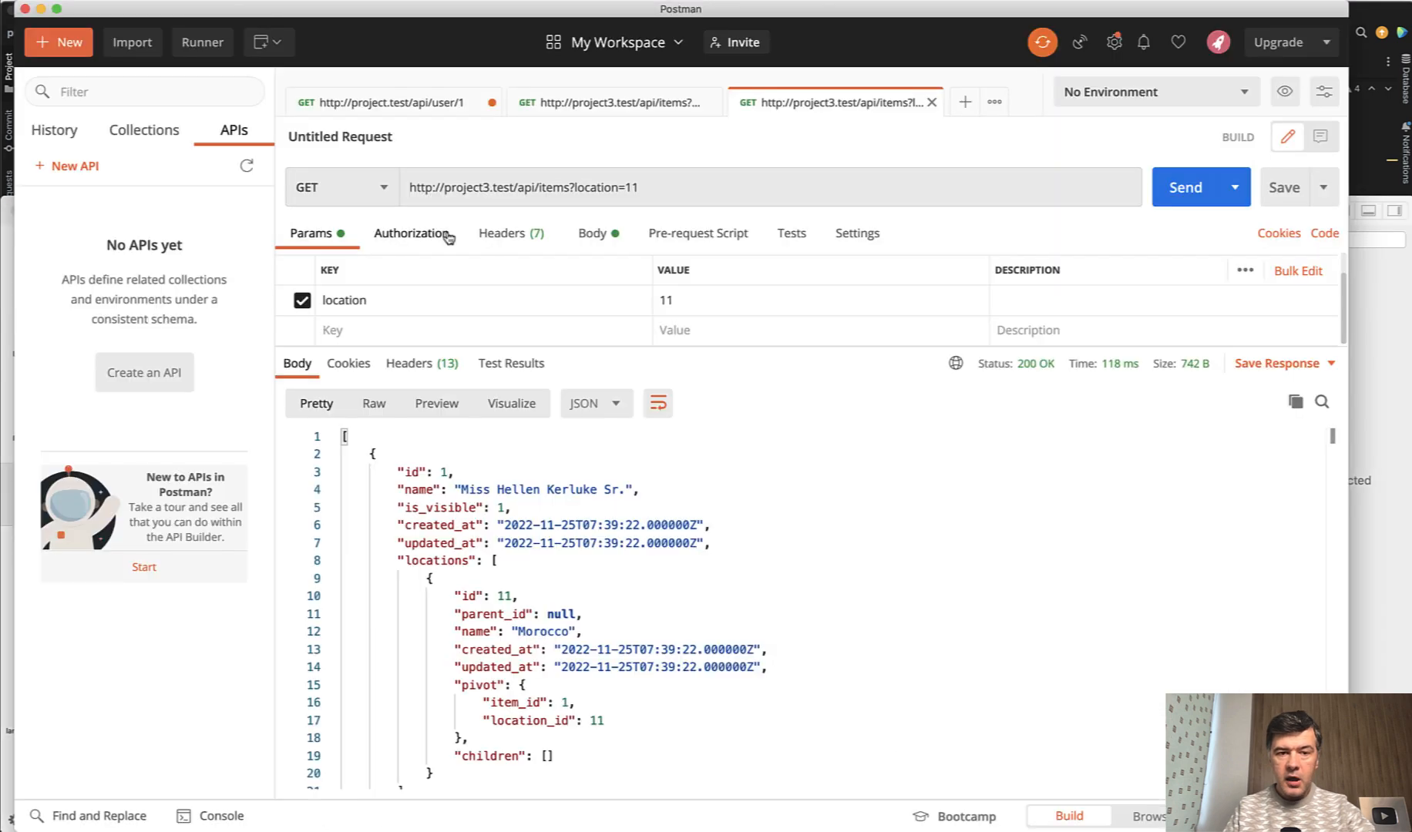
mouse_move(538, 176)
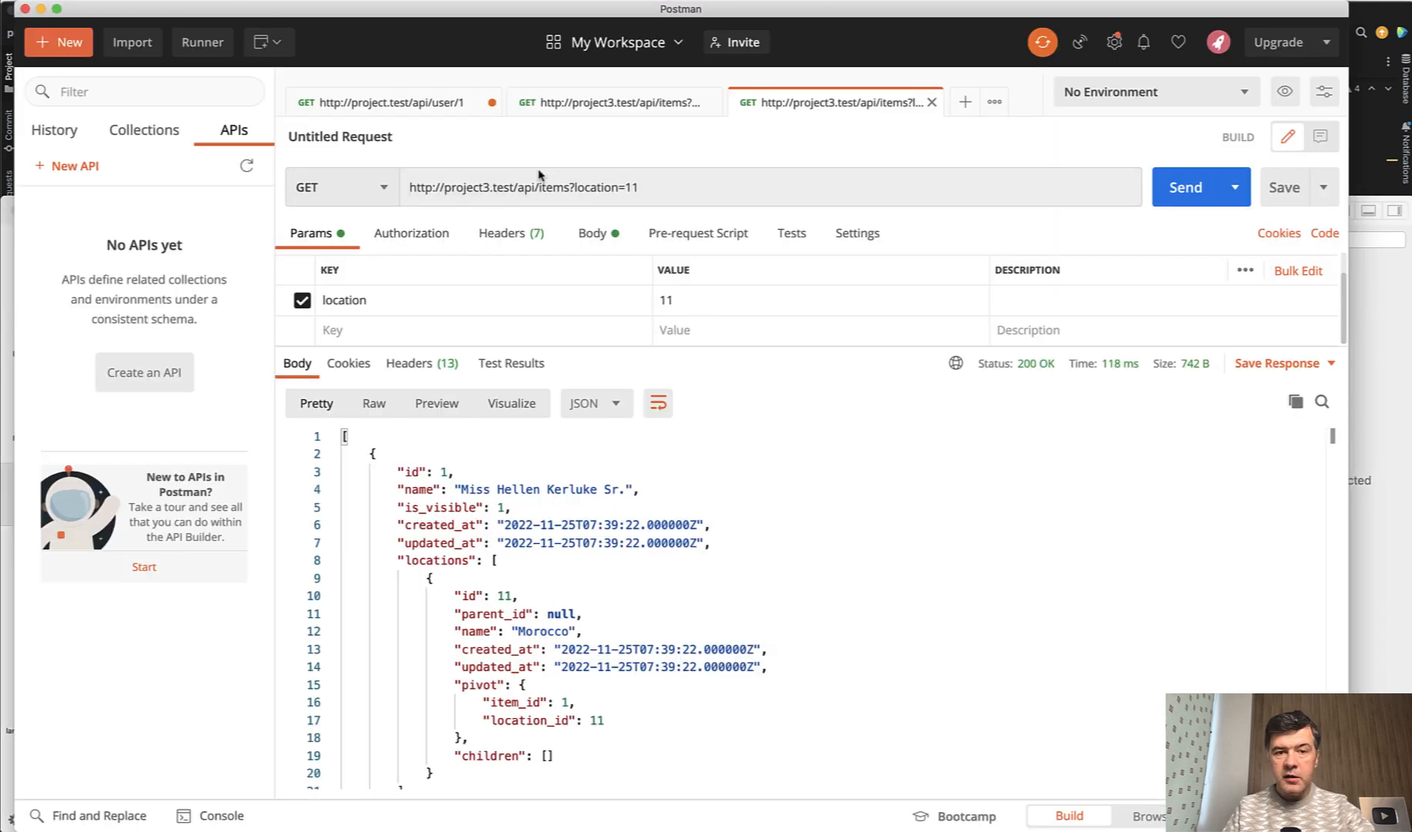
Run the items request filtered by location 12, which returns empty.
double_click(552, 187)
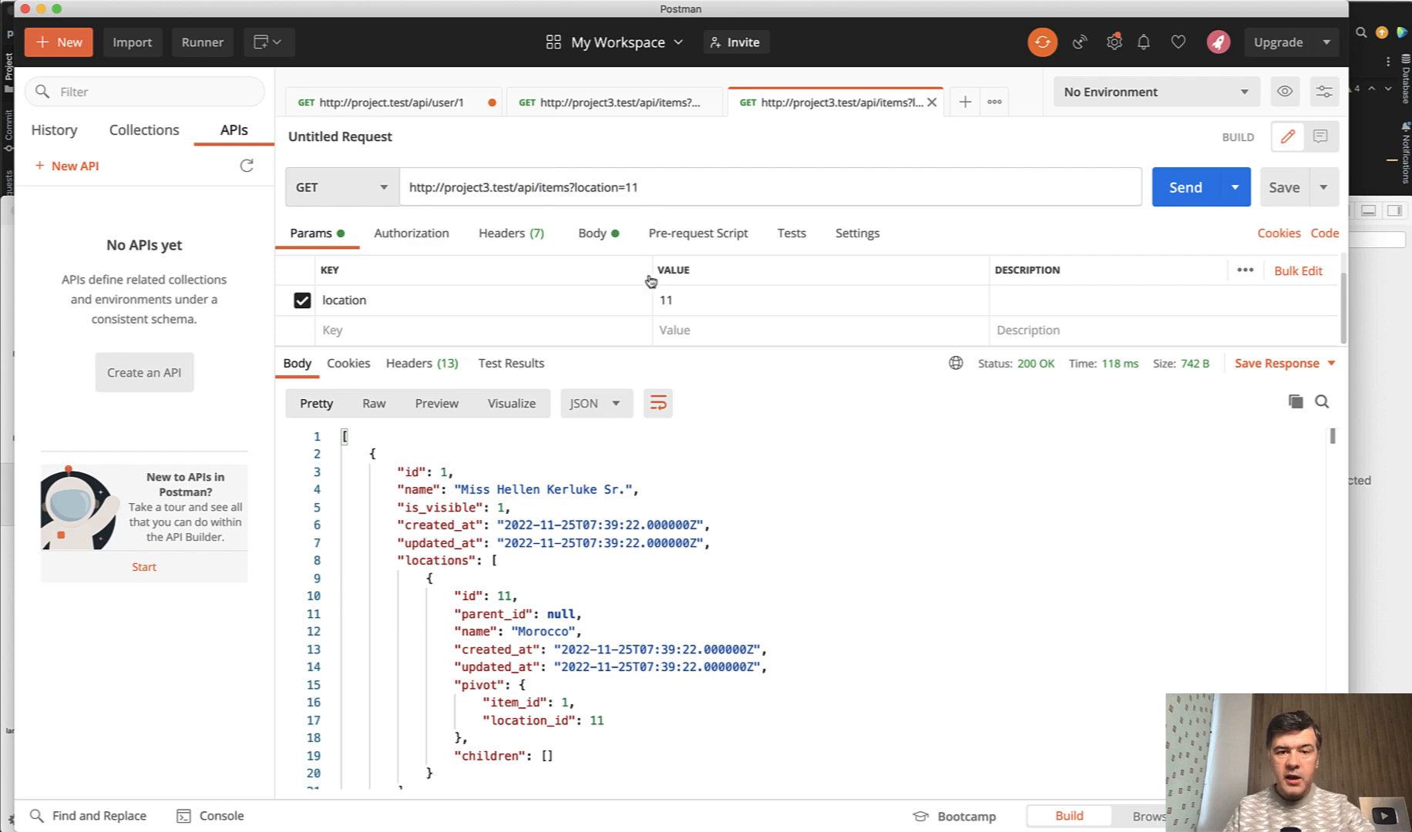
scroll(down, 3)
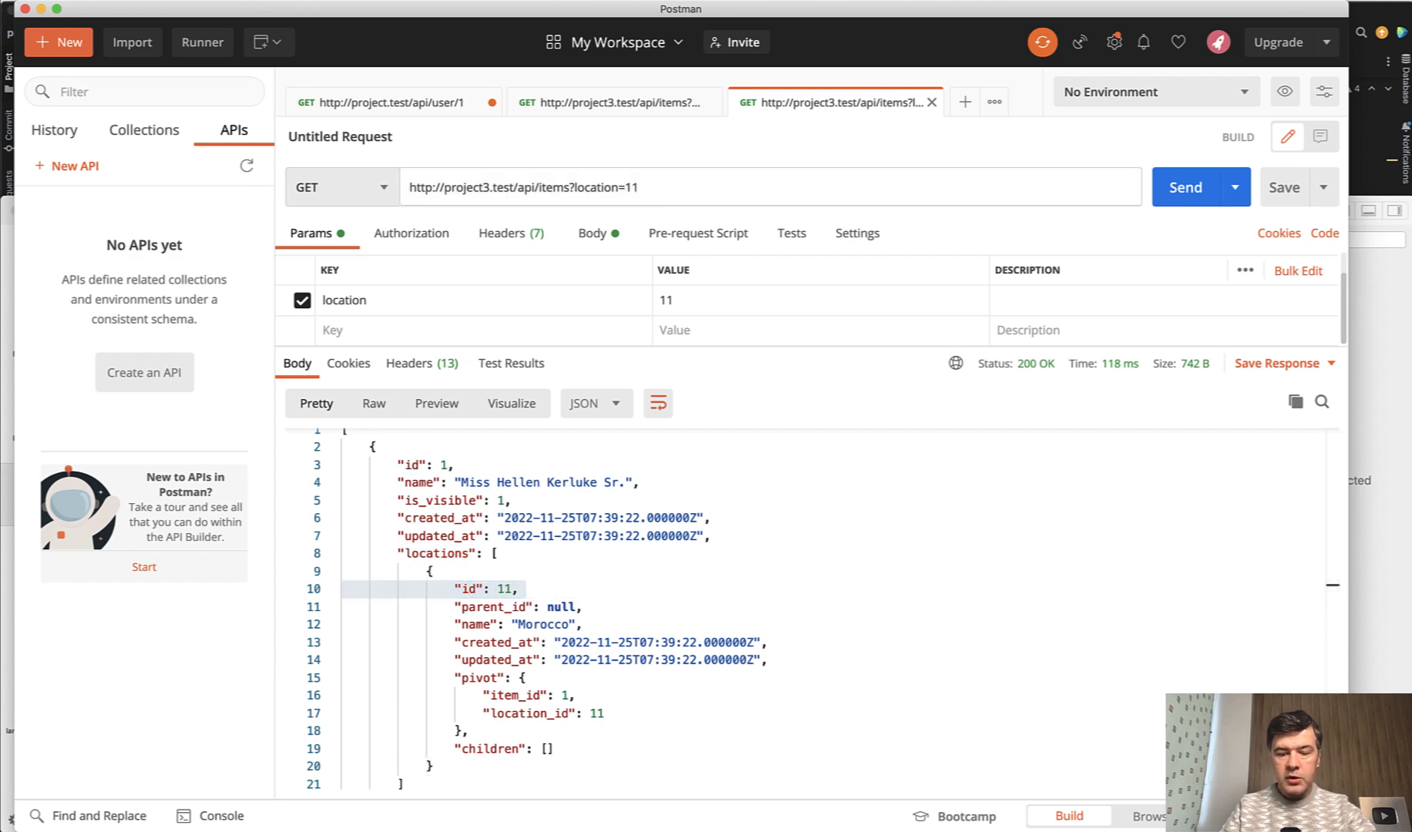
click(1183, 187)
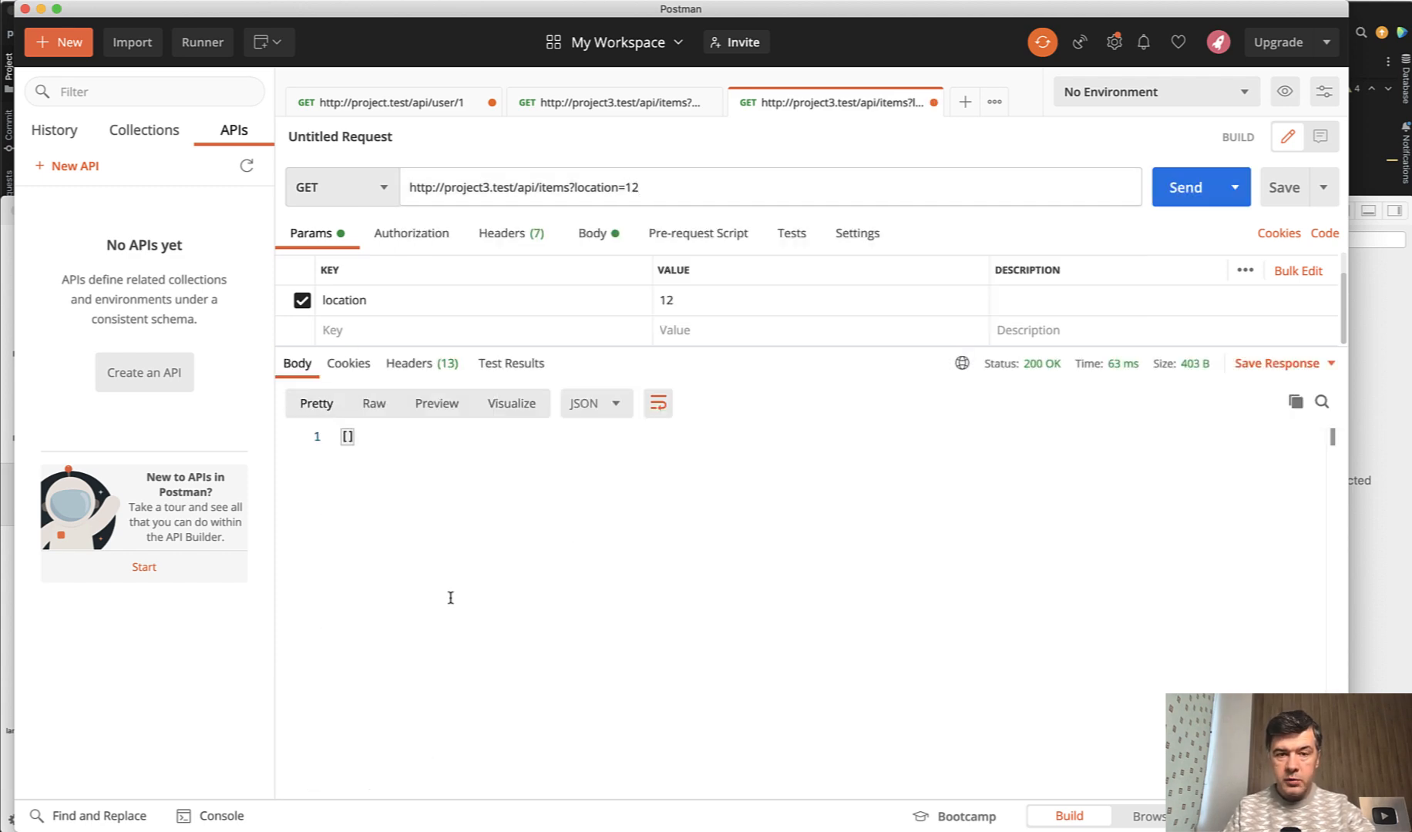
Change the location parameter to 14 and resend to get one item.
click(641, 188)
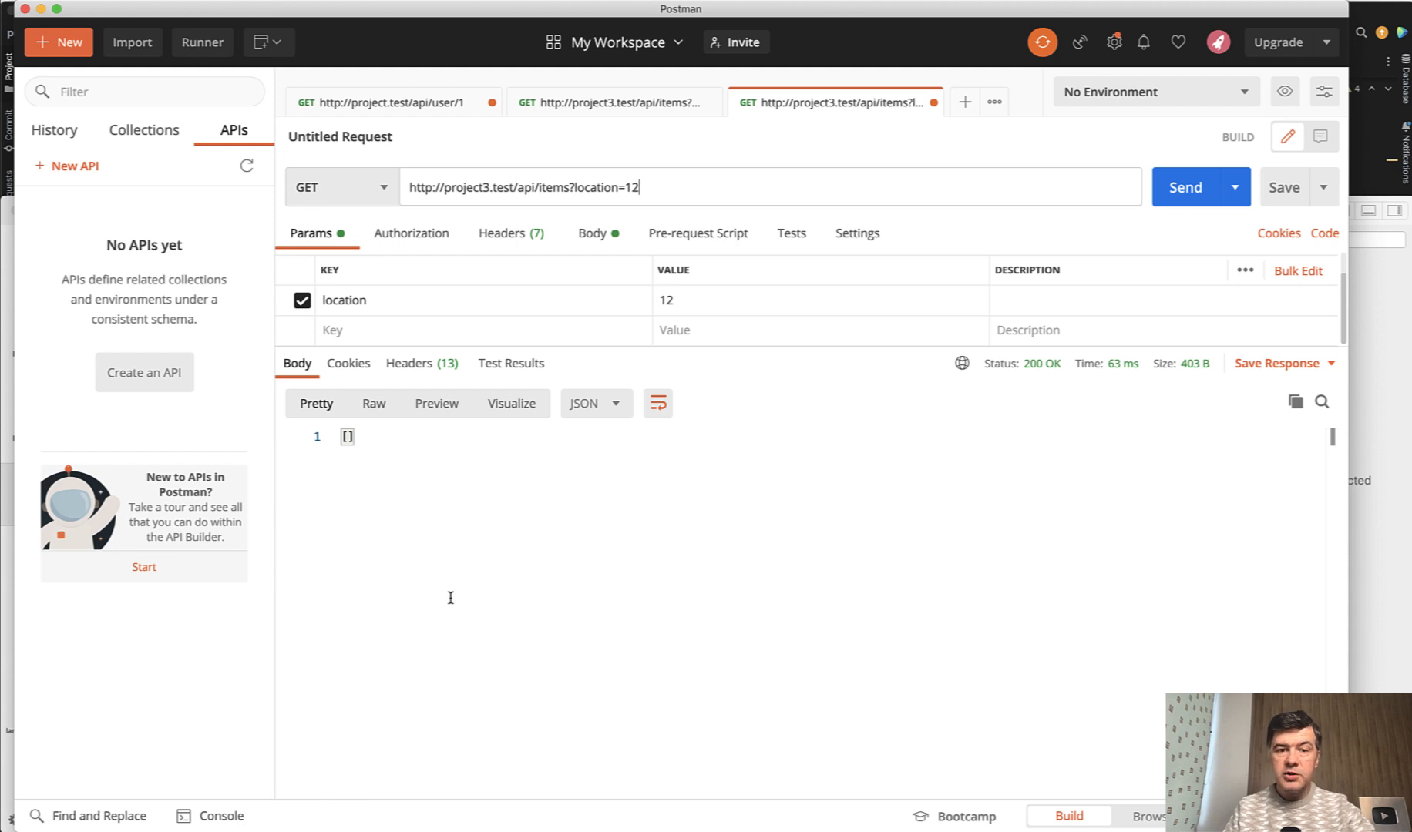
key(Backspace)
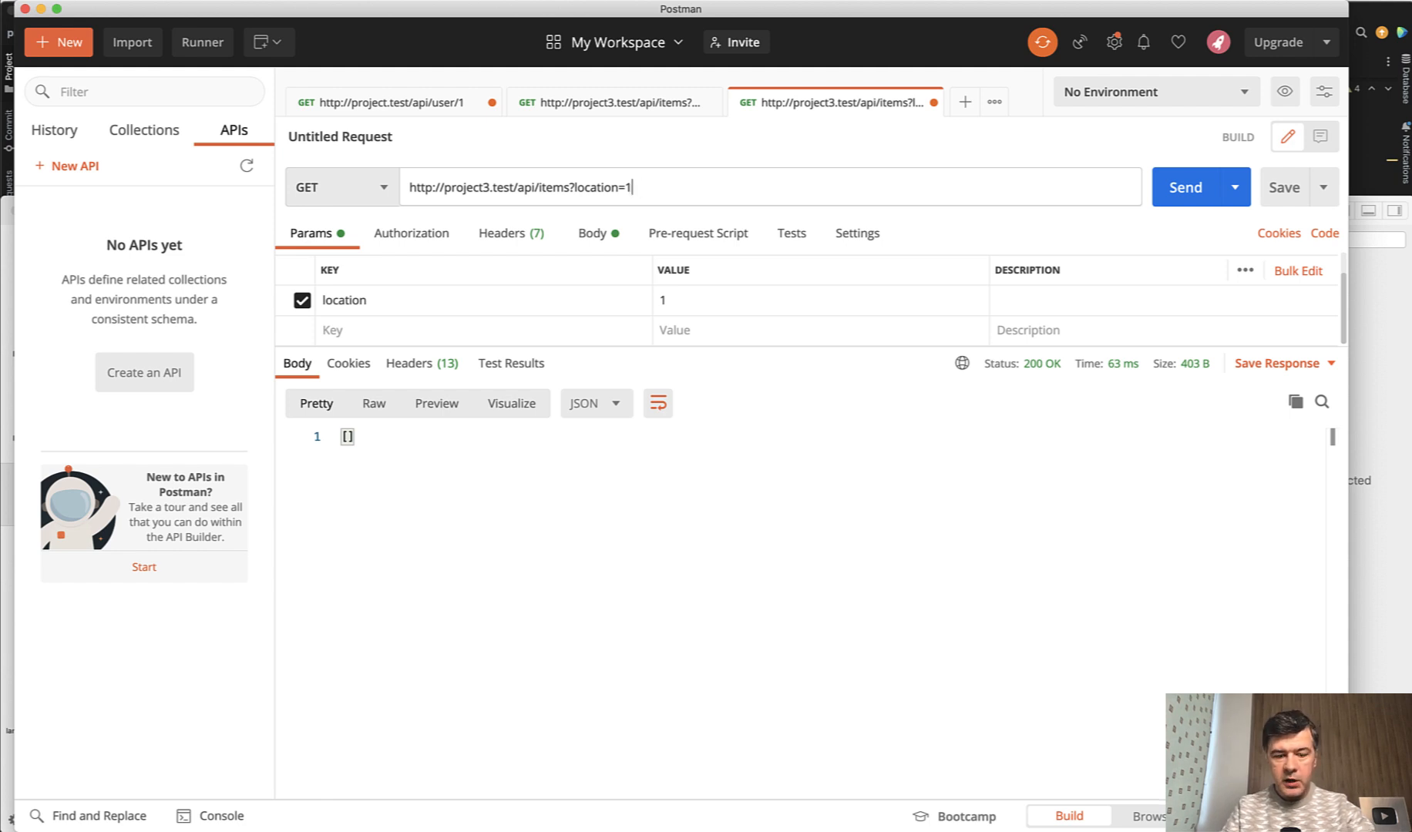
click(1183, 187)
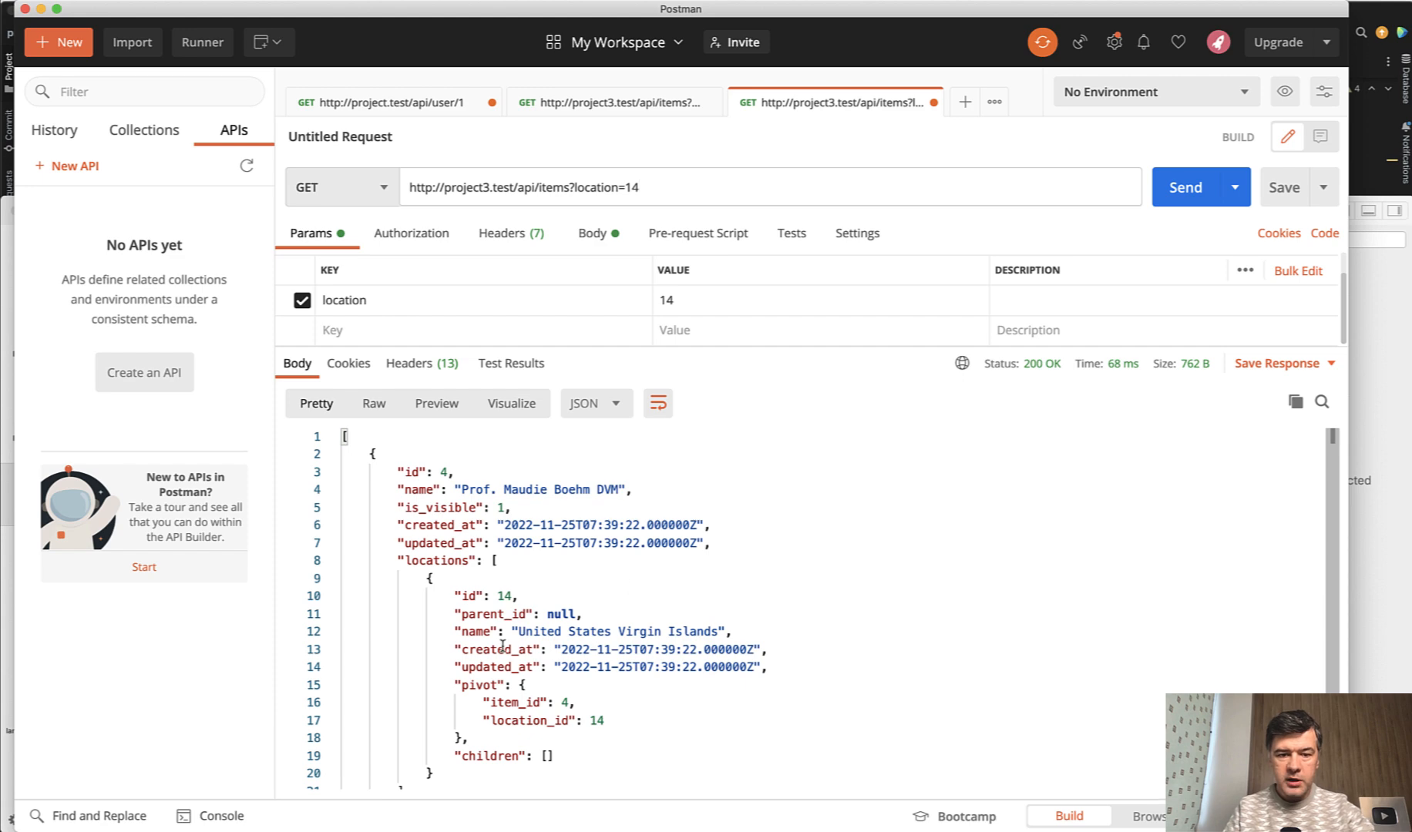
scroll(down, 3)
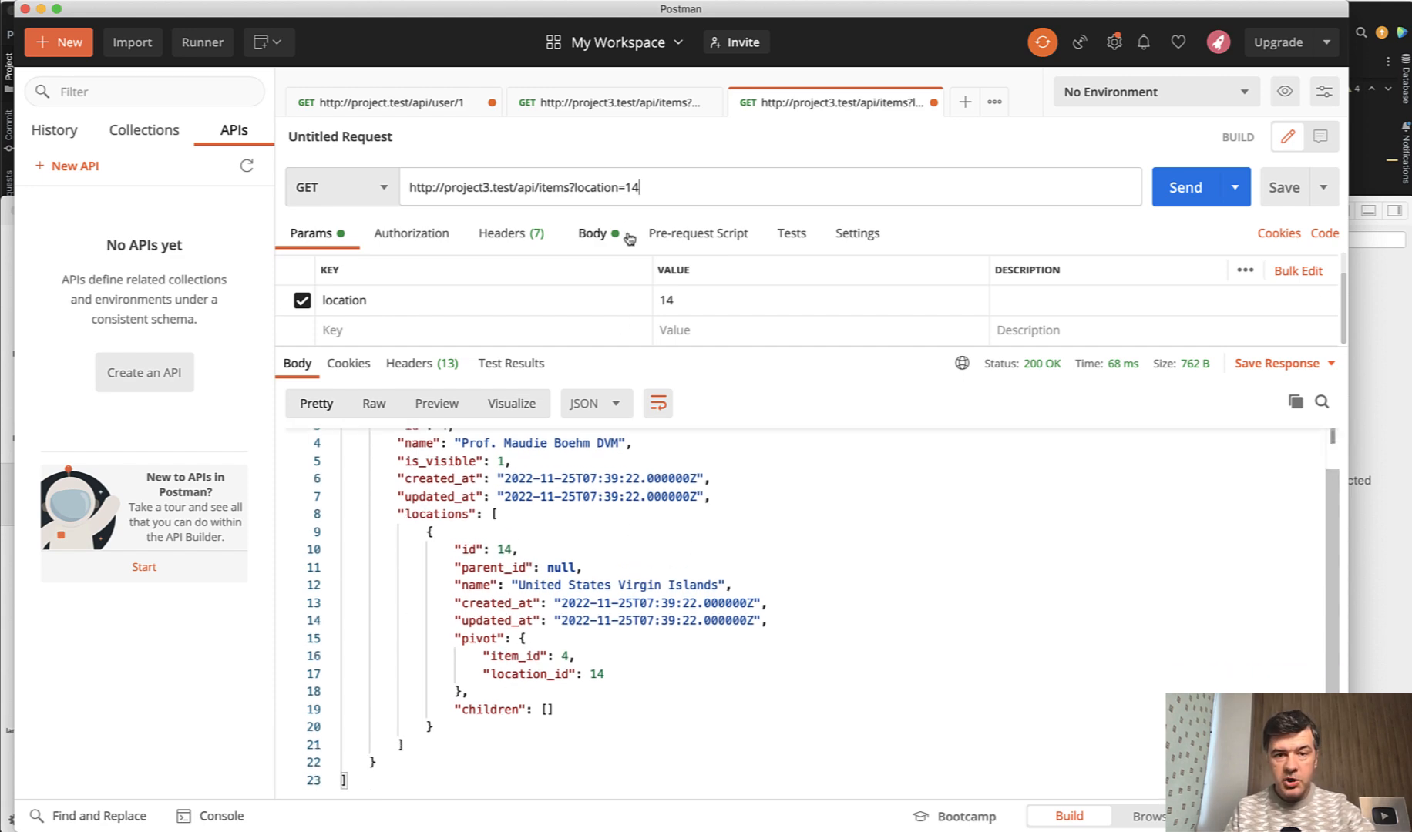
Resend the ?categories=11,12,13,14,15 request and scroll through the matching items.
click(611, 102)
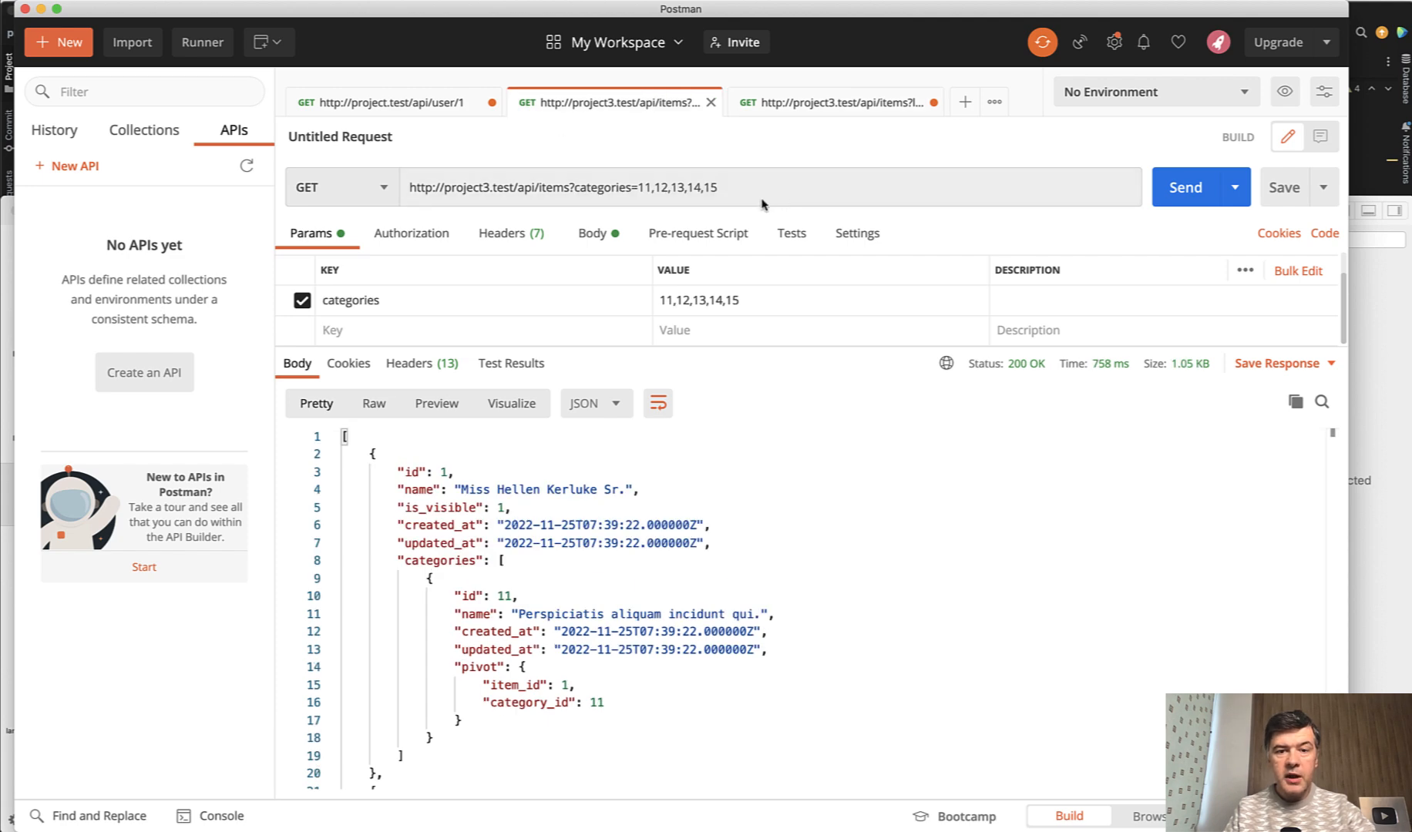
mouse_move(794, 266)
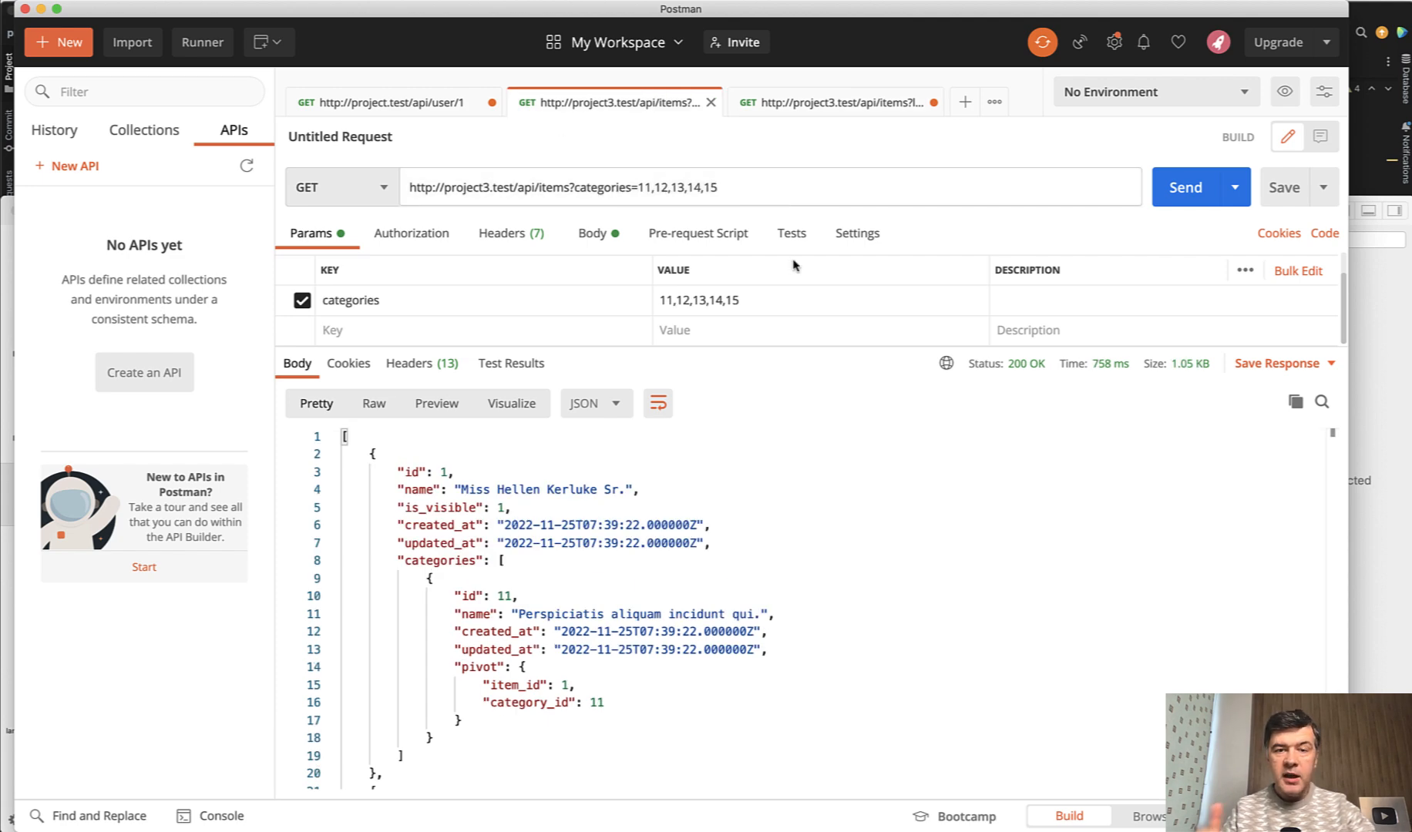
click(1183, 188)
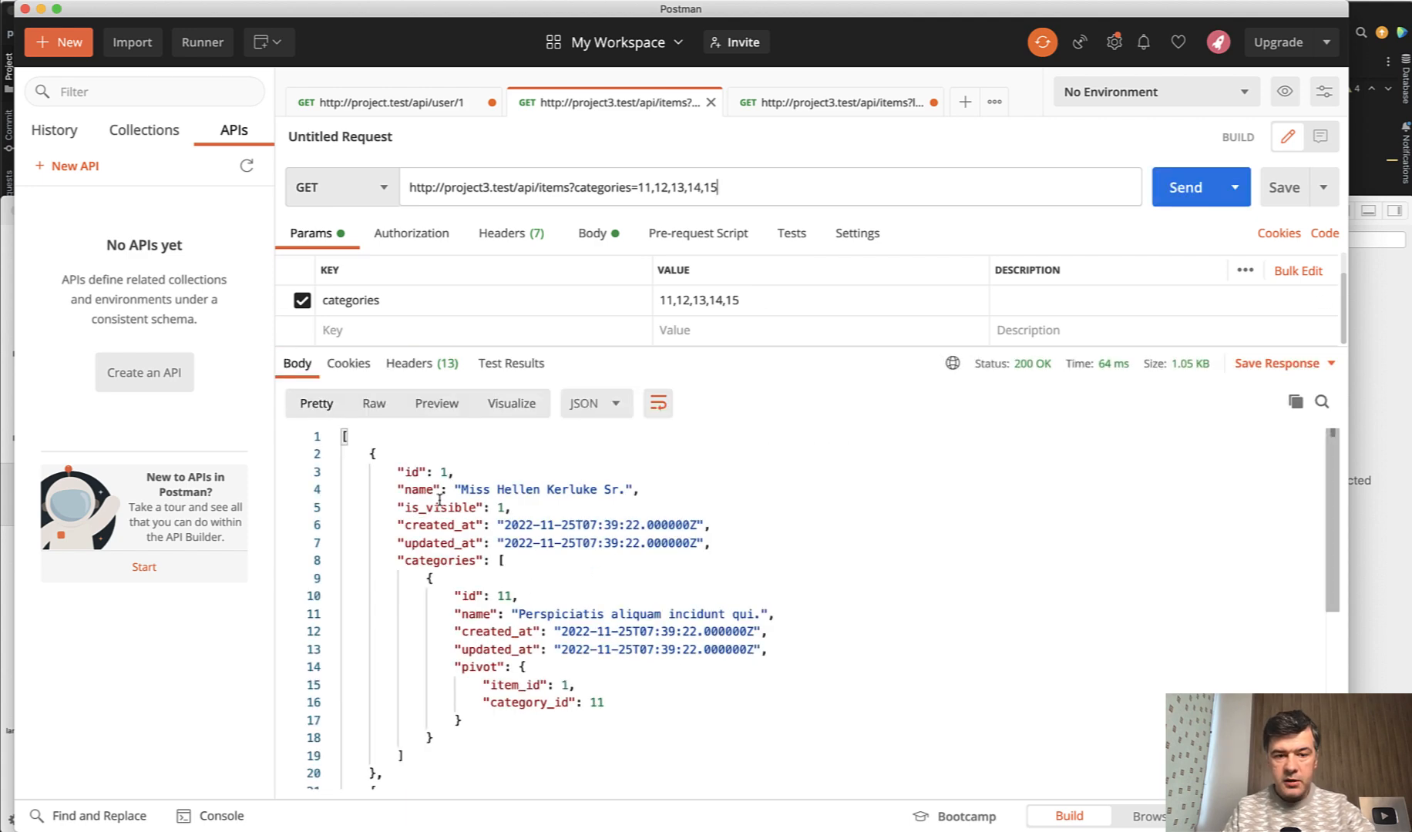
scroll(down, 3)
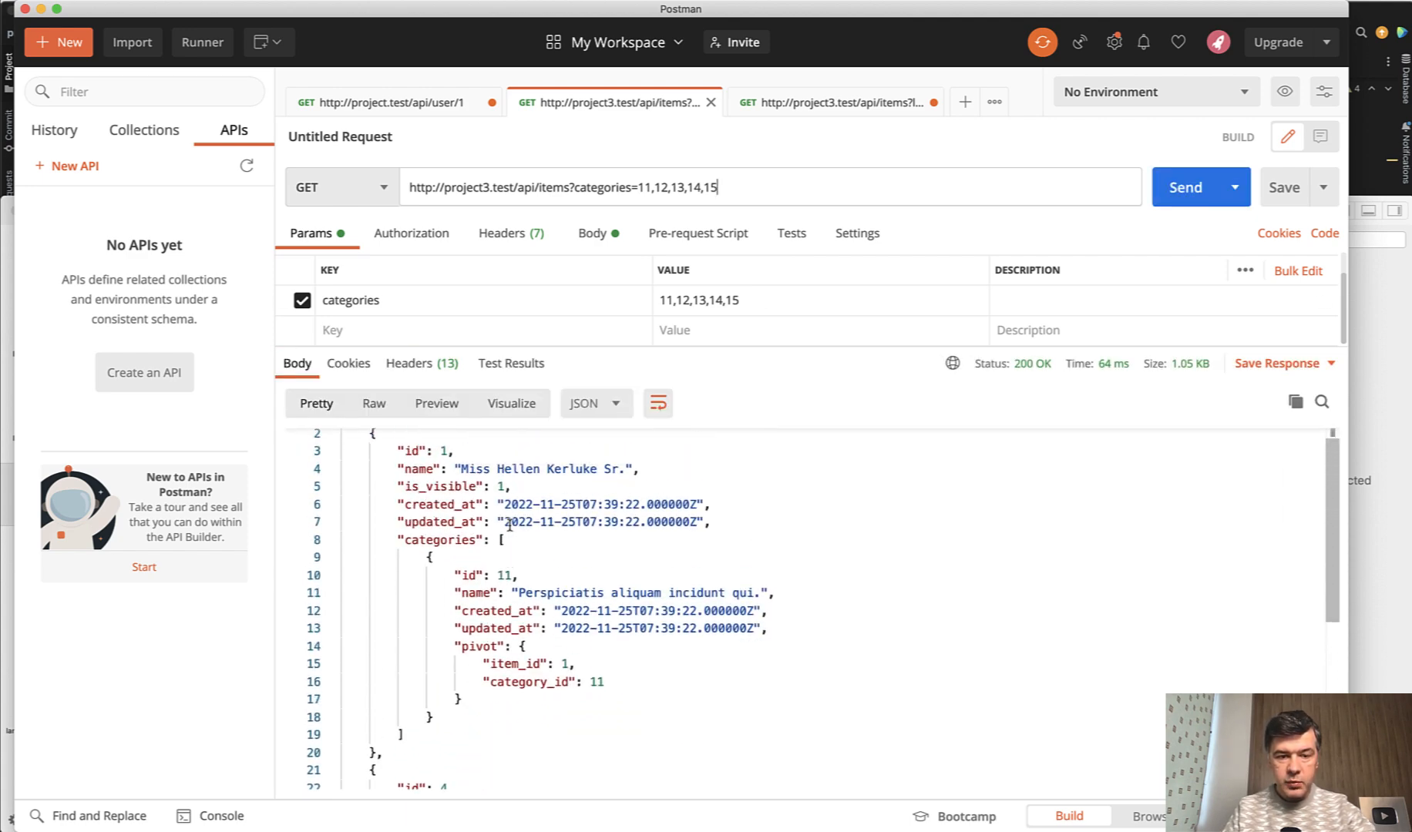
scroll(down, 3)
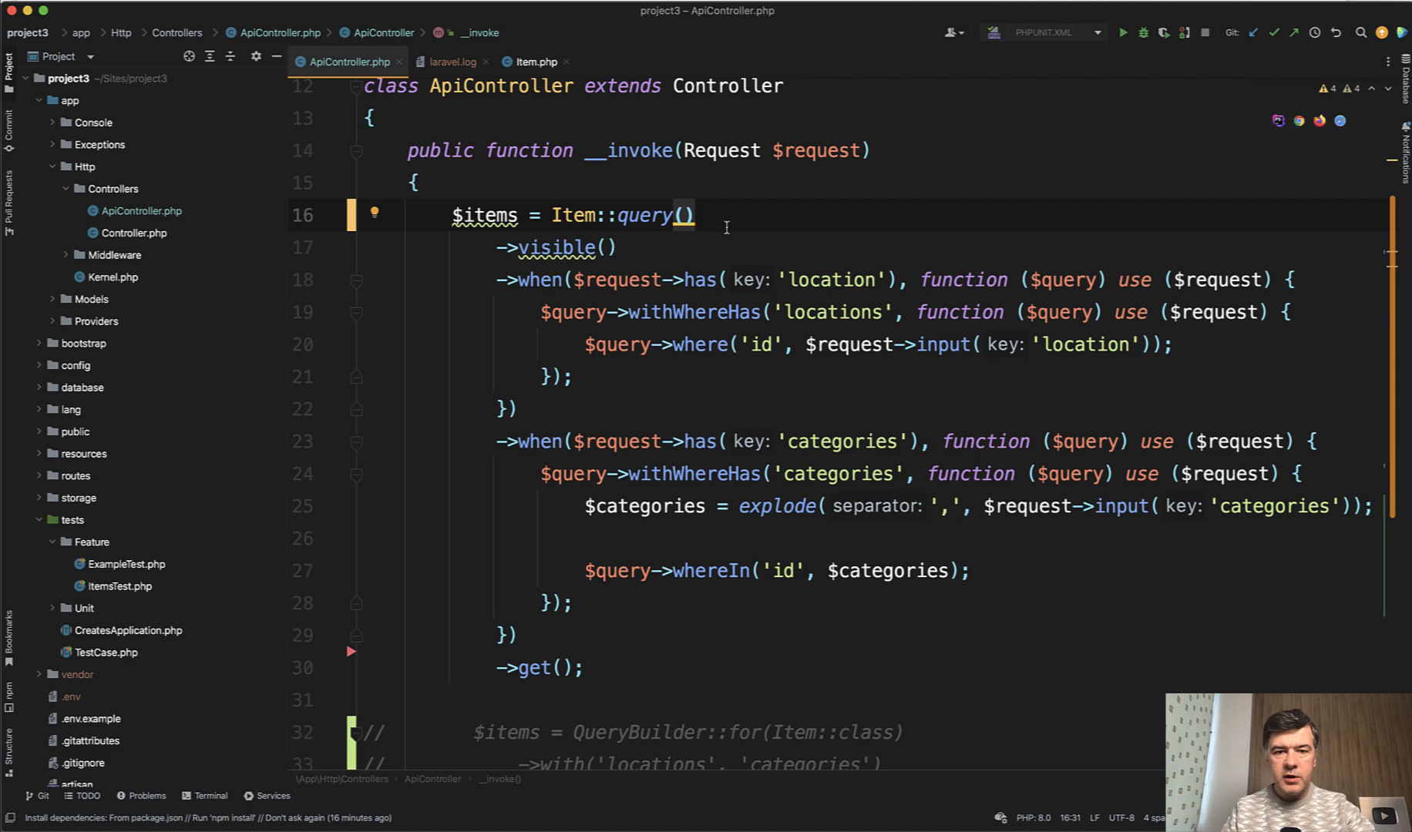
click(556, 247)
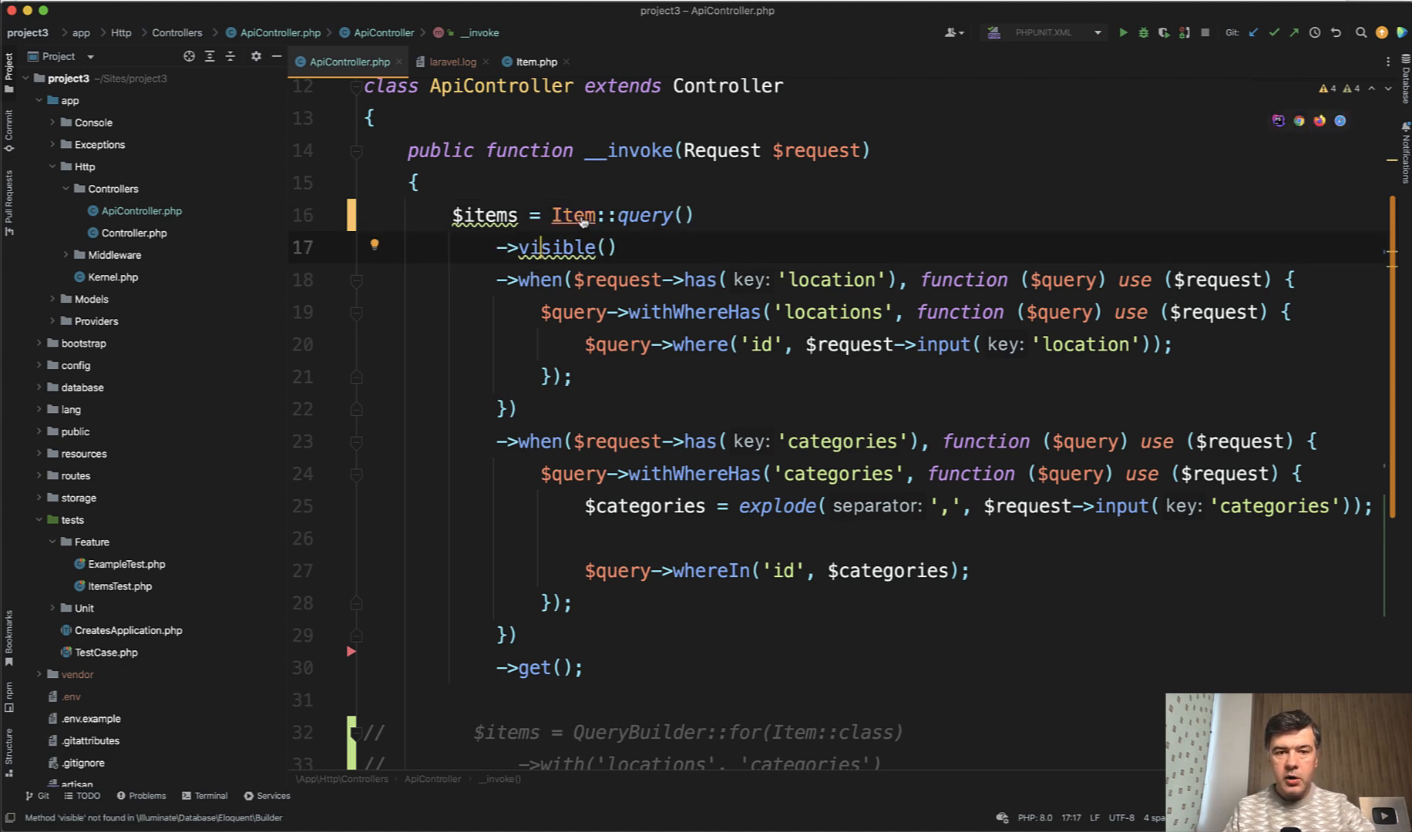
click(534, 61)
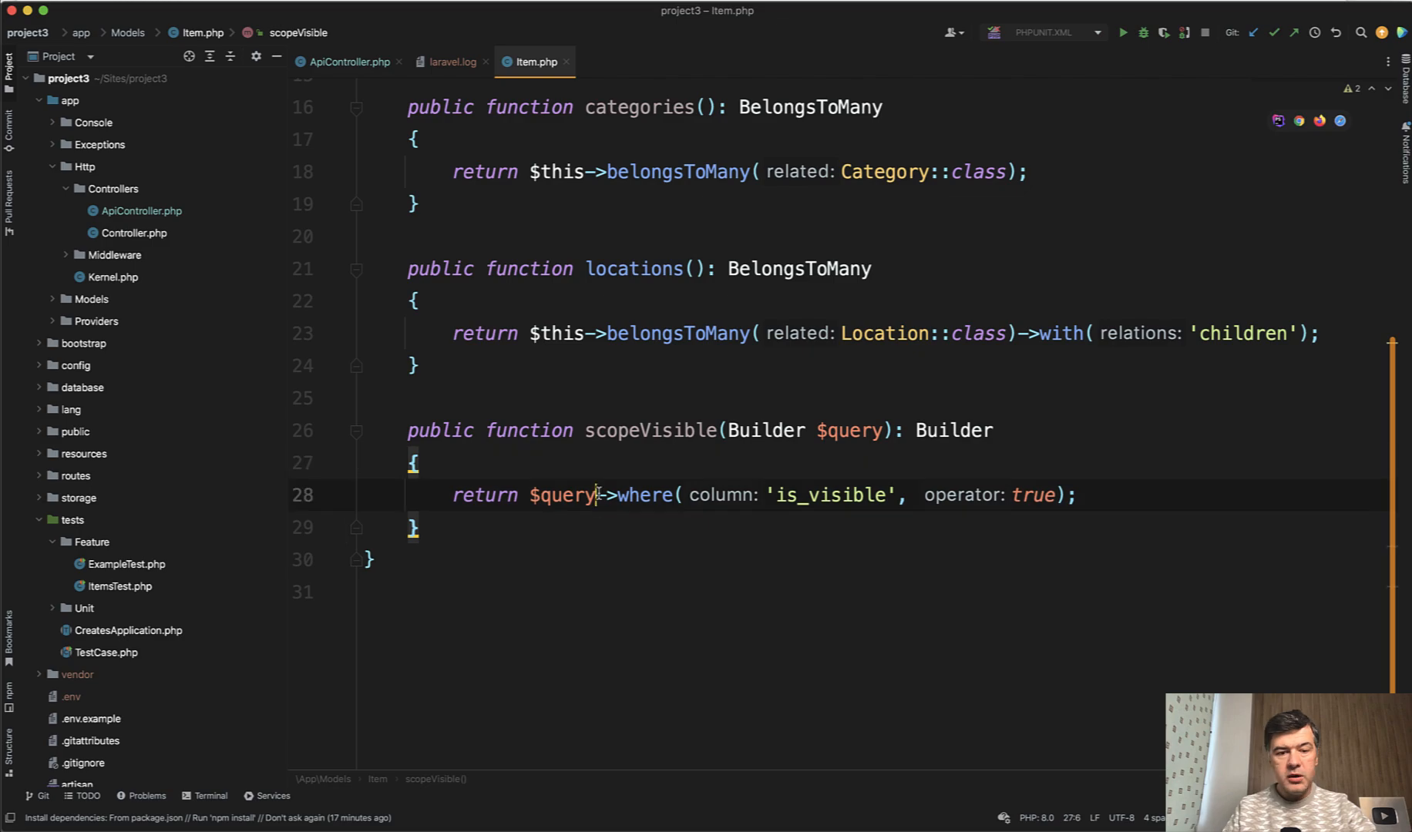
click(346, 61)
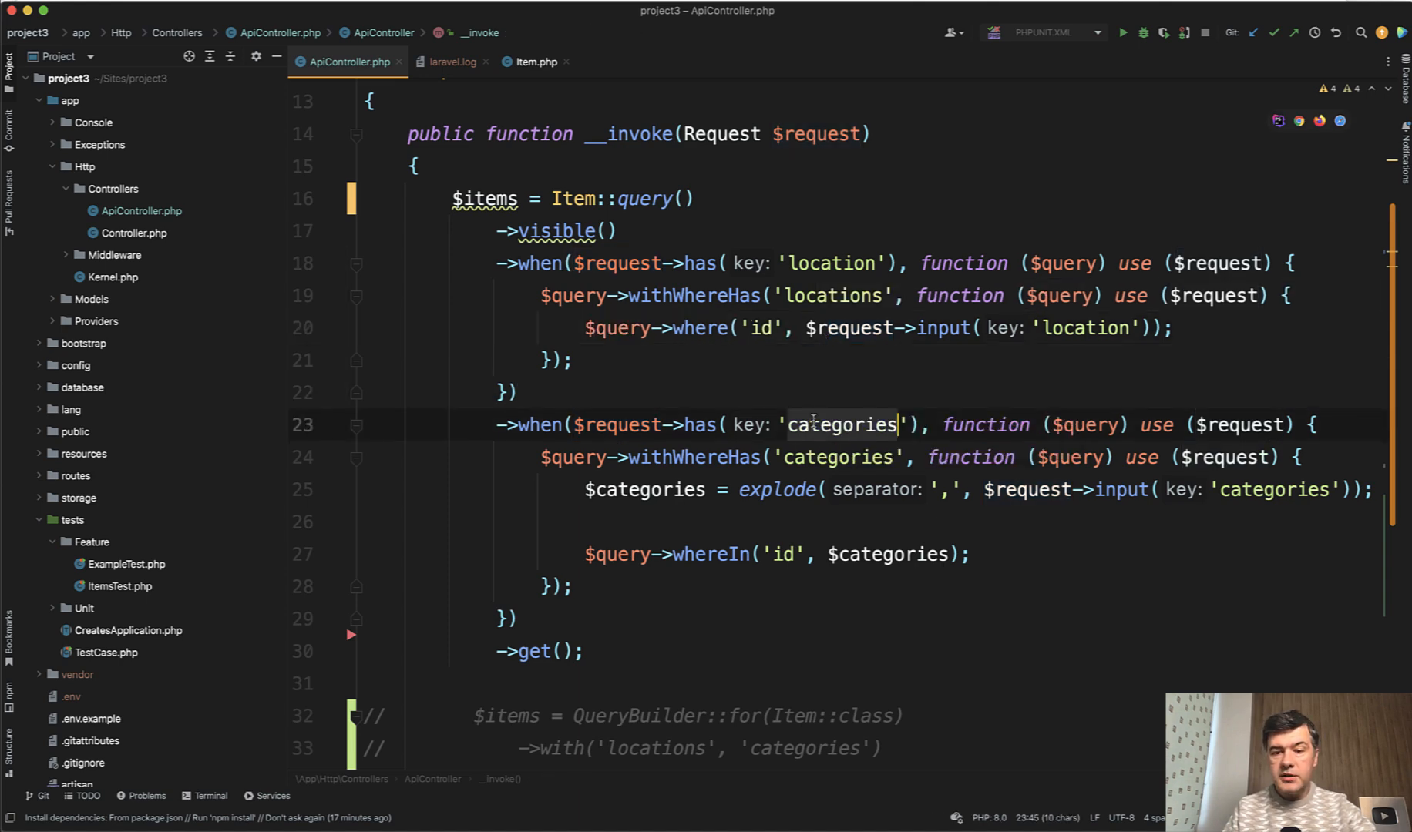
scroll(down, 3)
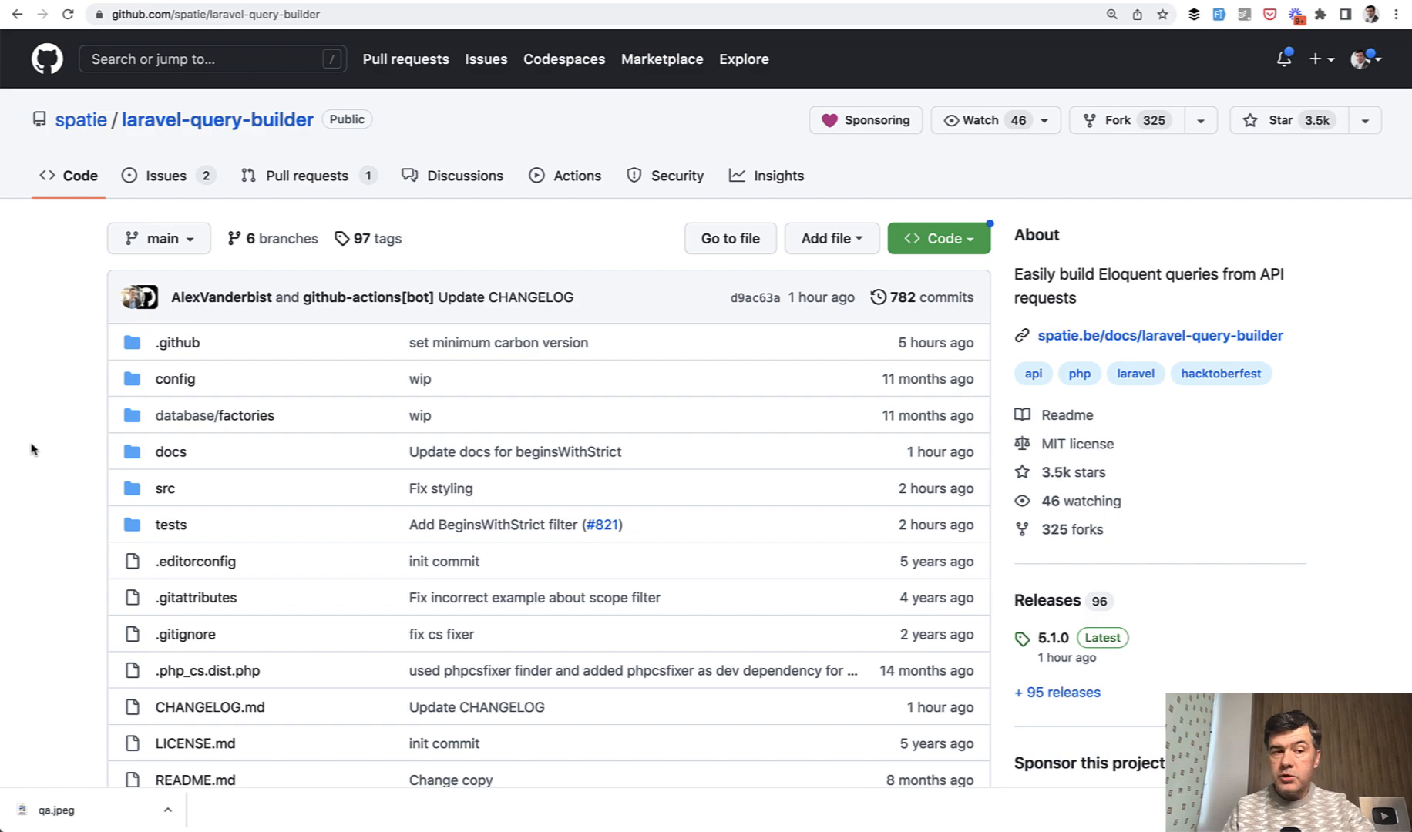
Scroll the spatie/laravel-query-builder README down to its Basic usage filtering examples.
scroll(down, 3)
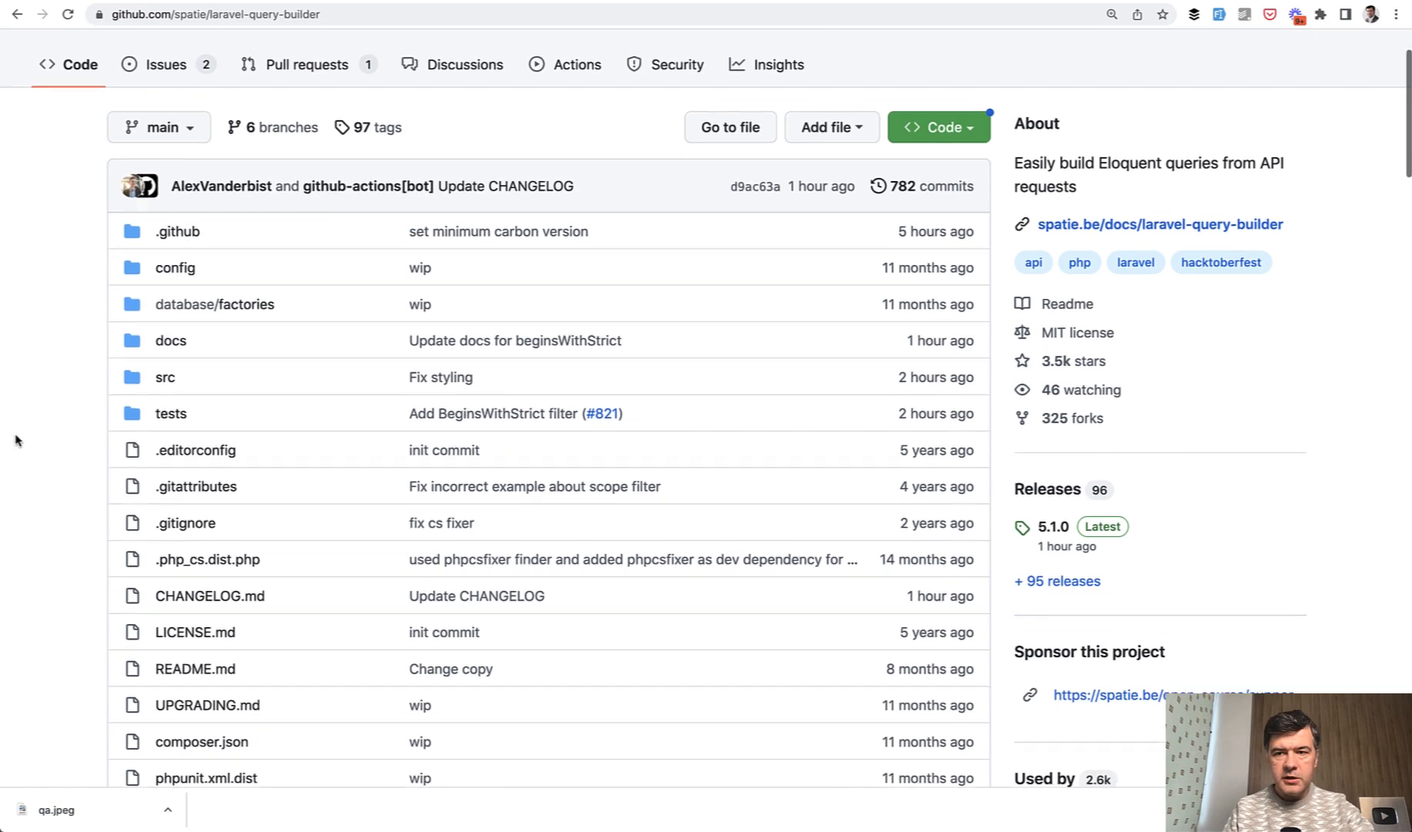
scroll(down, 3)
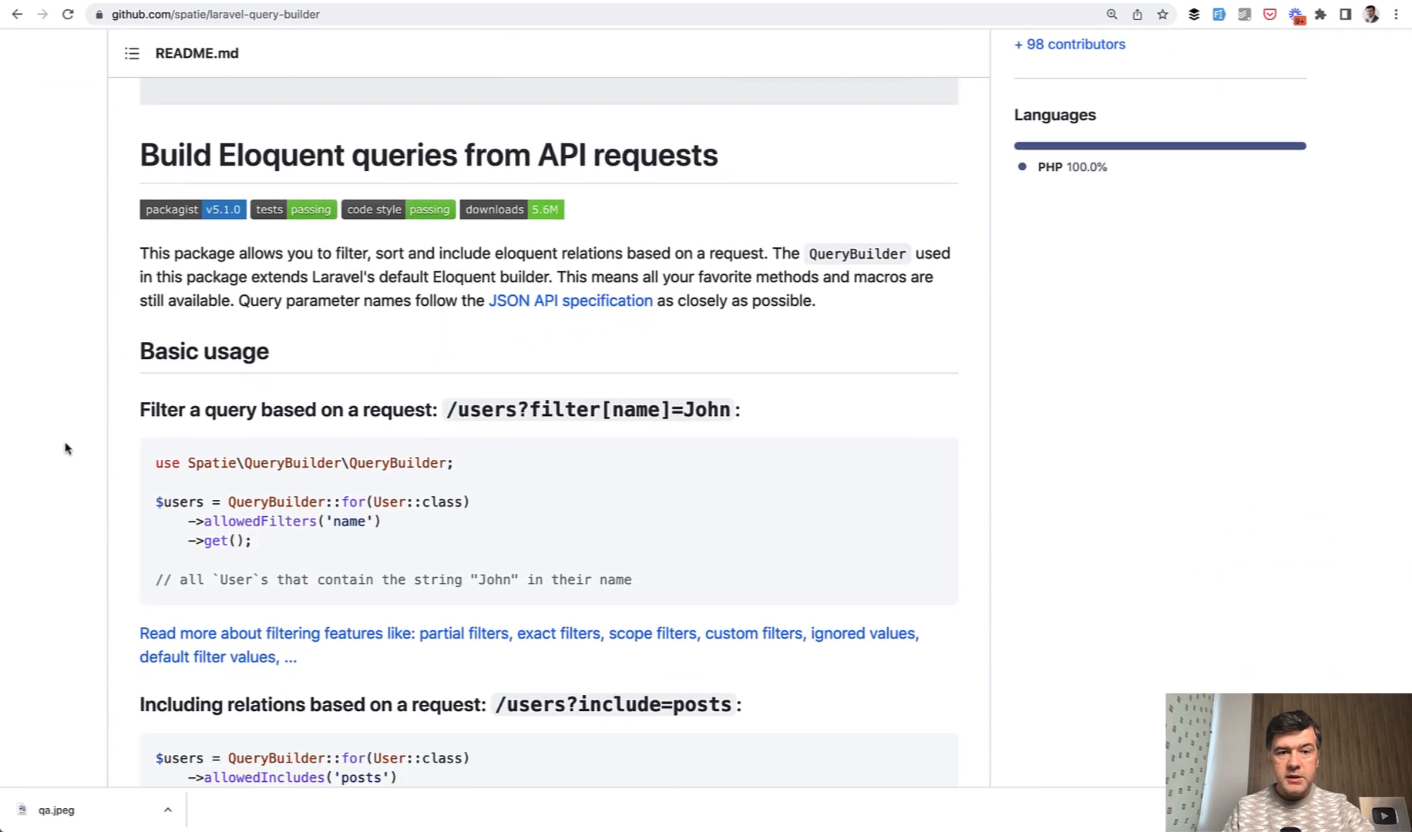
scroll(down, 3)
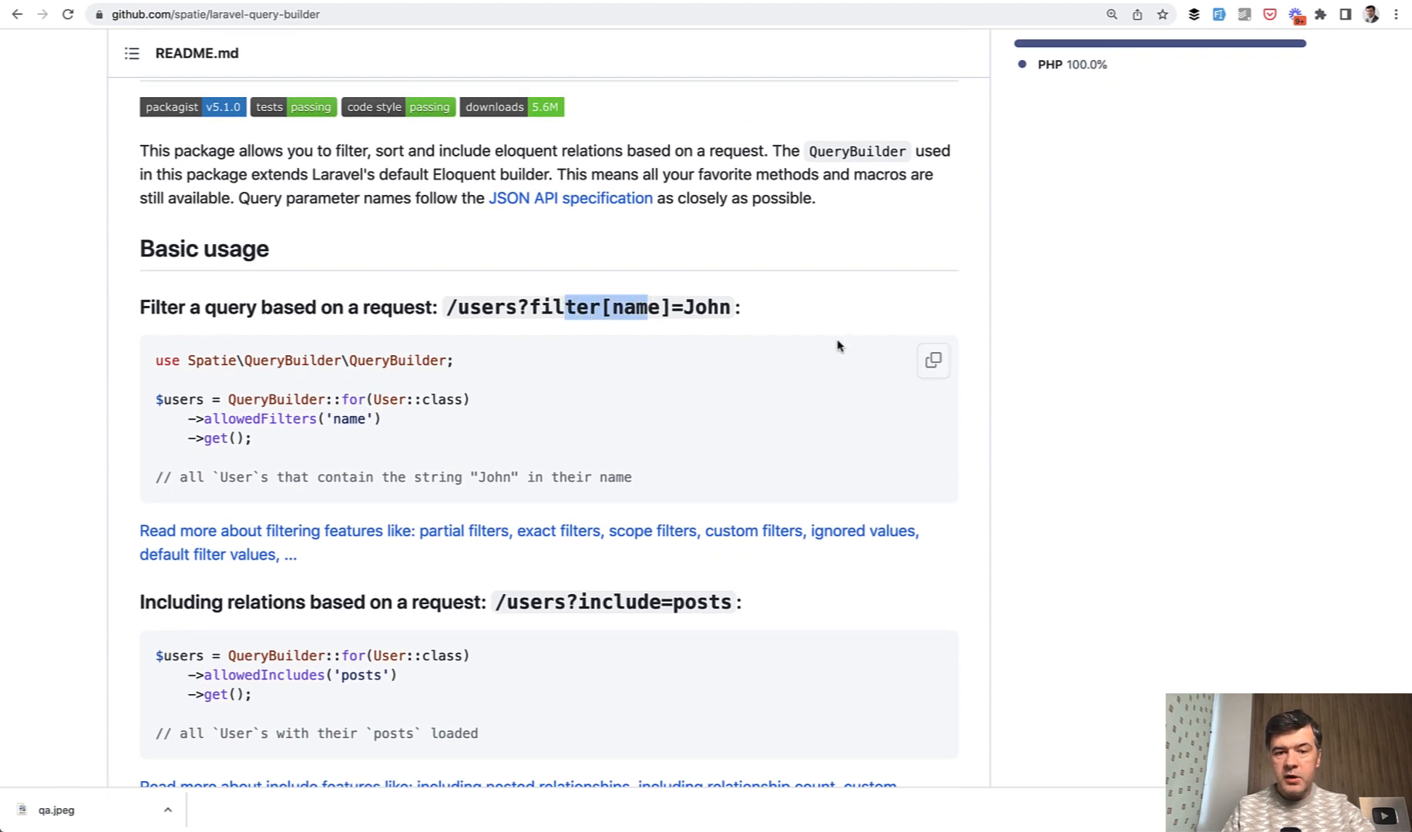
mouse_move(611, 394)
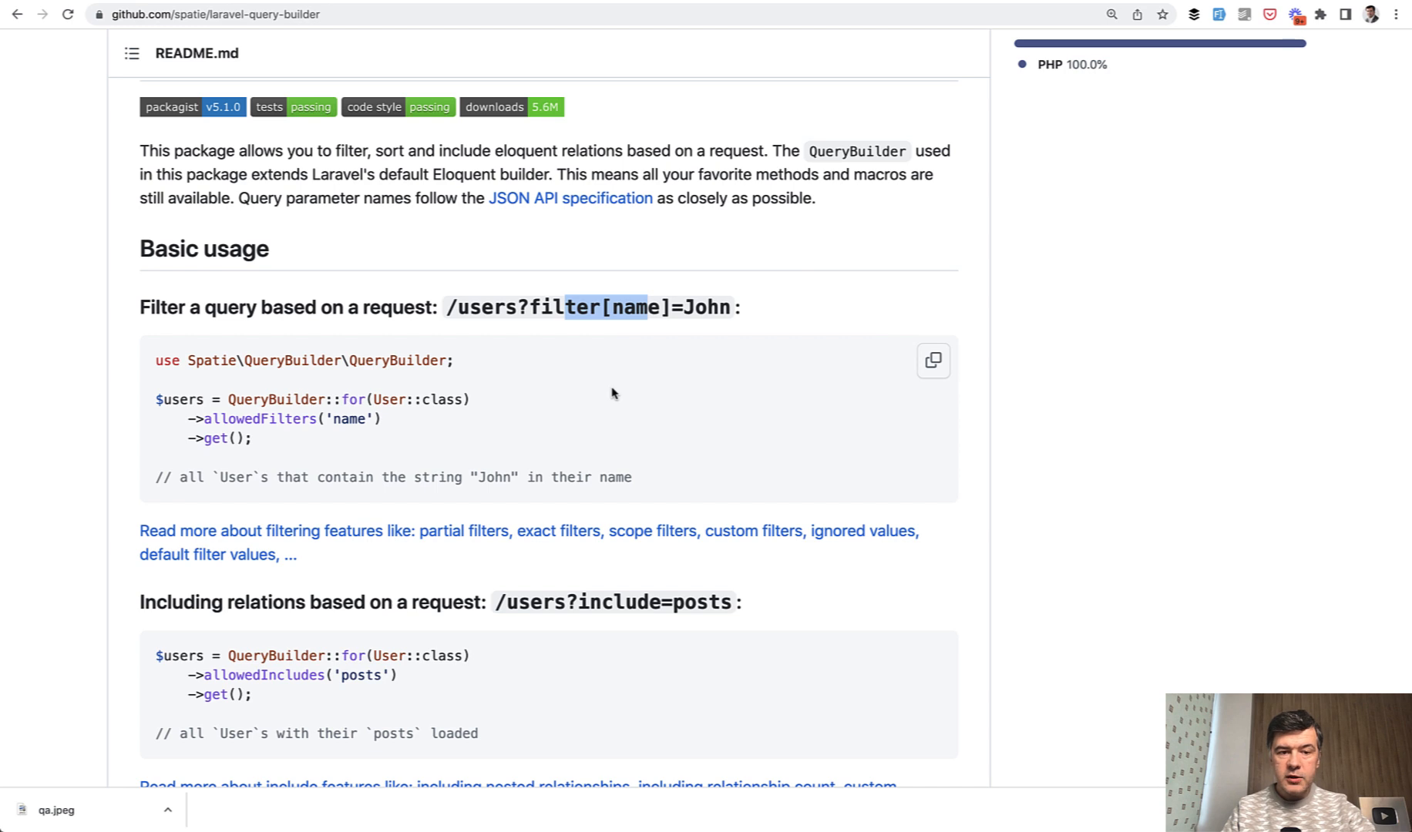
scroll(down, 3)
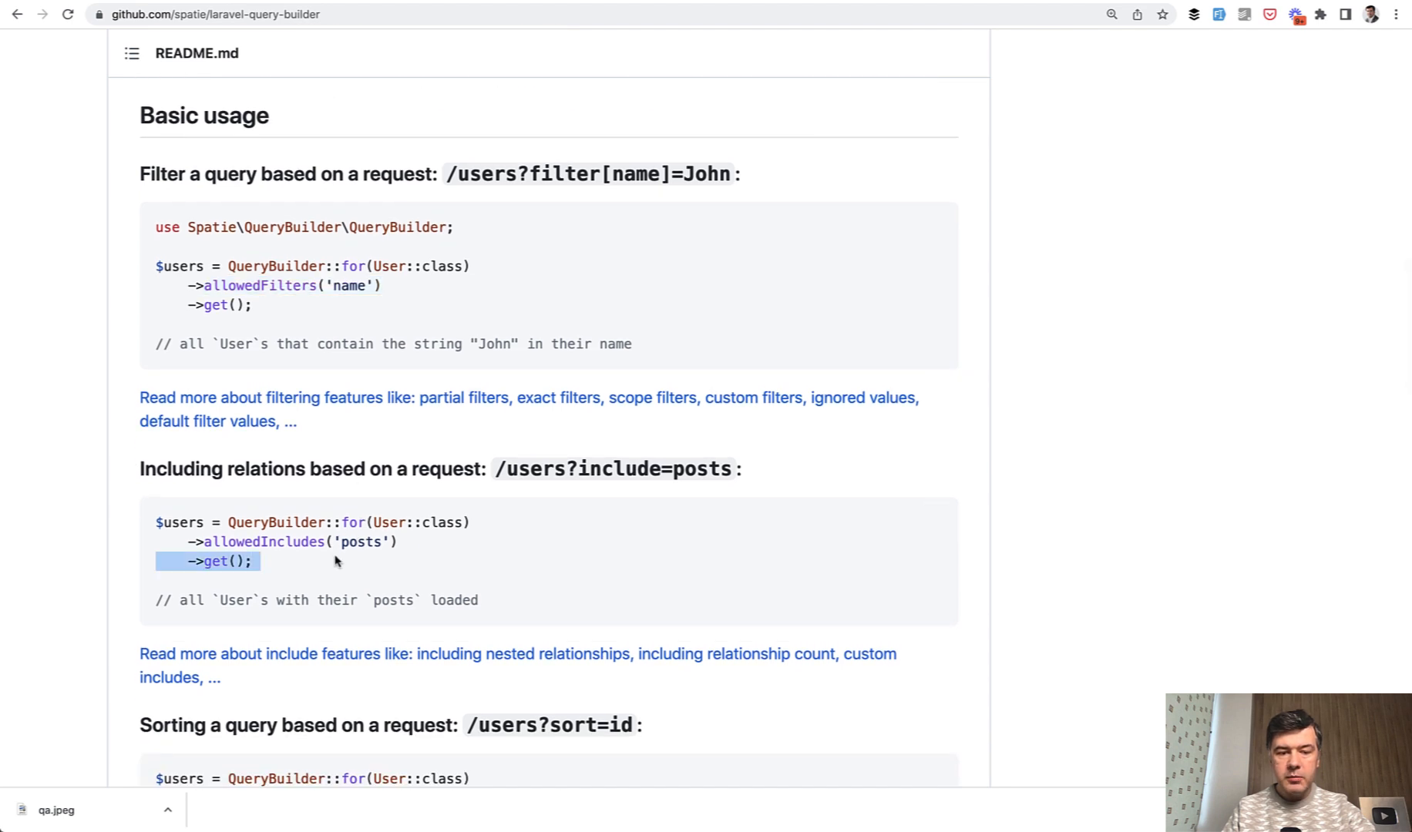
scroll(down, 3)
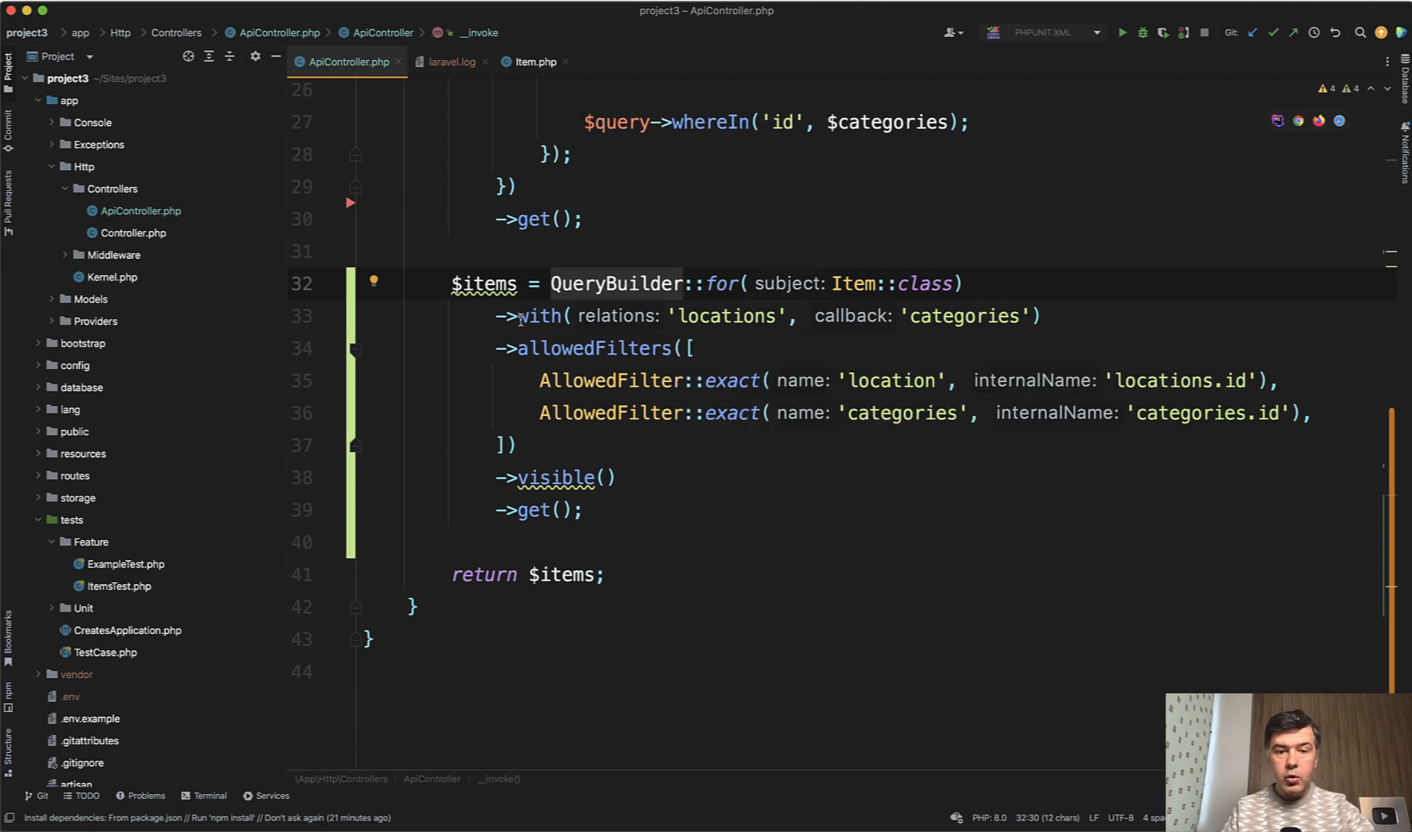
click(540, 316)
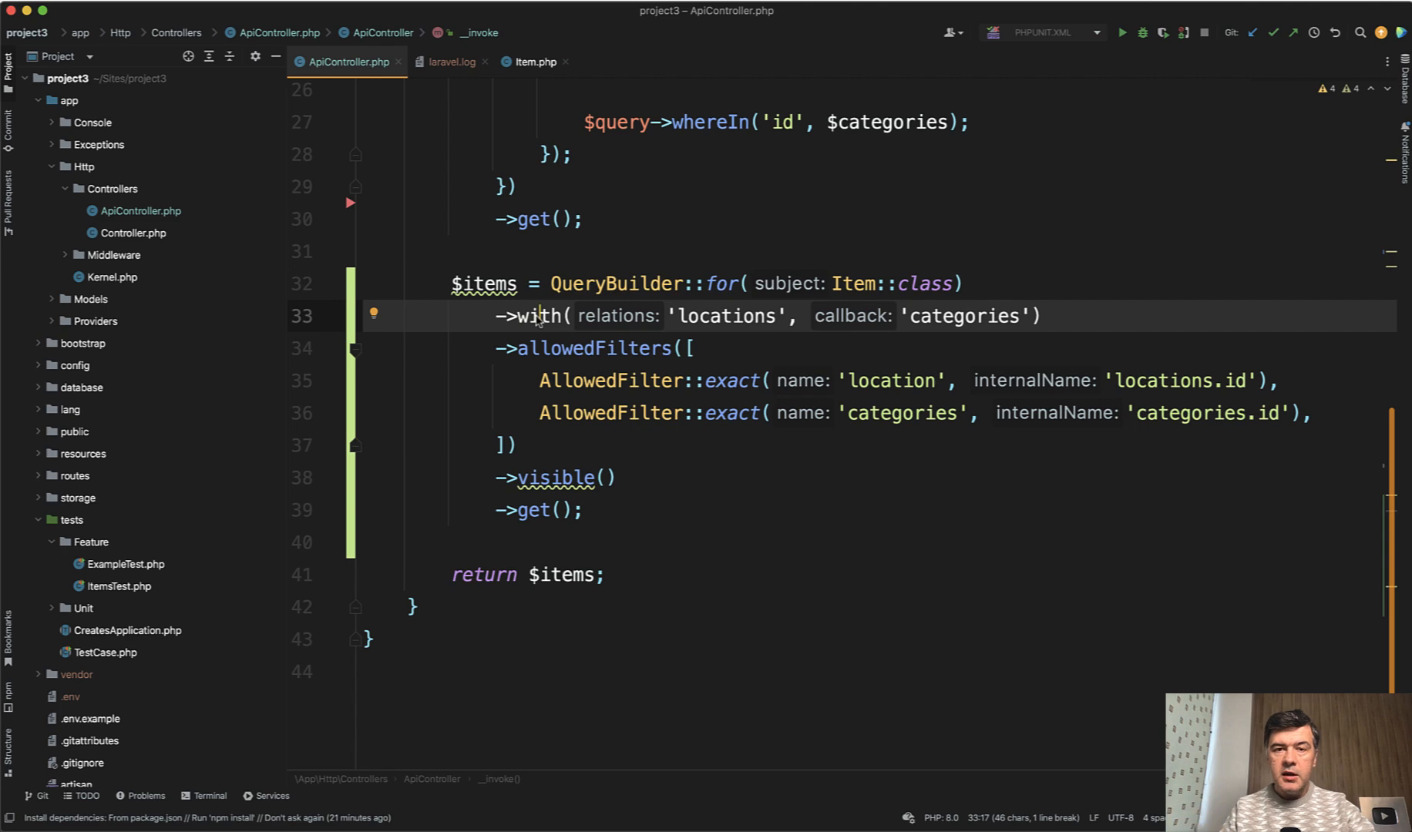
click(587, 349)
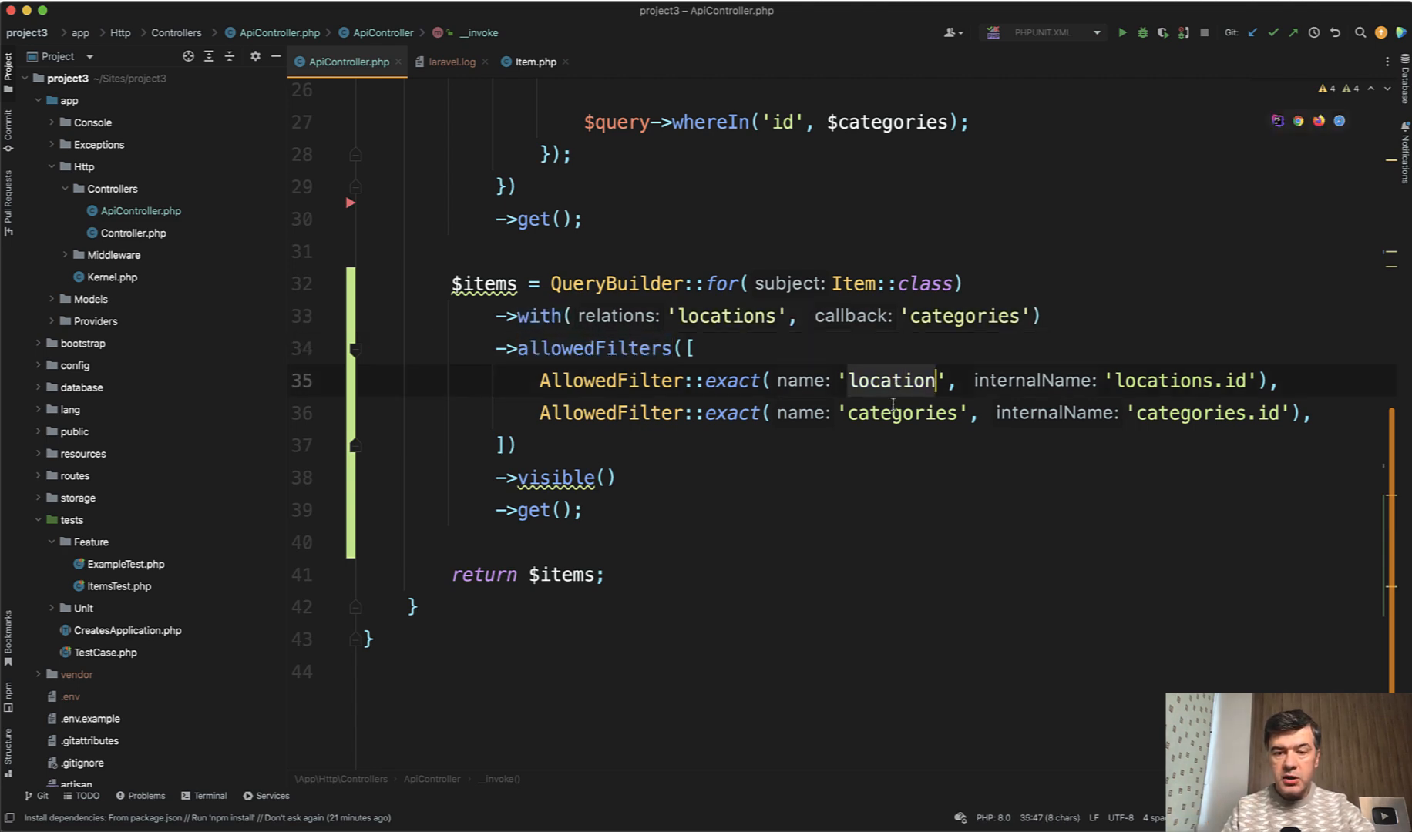
click(900, 412)
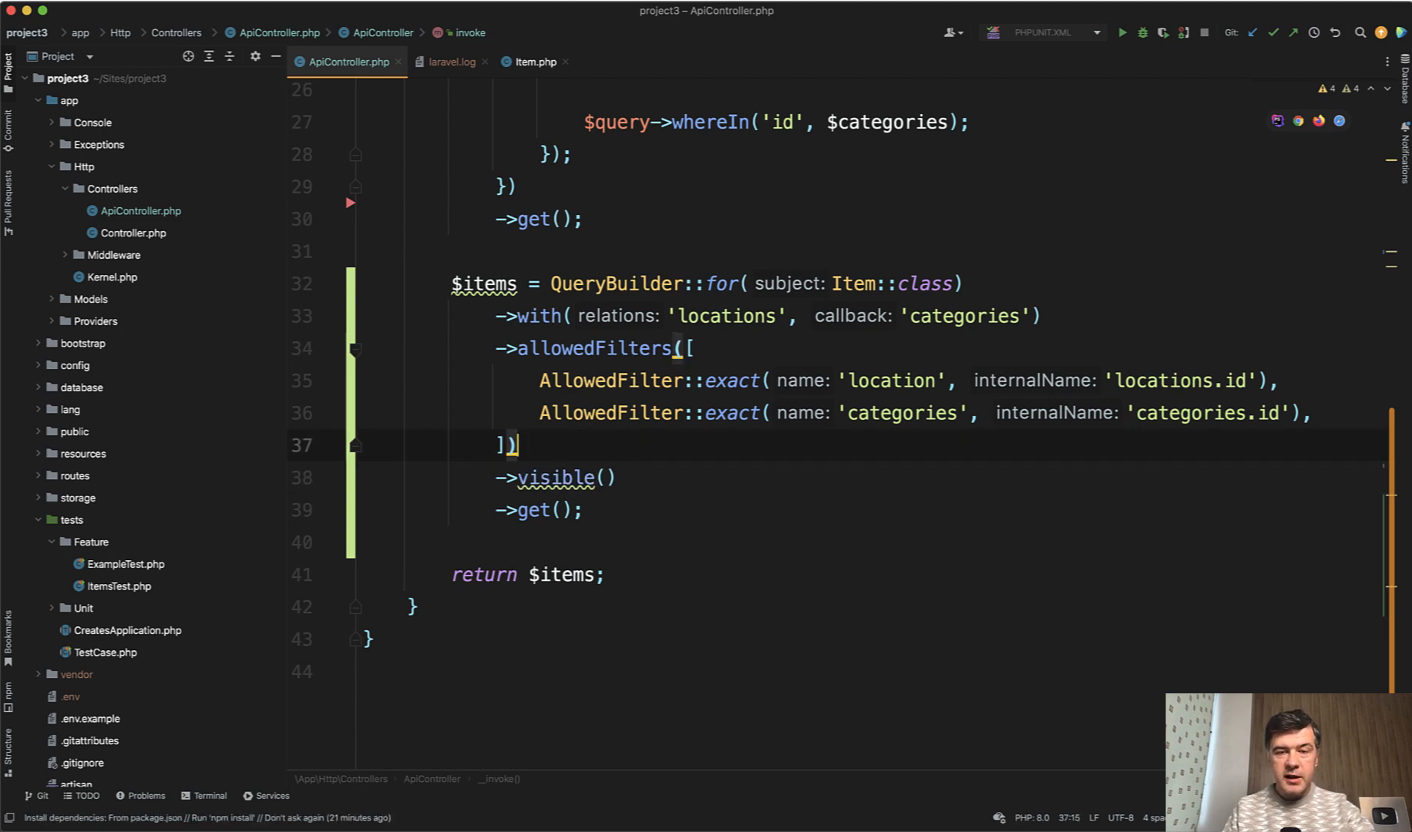
mouse_move(433, 390)
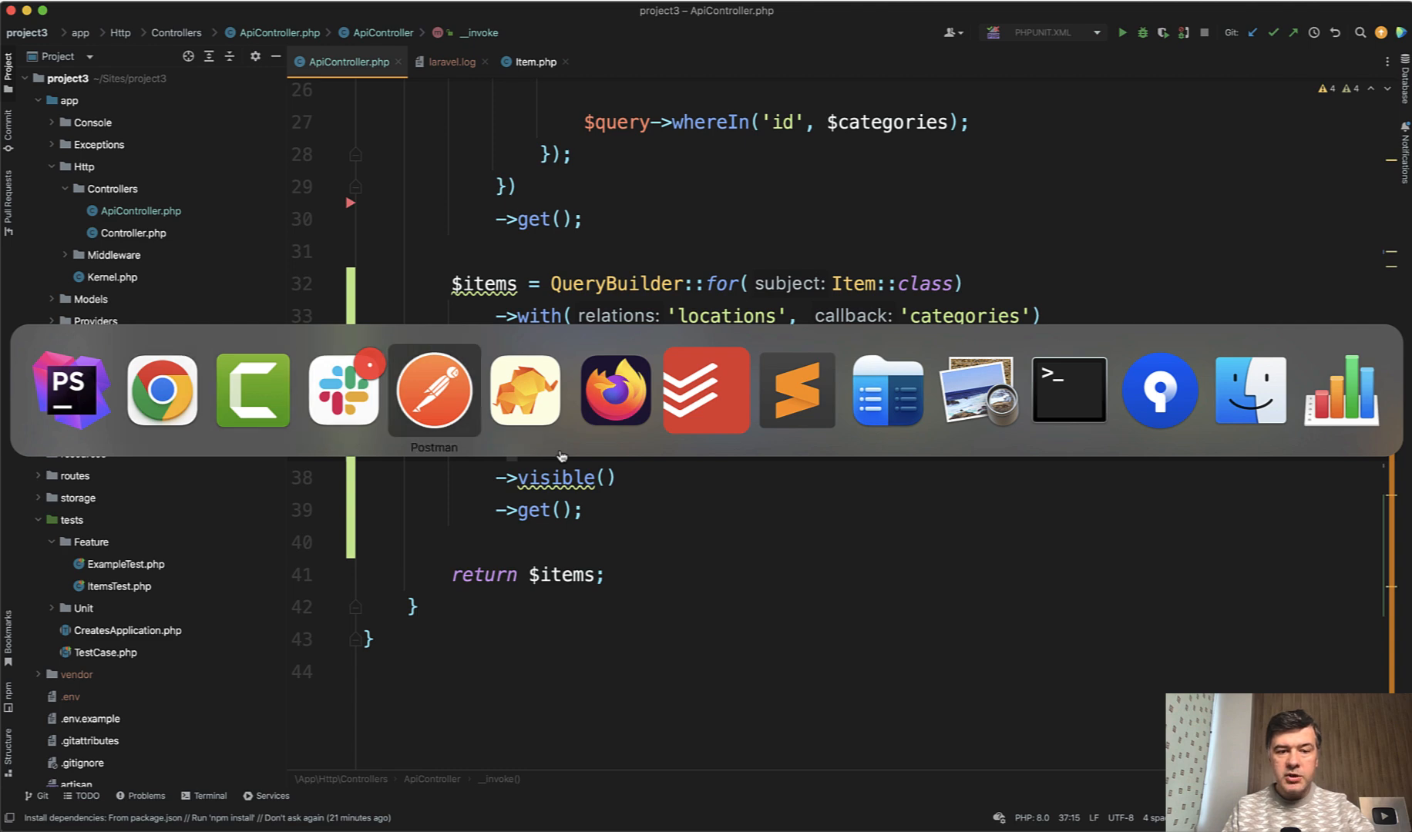
Send the filter[categories]=11,12,13,14,15 request from History and scroll its JSON response.
click(433, 390)
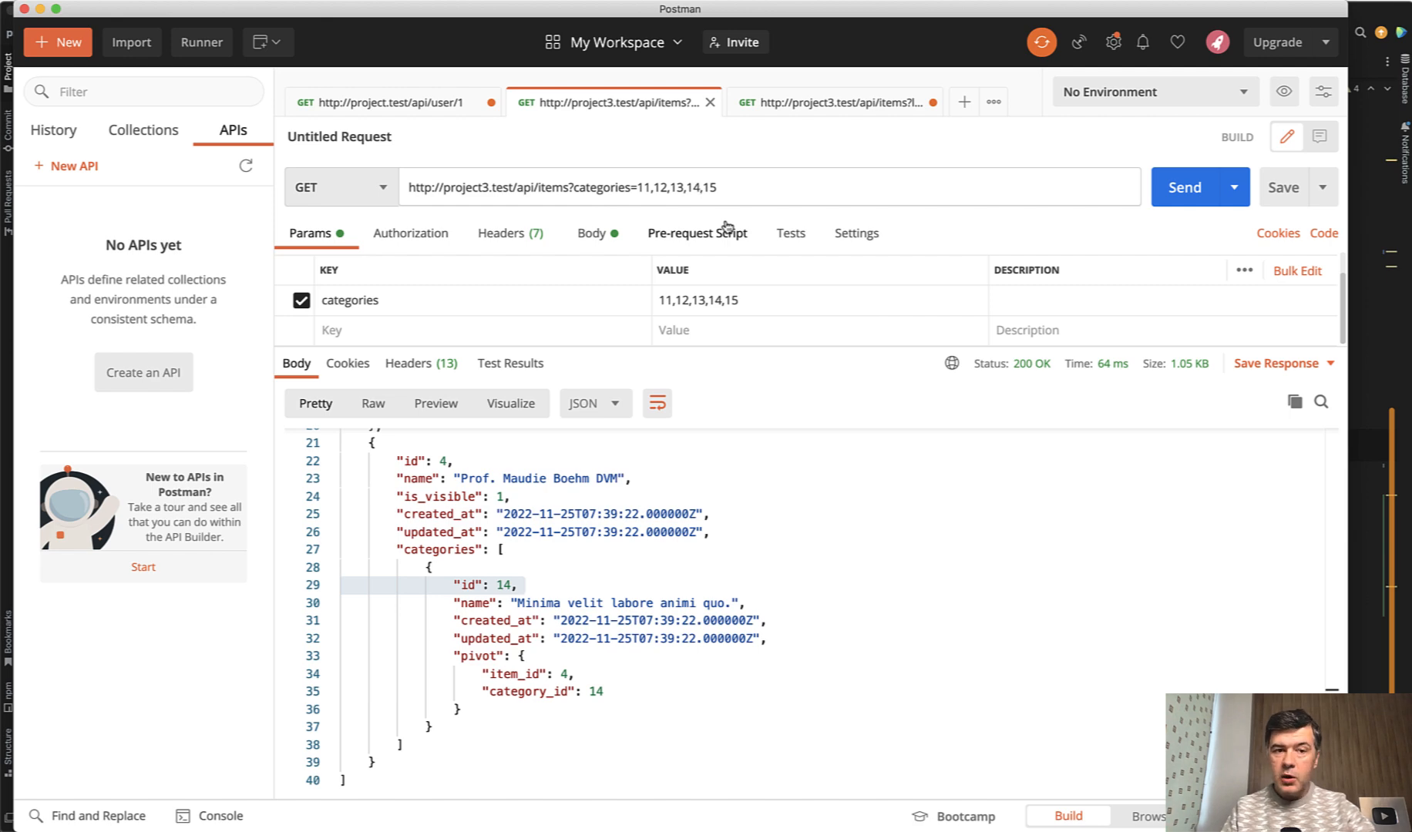
click(1183, 187)
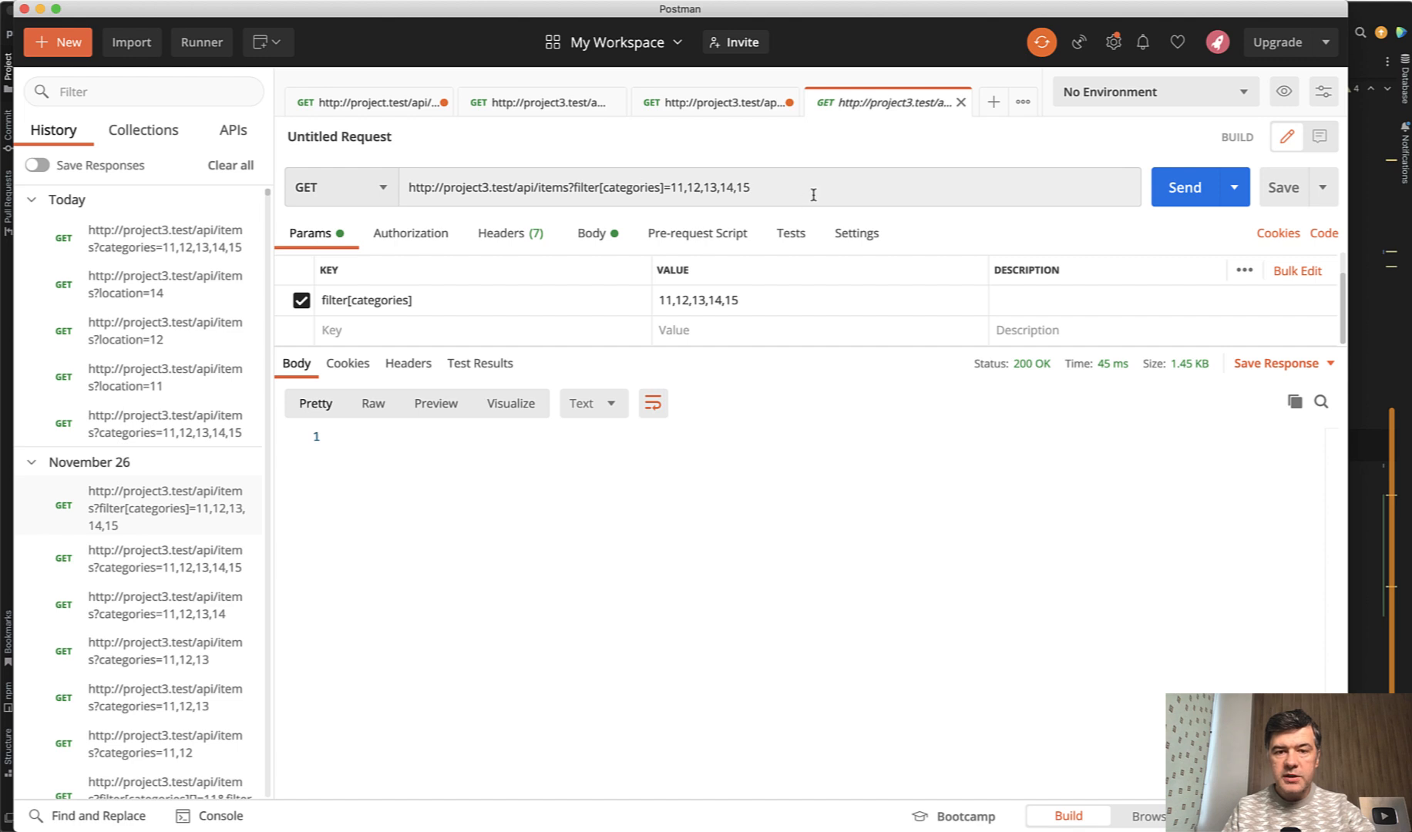
click(1183, 187)
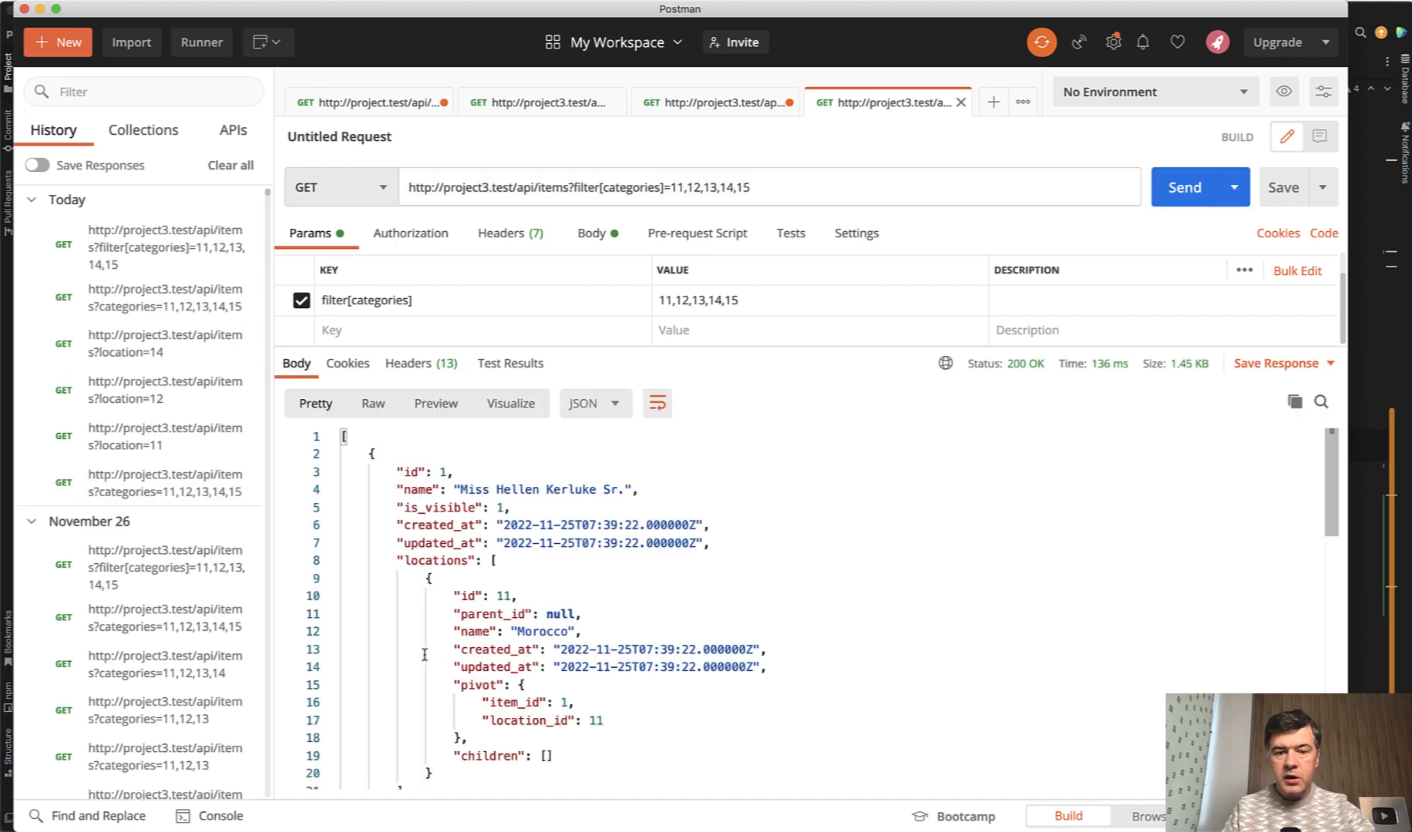
scroll(down, 3)
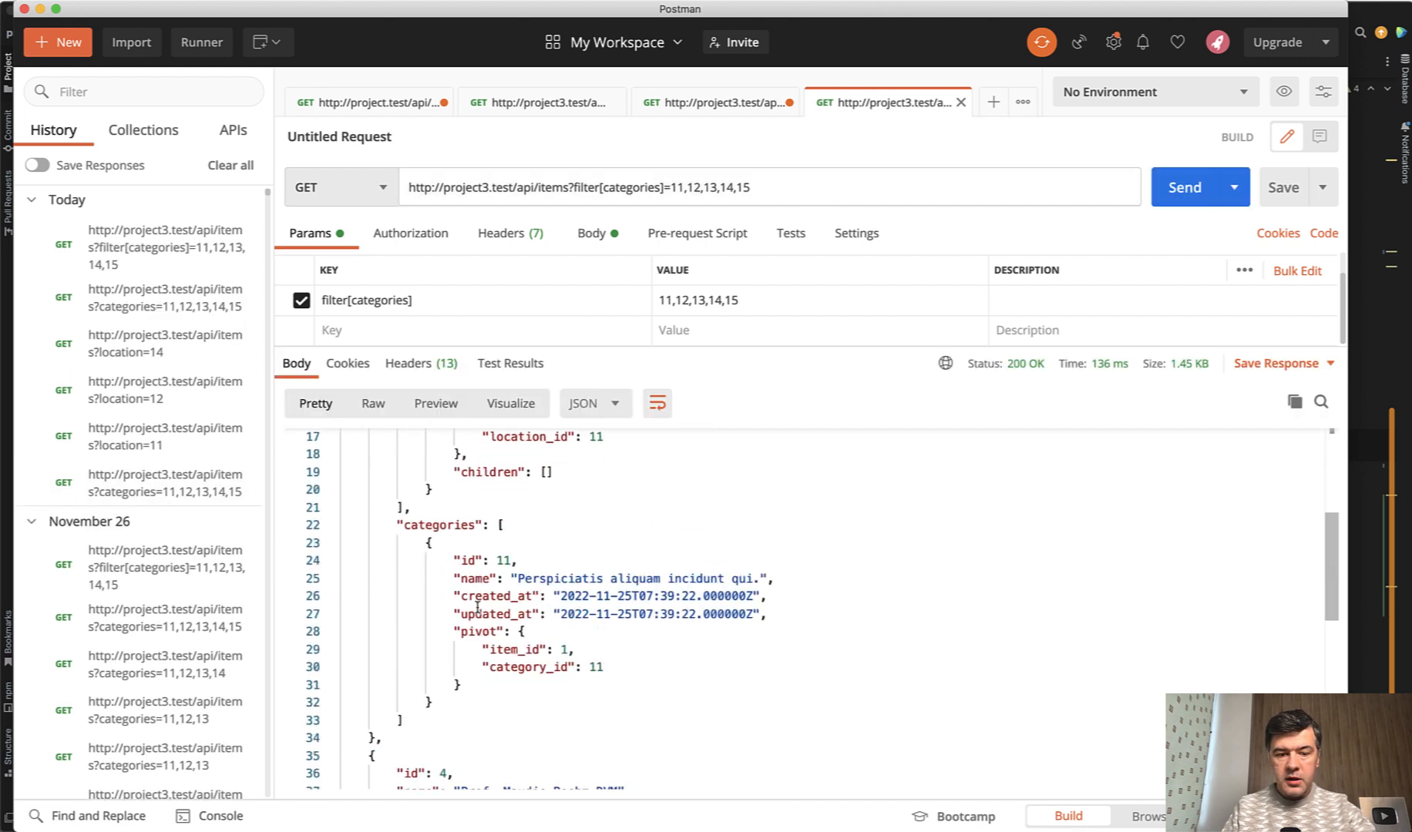
scroll(down, 3)
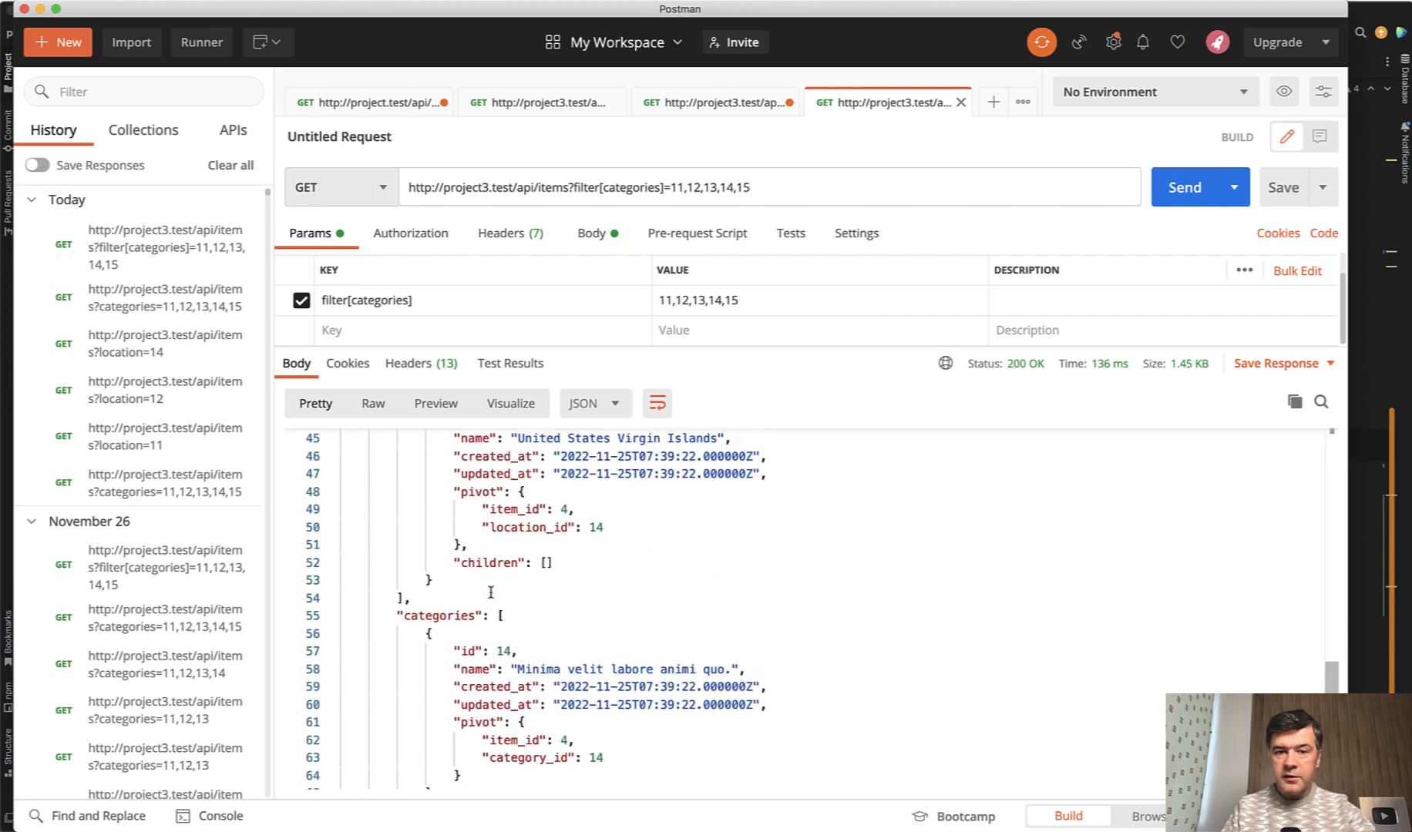
scroll(up, 3)
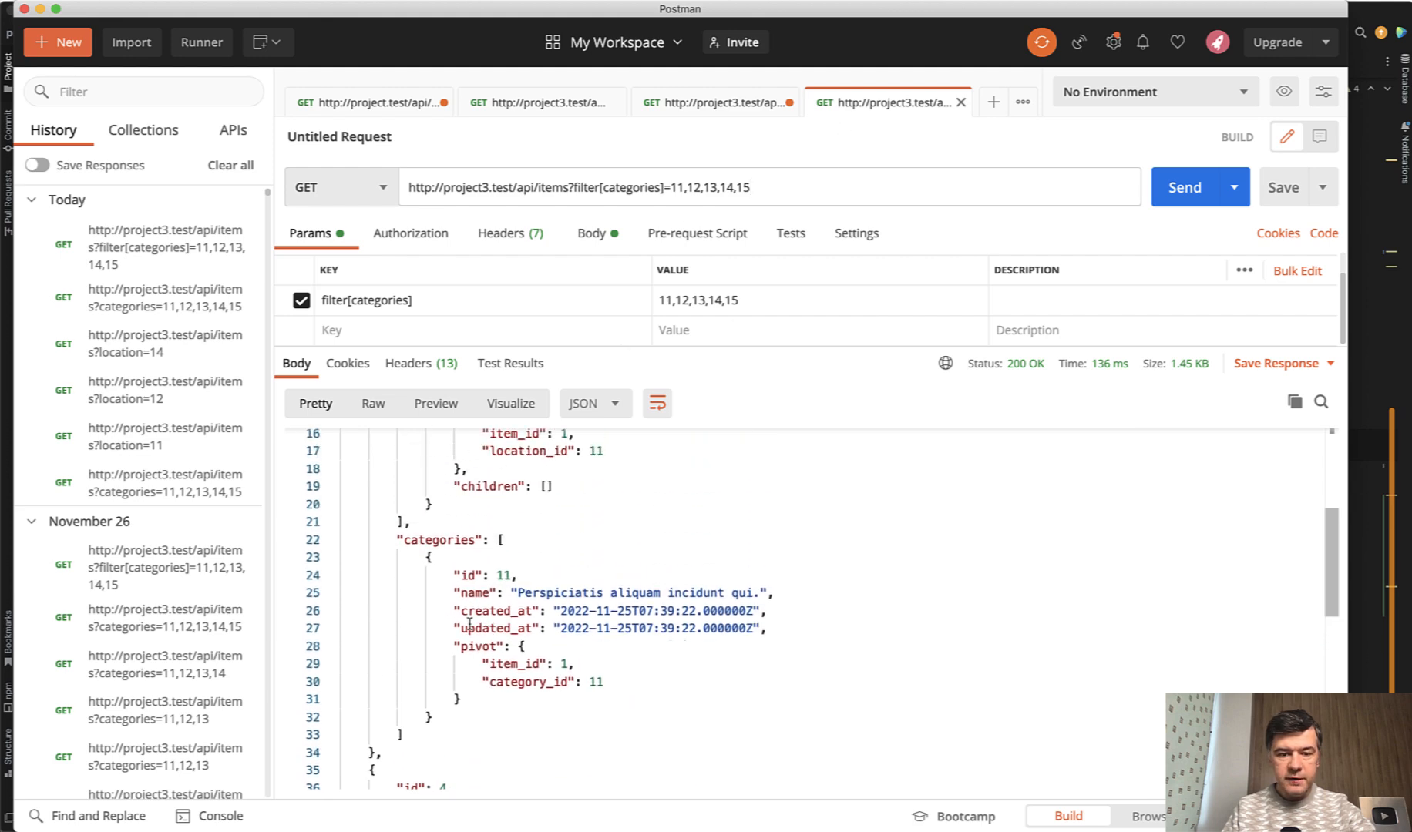
scroll(up, 3)
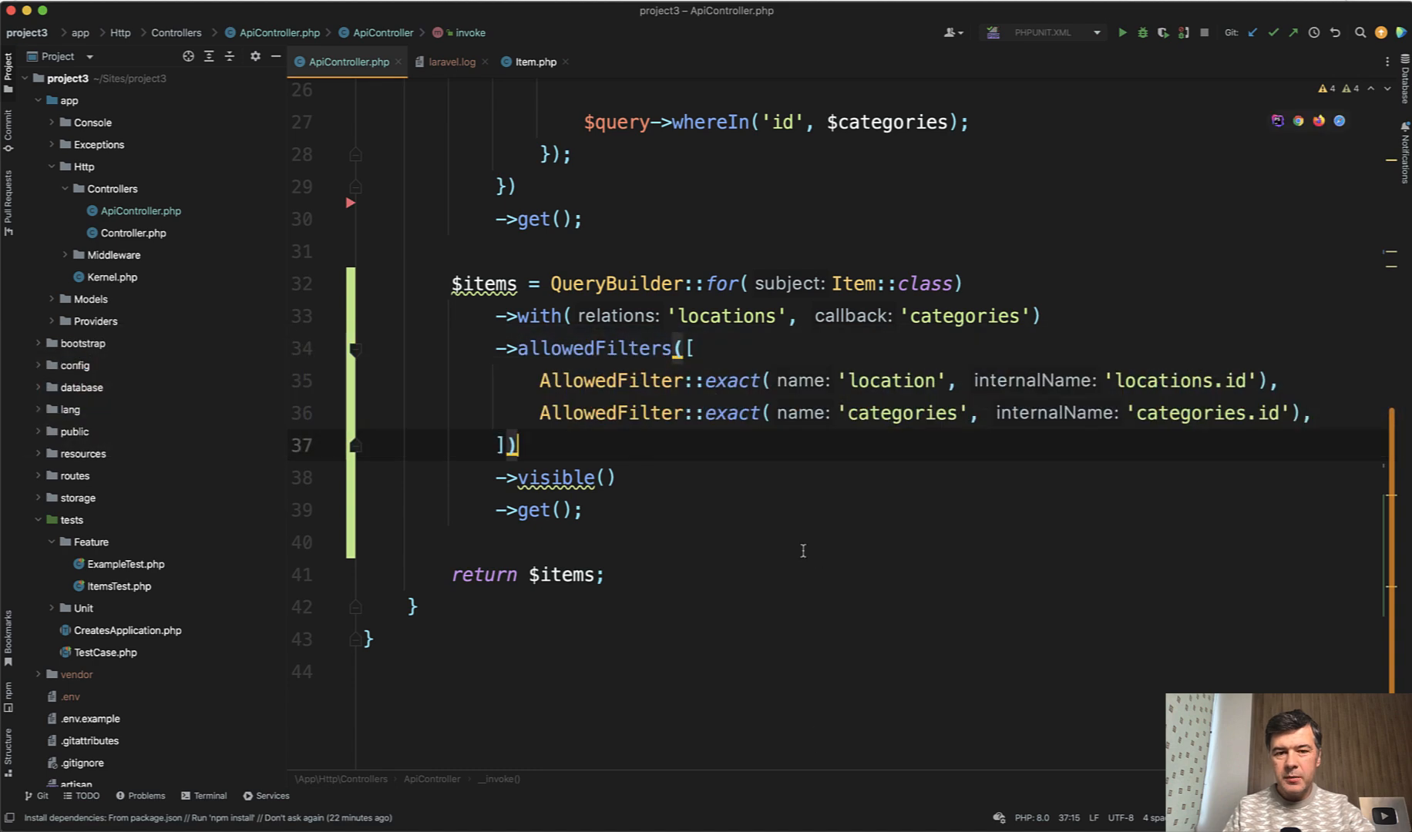
scroll(up, 3)
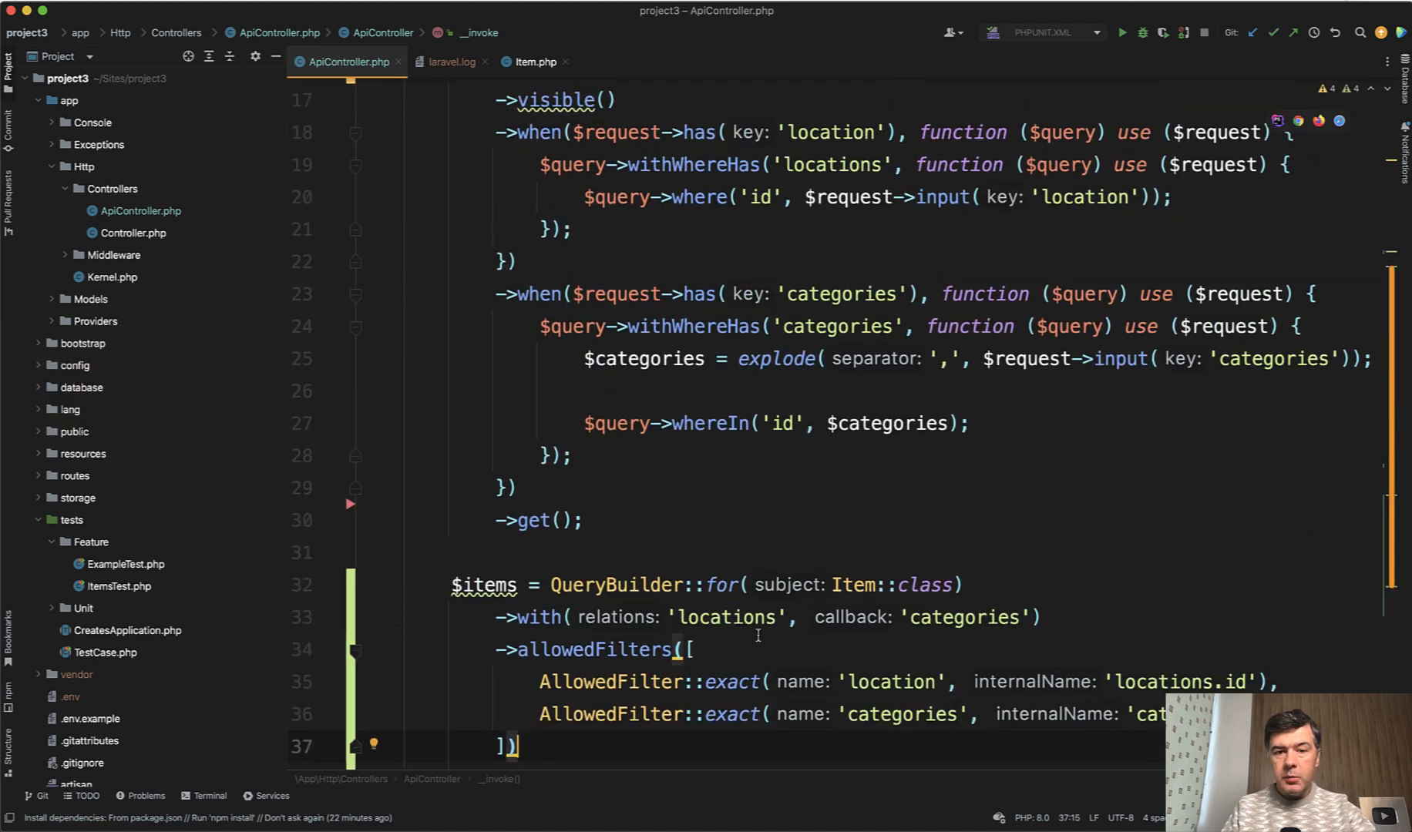
scroll(down, 3)
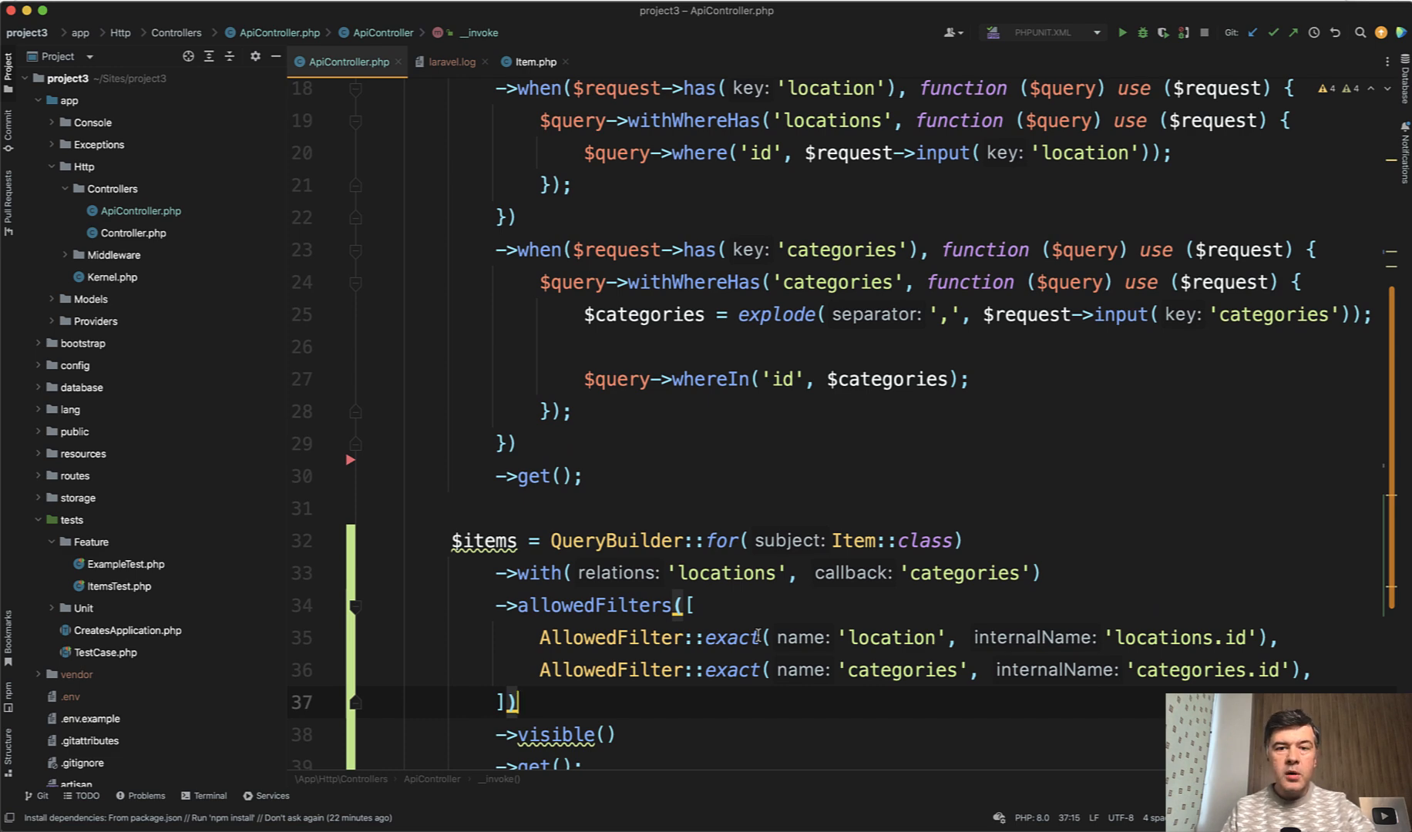
mouse_move(761, 638)
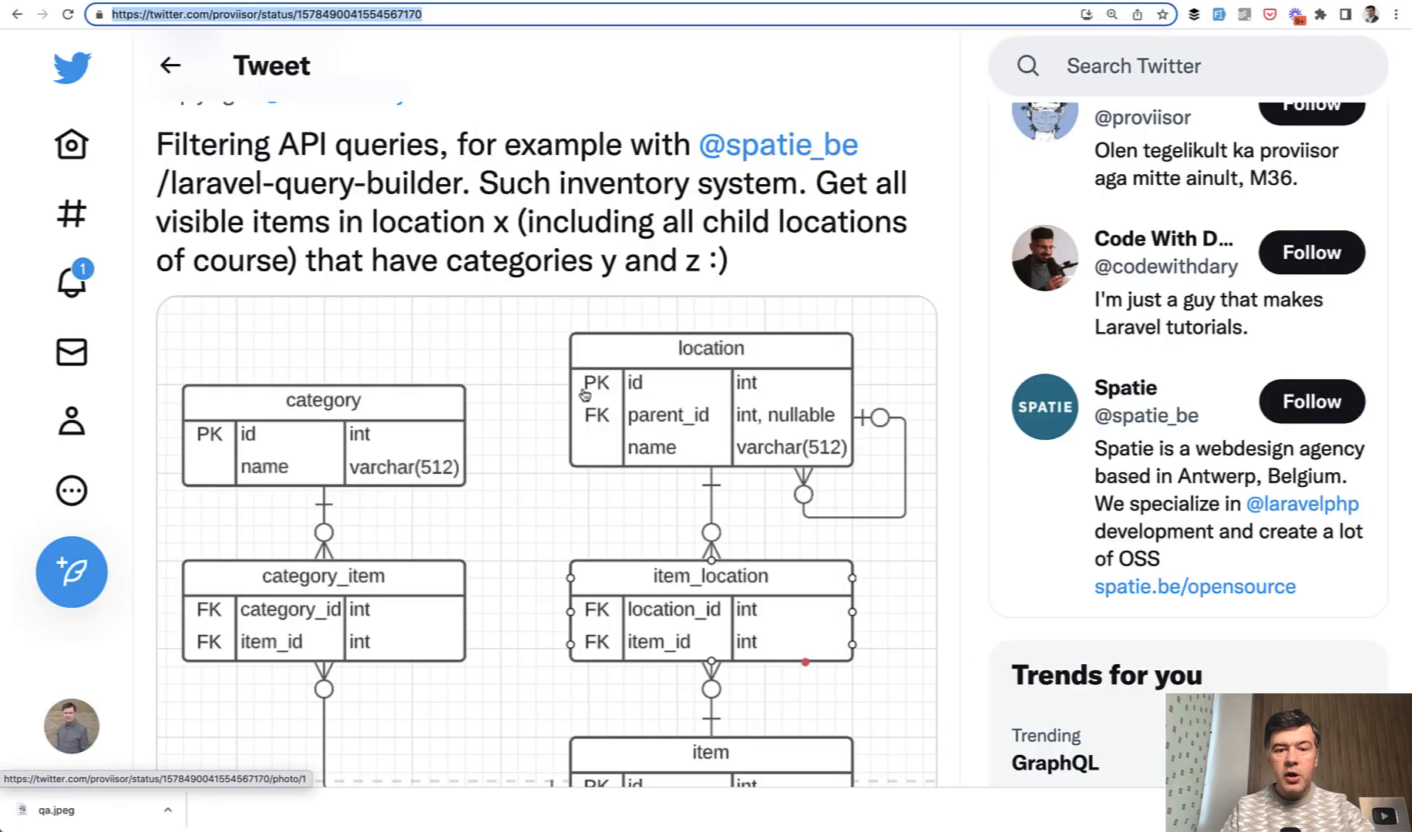
mouse_move(643, 252)
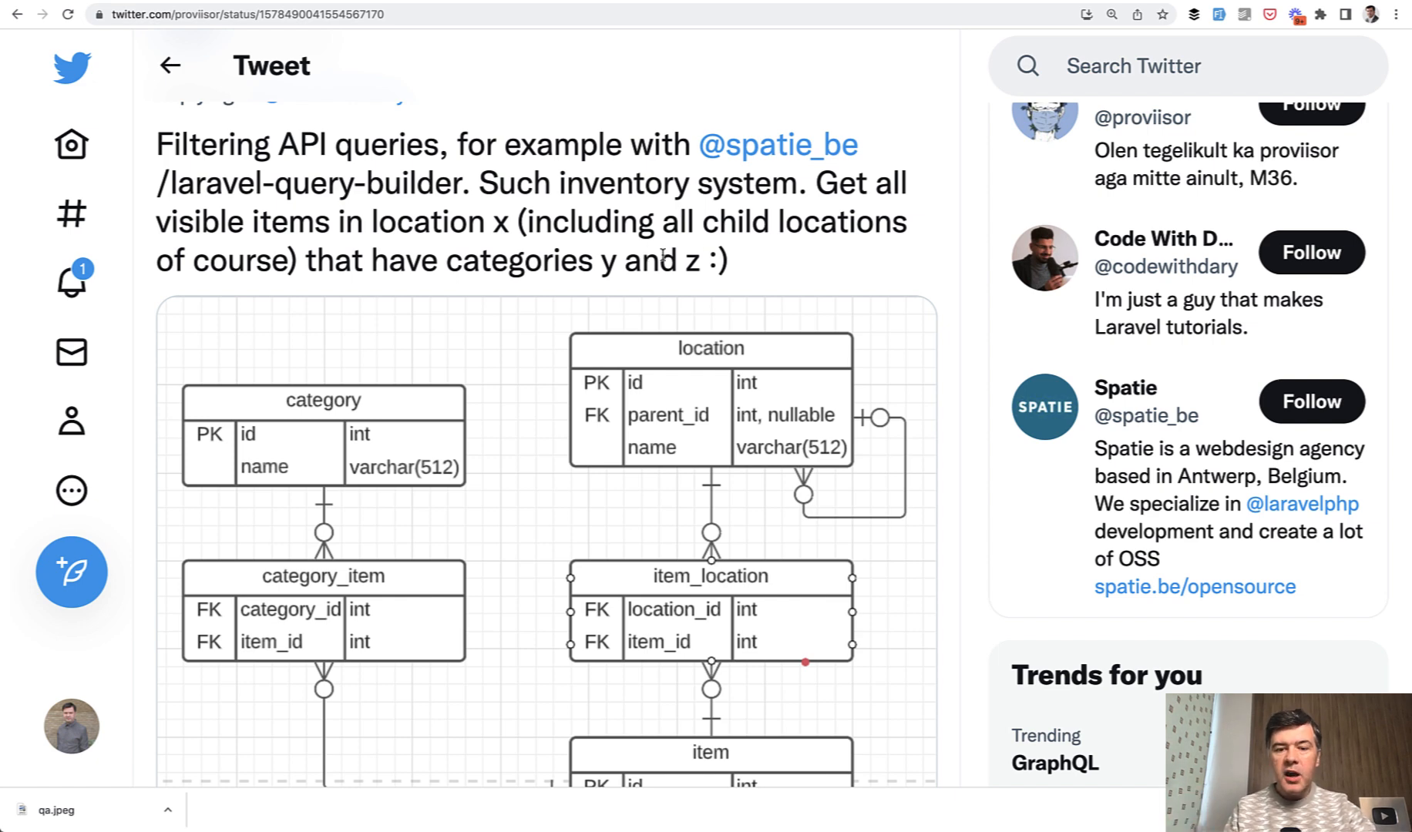
mouse_move(655, 500)
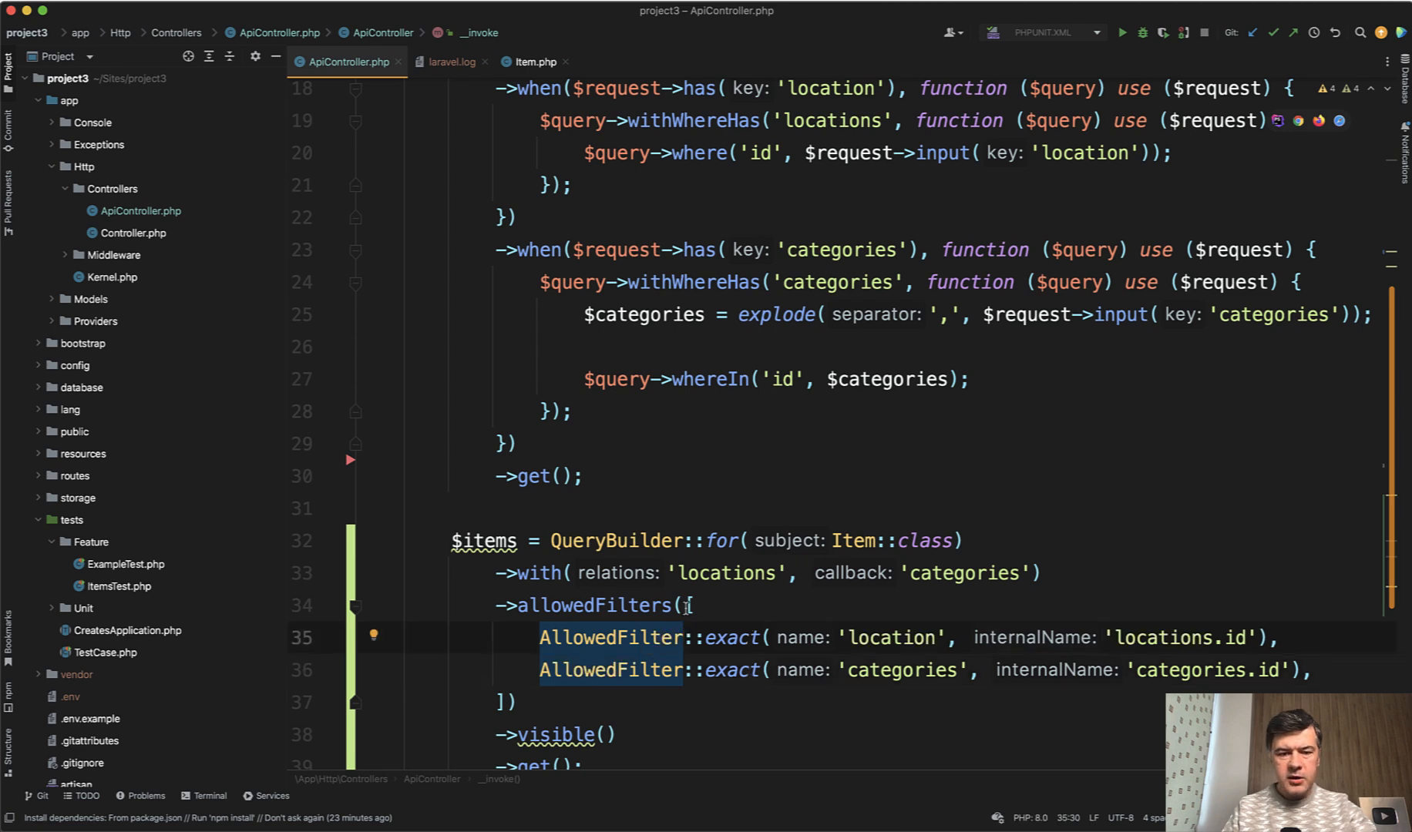
Scroll ApiController.php to the start of __invoke above $items = Item::query().
scroll(up, 3)
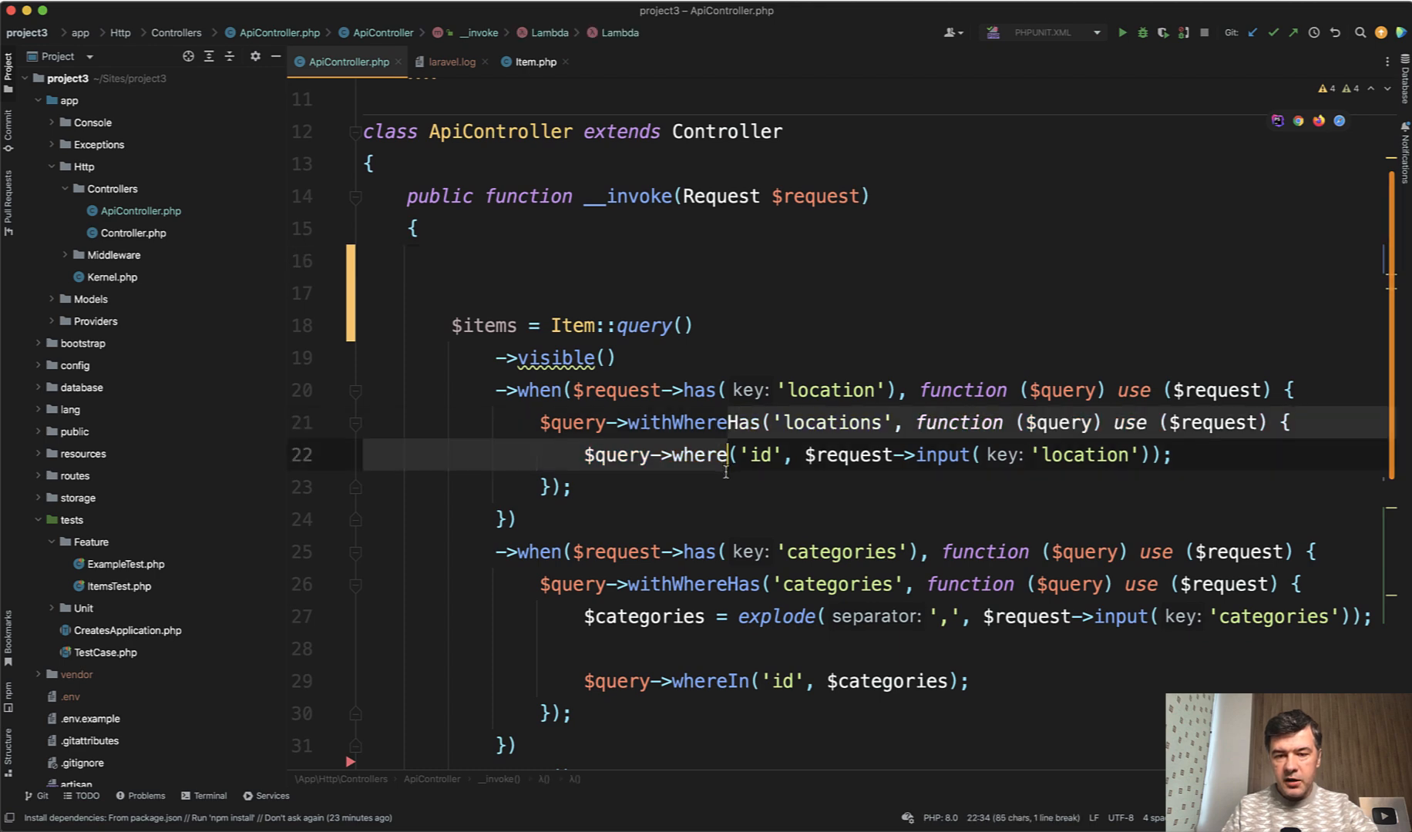
scroll(down, 3)
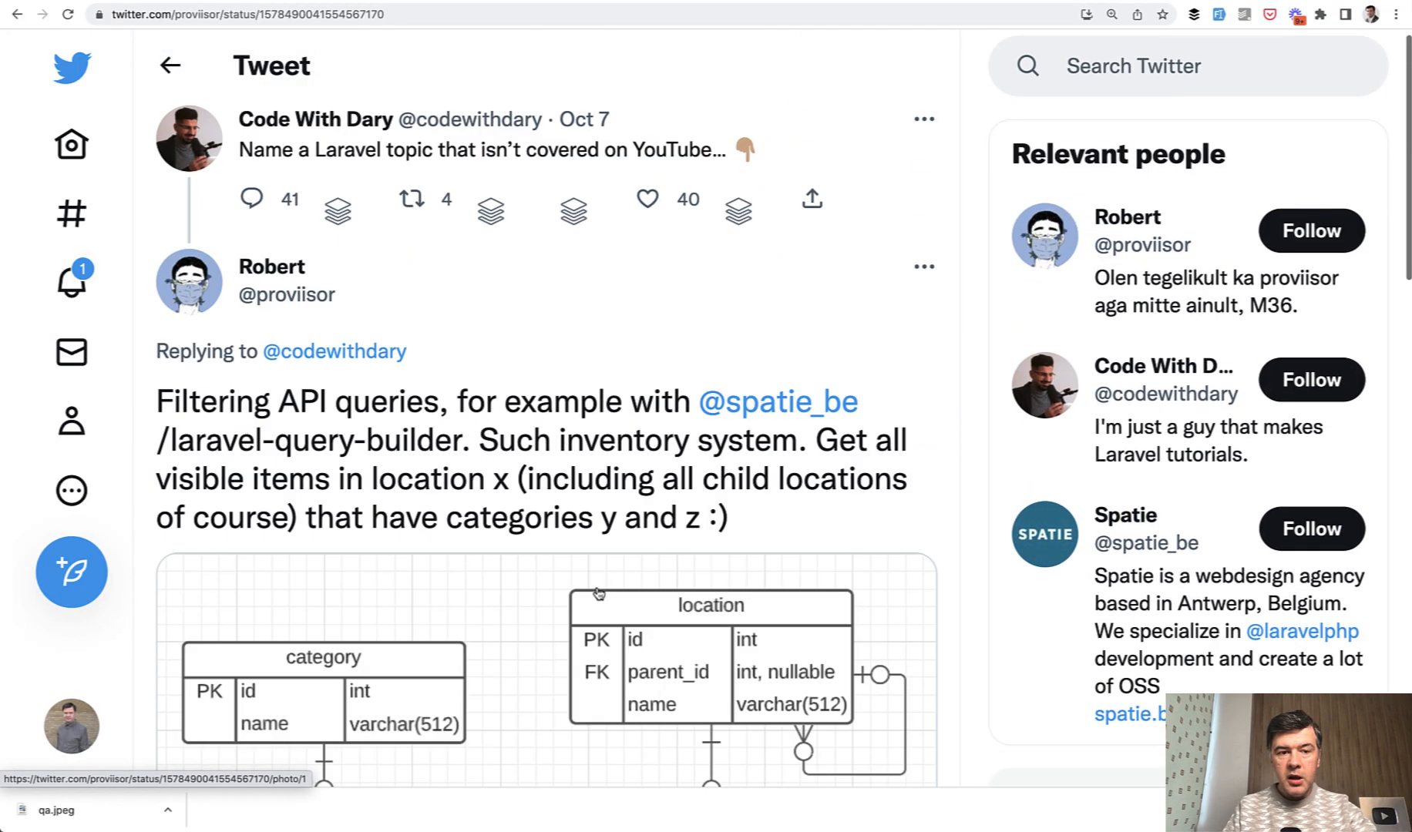
scroll(down, 3)
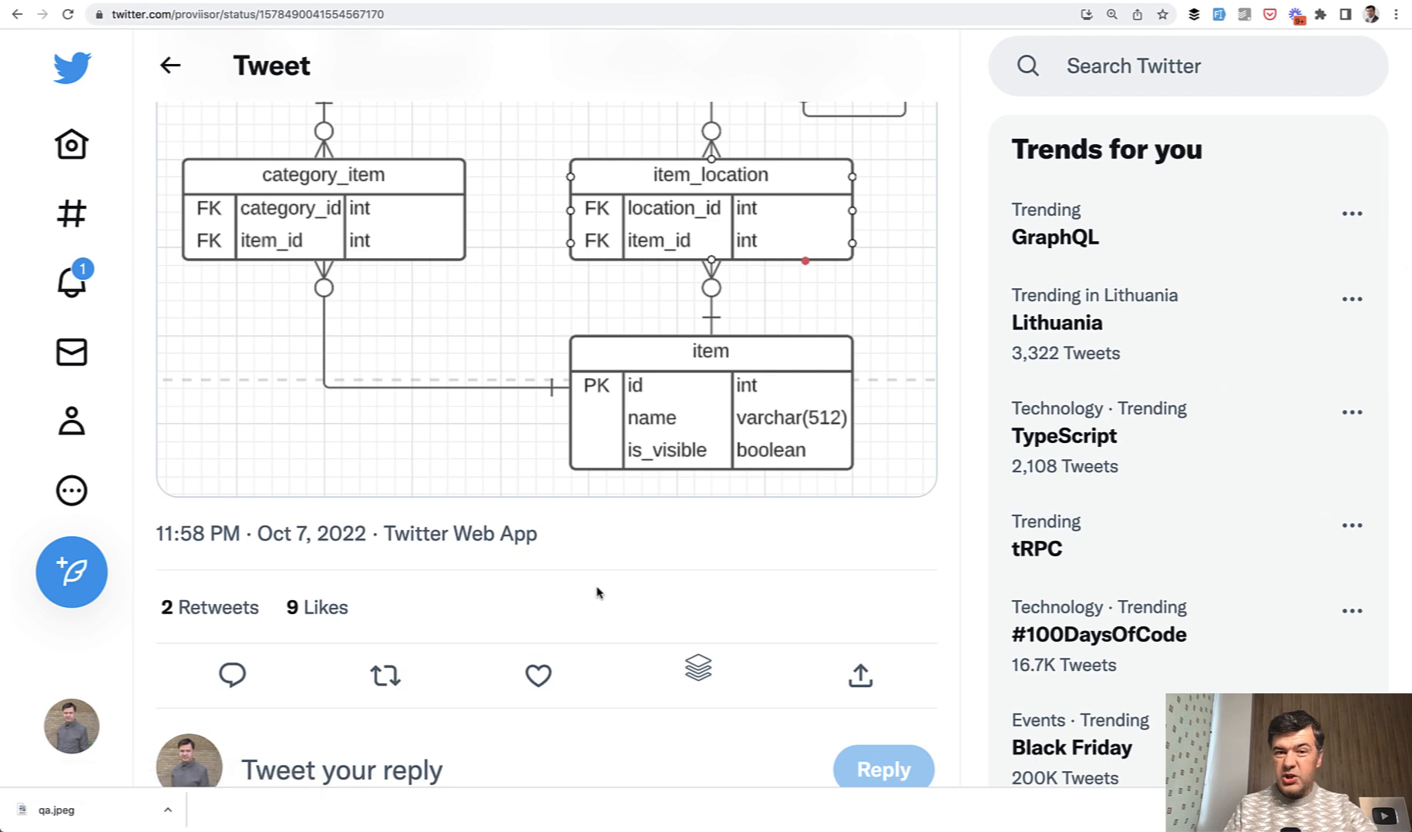